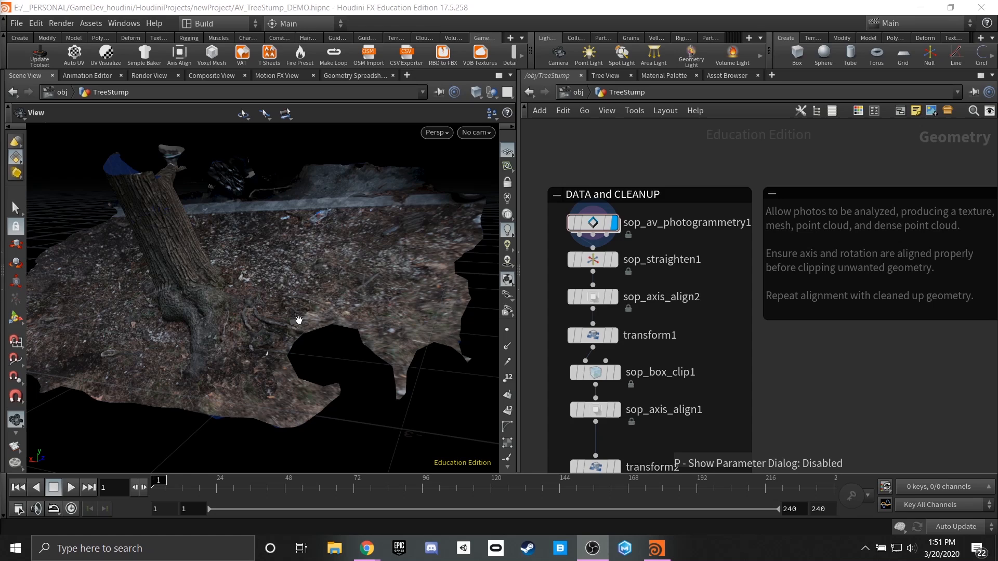
mouse_move(347, 263)
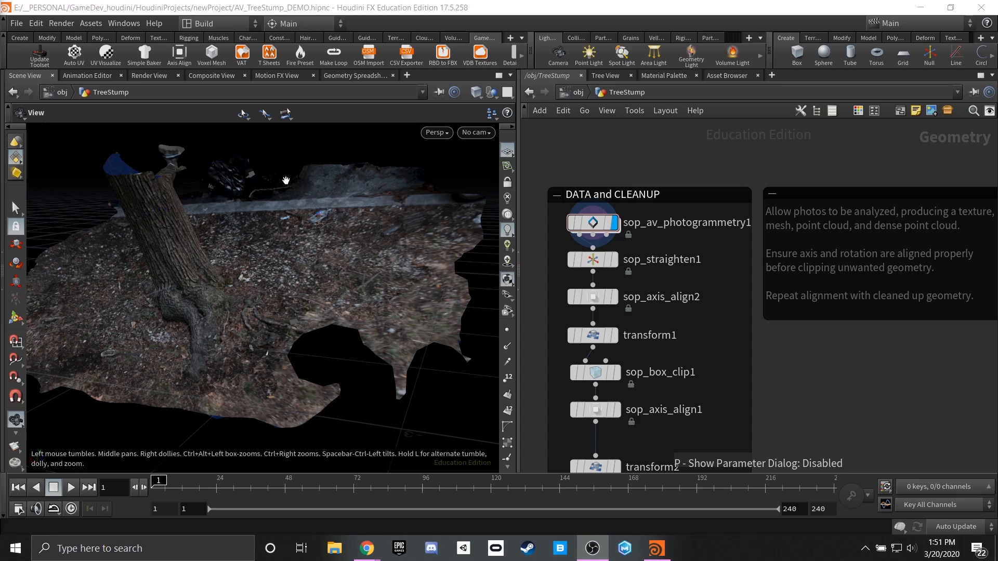
mouse_move(428, 77)
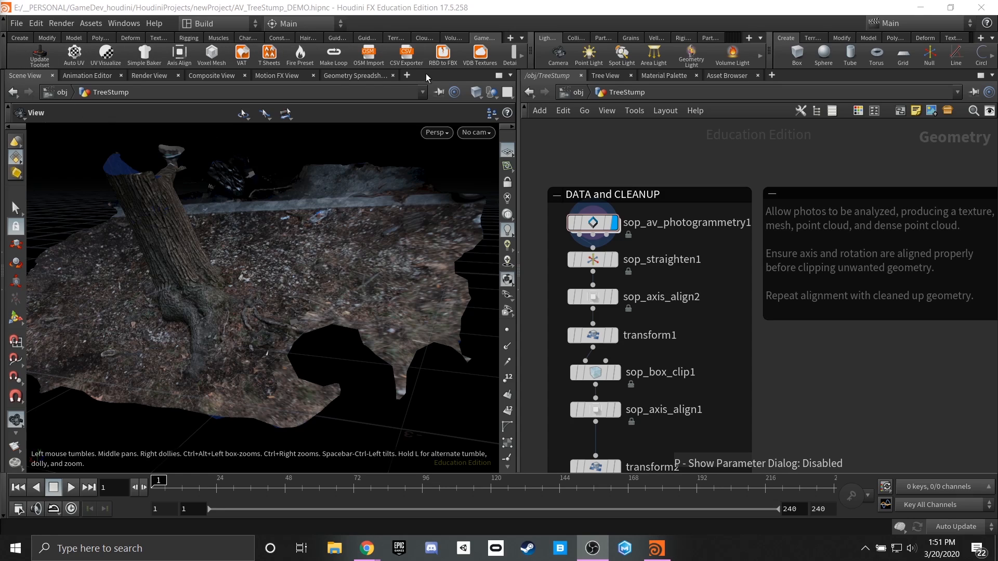
mouse_move(13, 58)
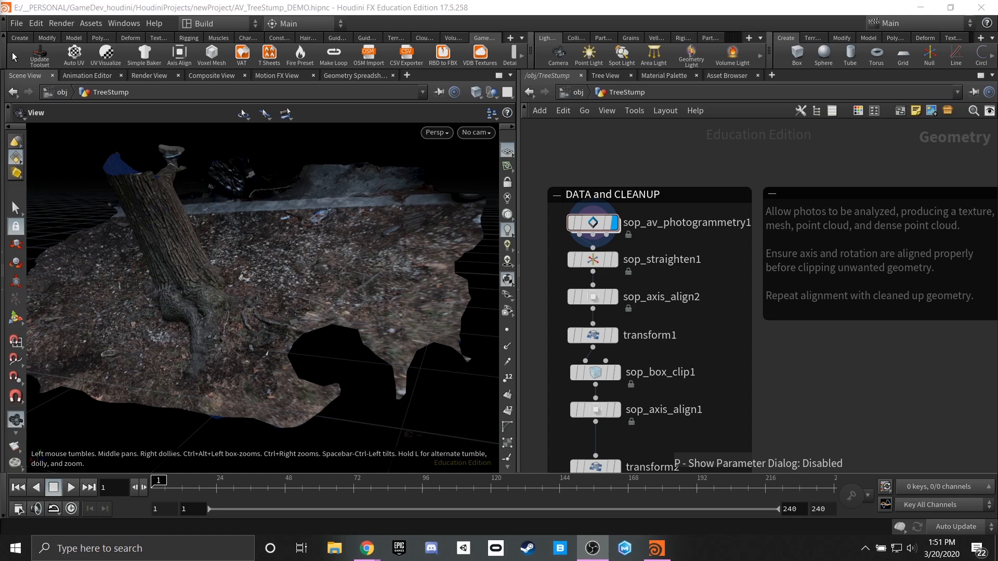
mouse_move(330, 98)
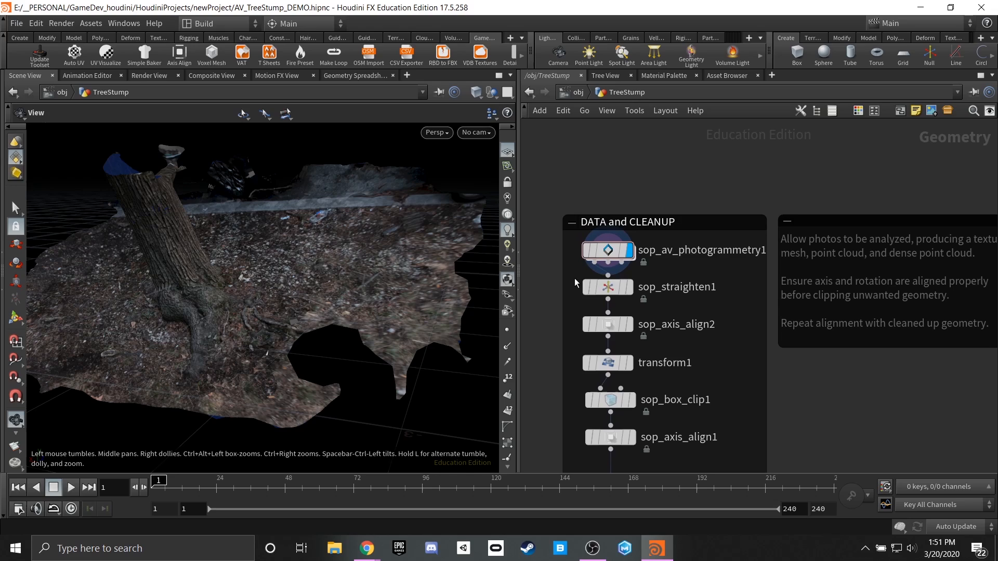
mouse_move(540, 273)
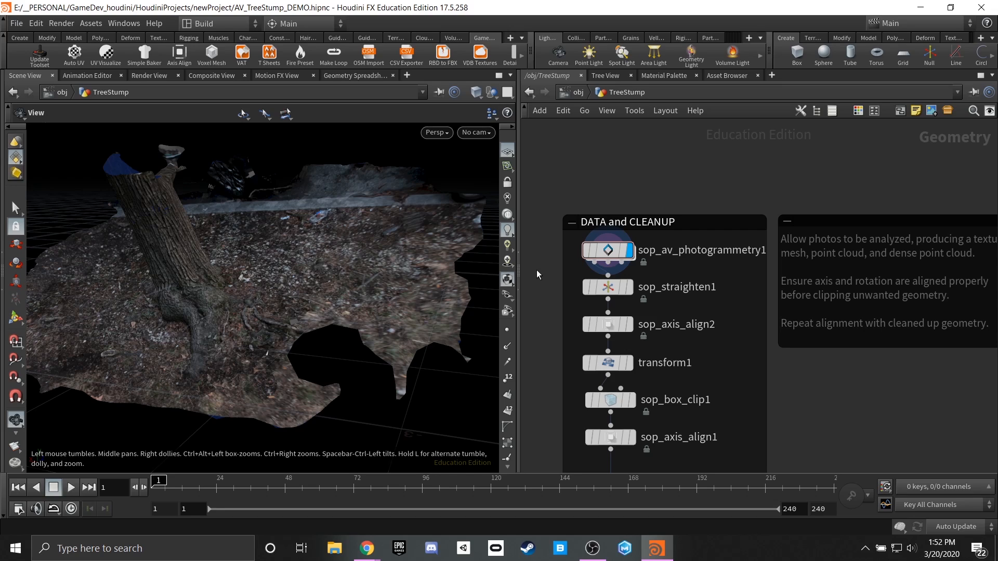
mouse_move(546, 231)
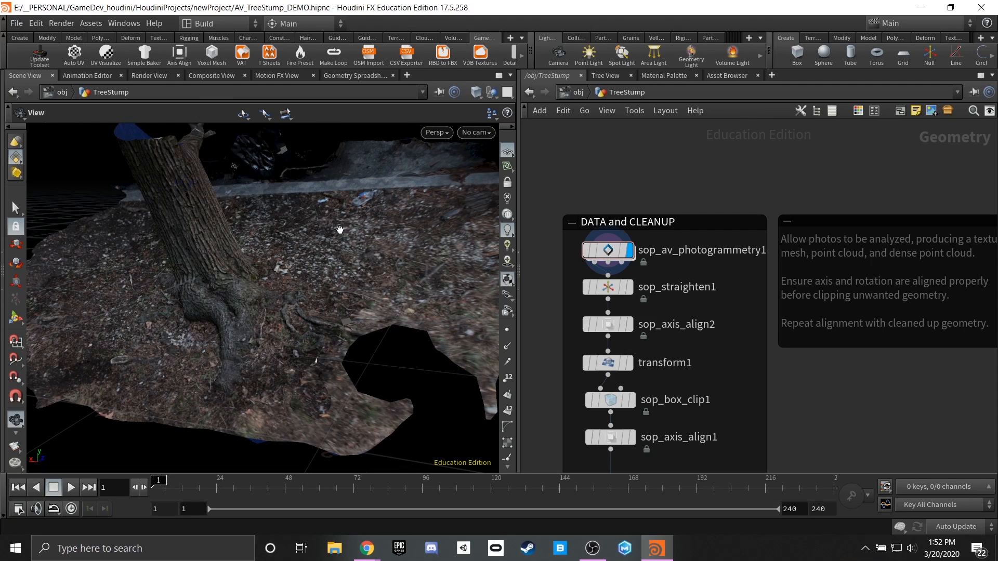
mouse_move(422, 246)
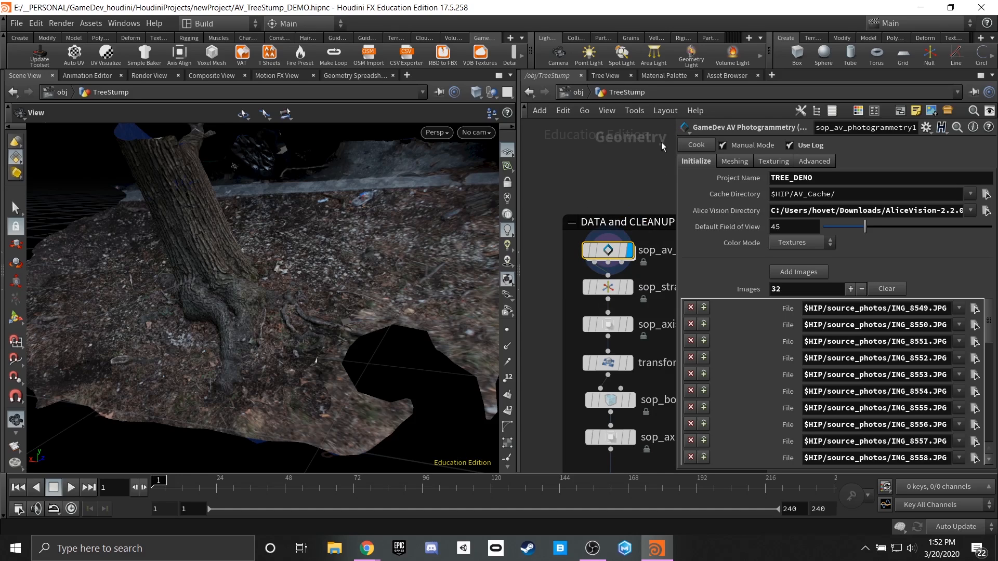
mouse_move(705, 241)
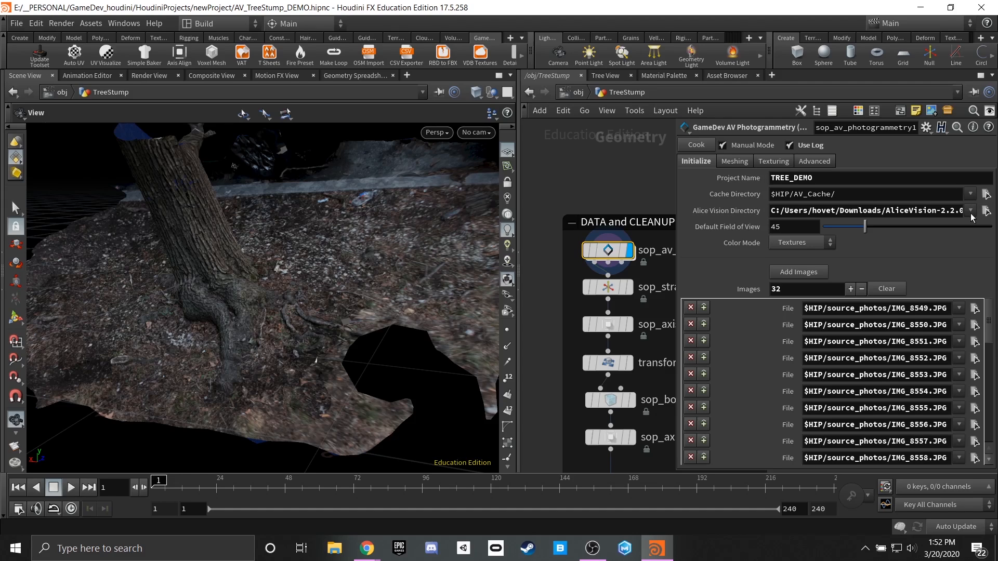
mouse_move(946, 215)
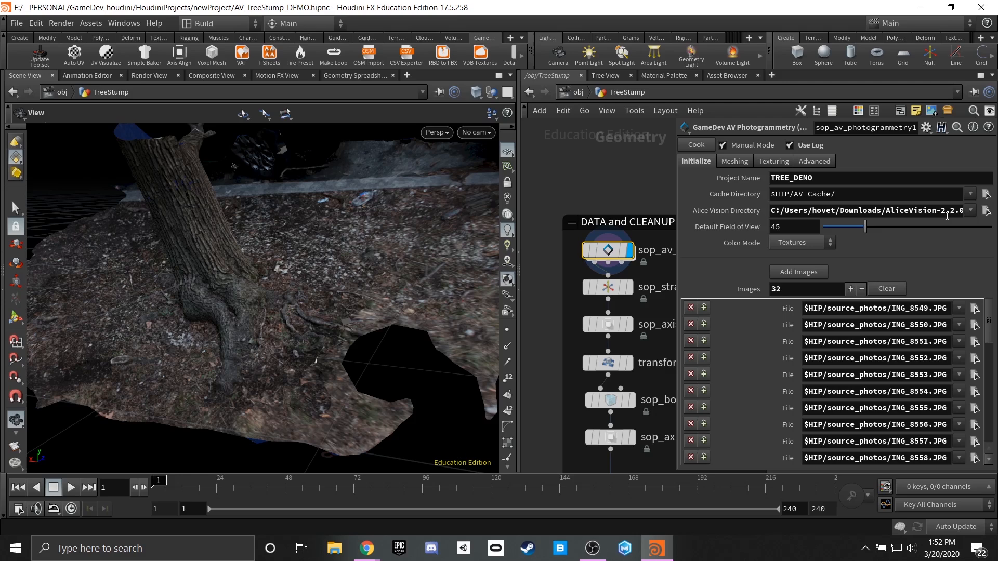
mouse_move(963, 231)
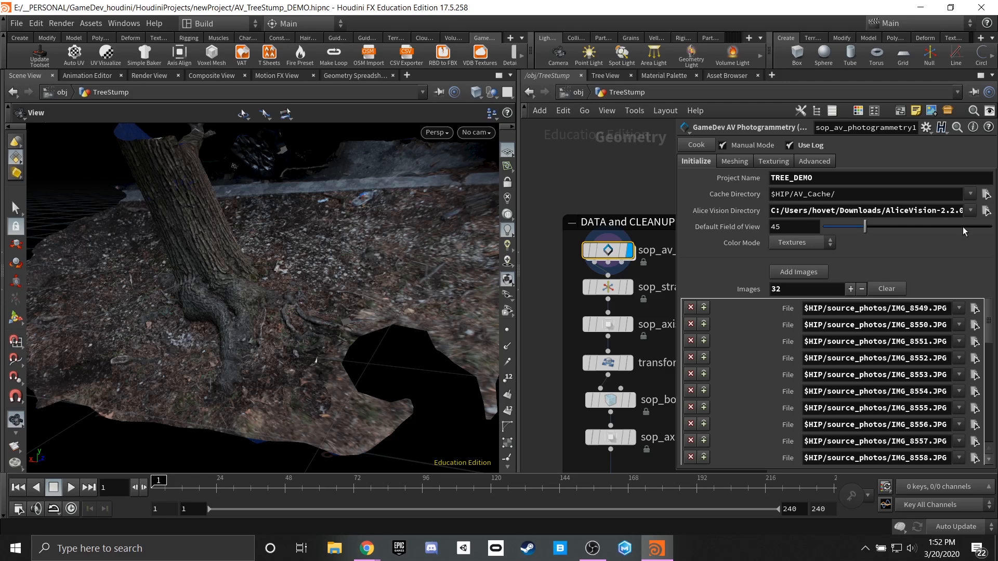
mouse_move(347, 272)
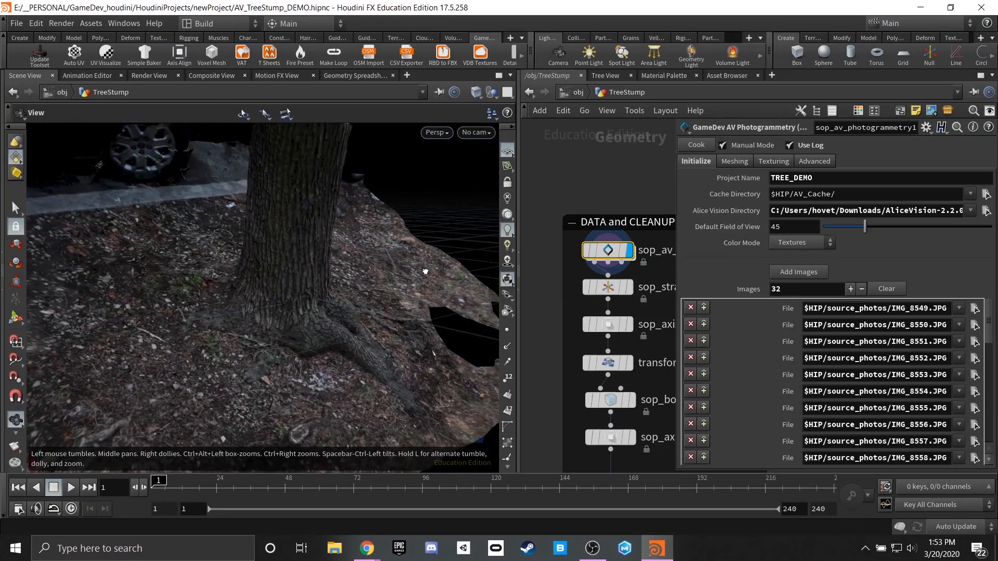
Orbit around the stump scan to inspect the trunk bark, roots and ground edge.
left_click_drag(425, 272, 325, 314)
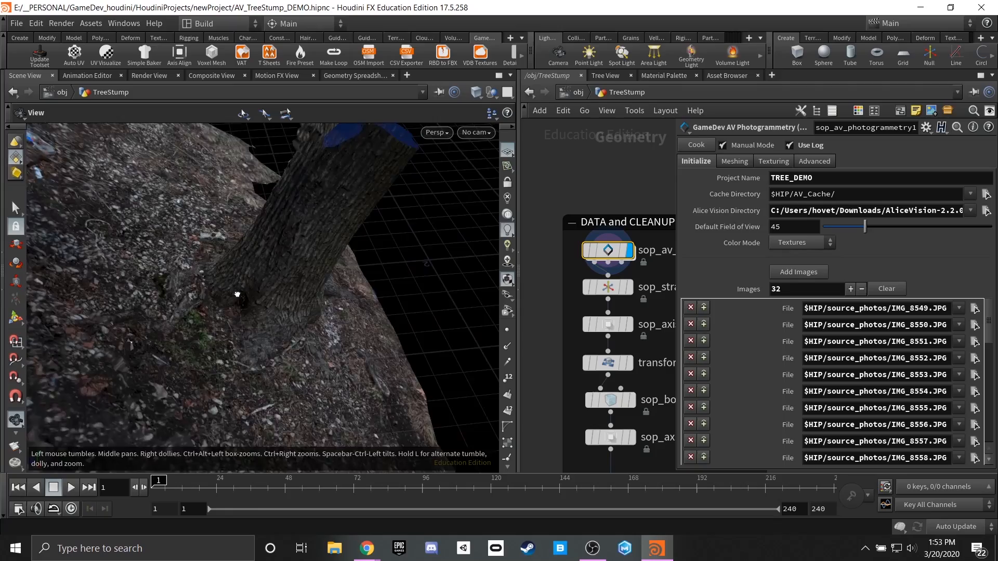
left_click_drag(235, 294, 284, 301)
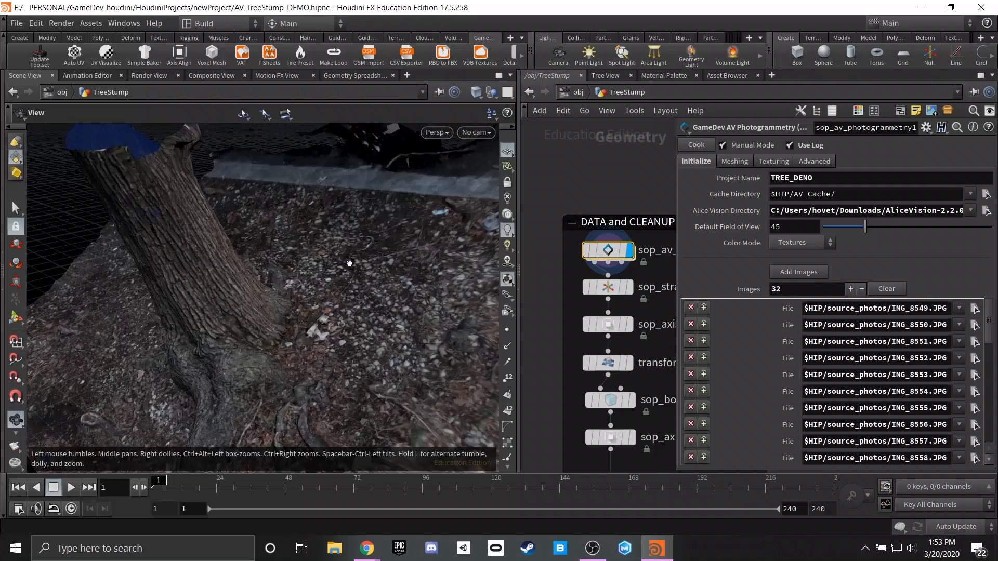
left_click_drag(349, 263, 218, 266)
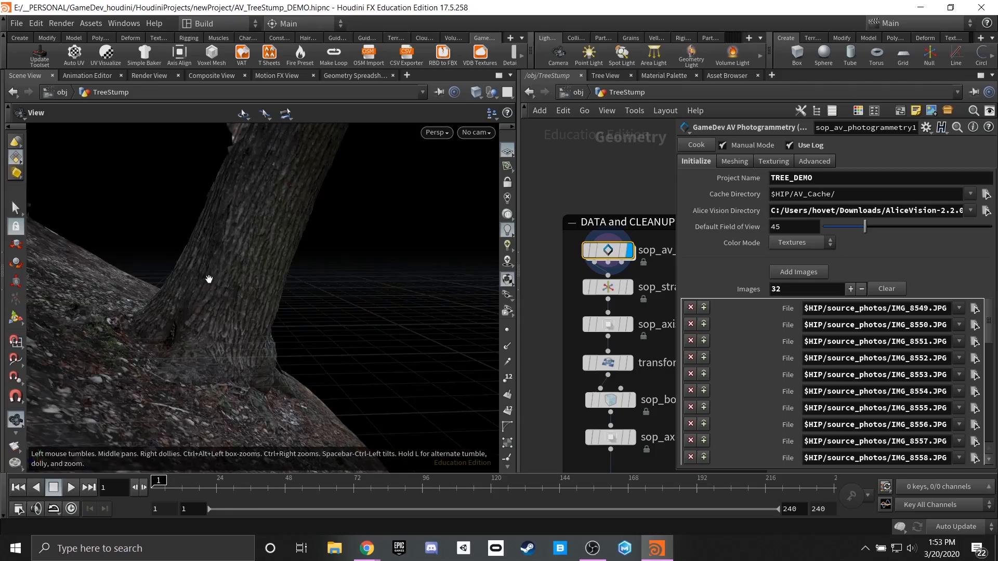
left_click_drag(209, 279, 147, 300)
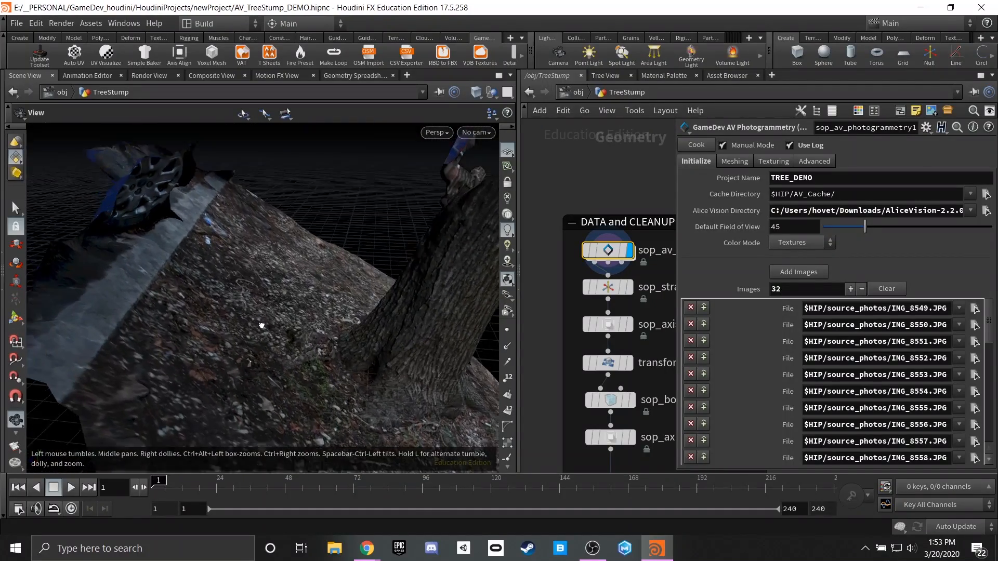
left_click_drag(261, 326, 296, 289)
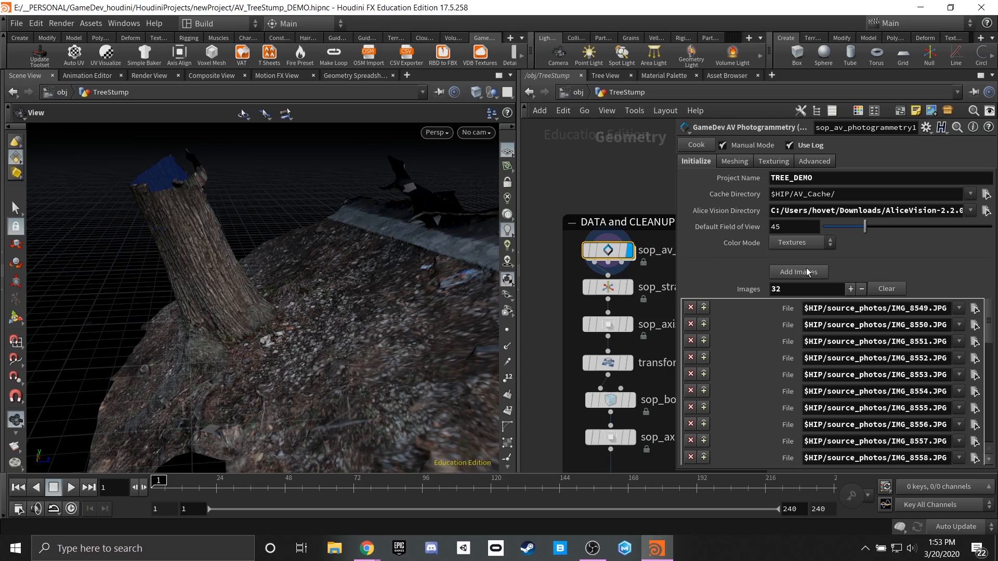
mouse_move(726, 288)
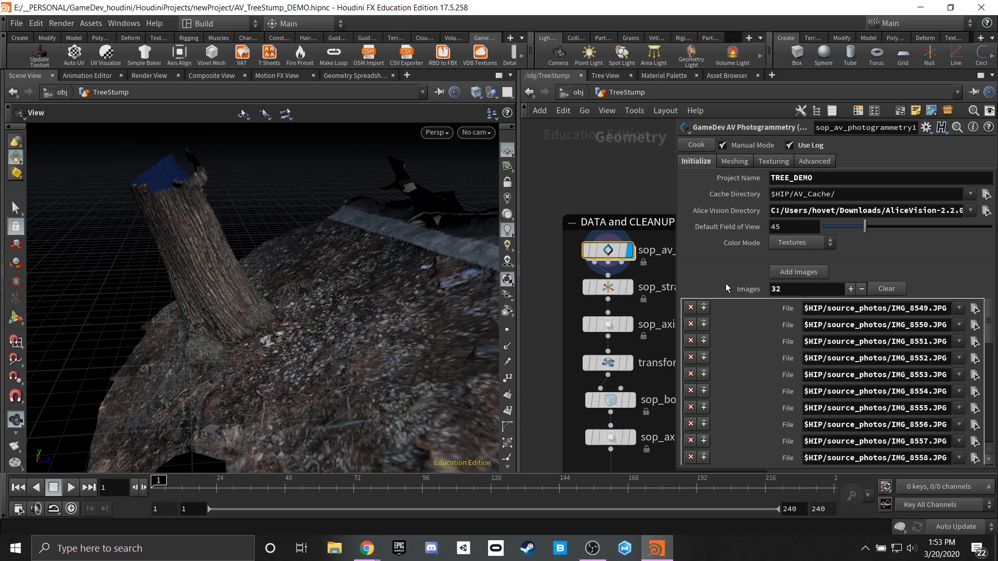
mouse_move(414, 256)
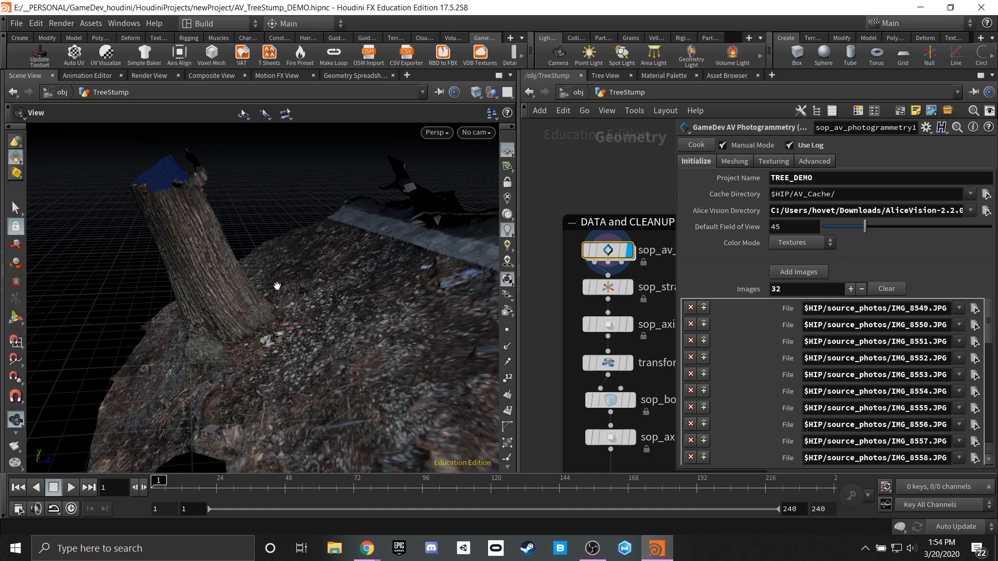
mouse_move(280, 301)
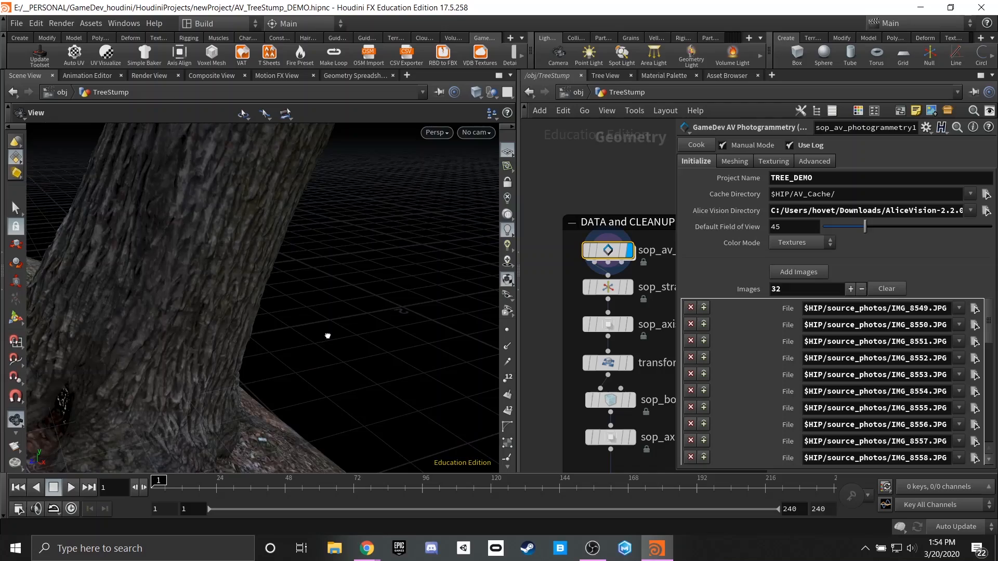
left_click_drag(326, 335, 247, 315)
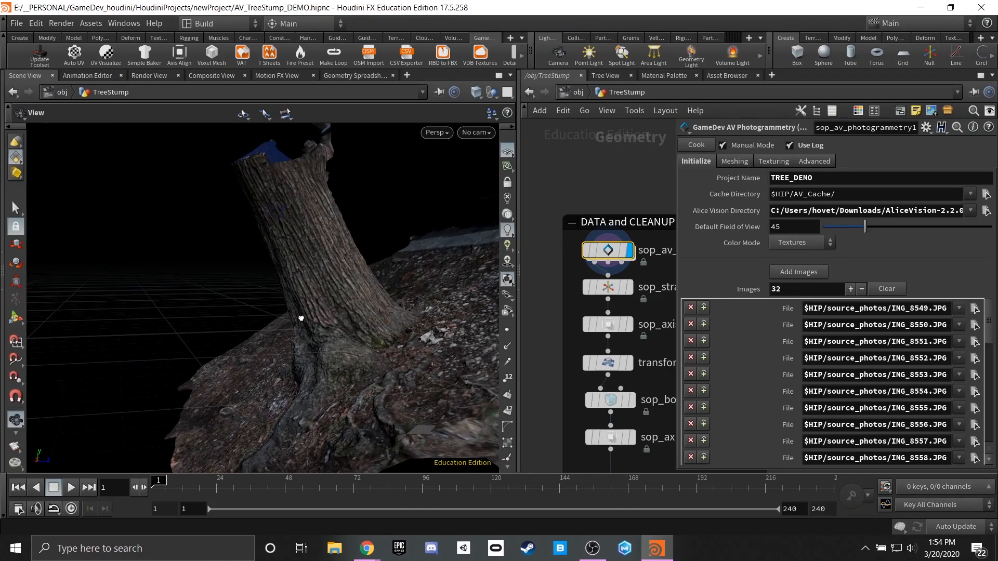
left_click_drag(300, 318, 415, 293)
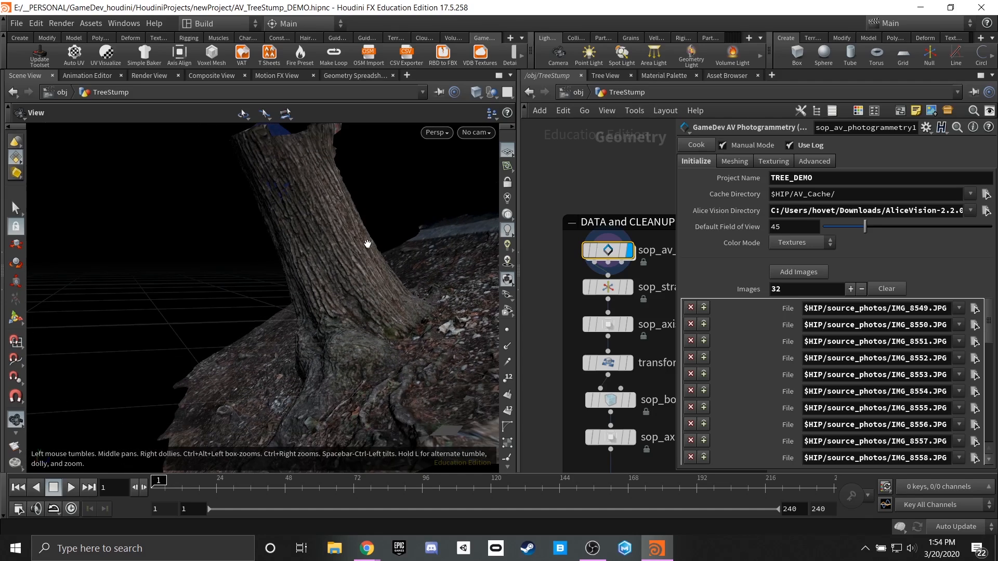
left_click_drag(368, 243, 380, 267)
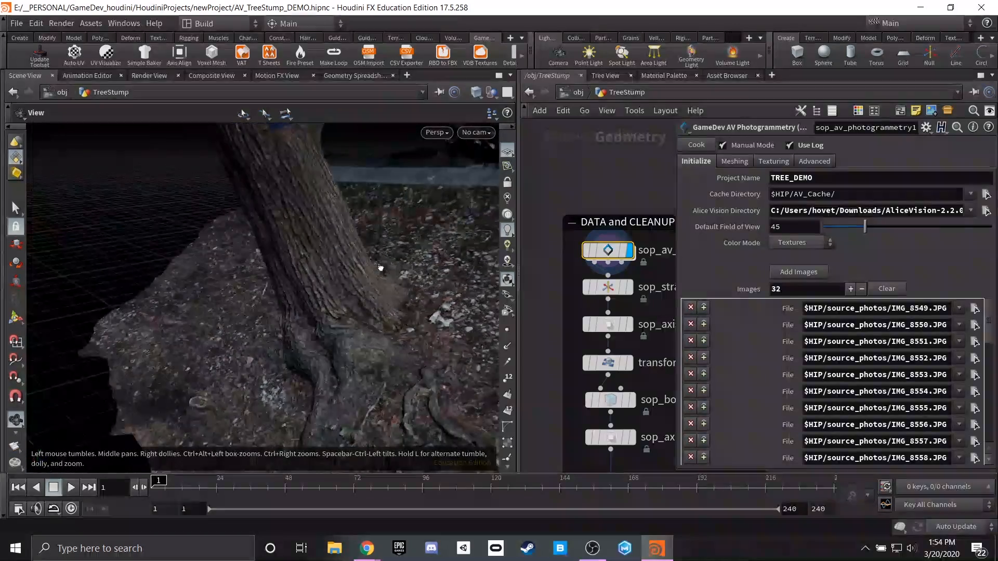
left_click_drag(380, 267, 406, 259)
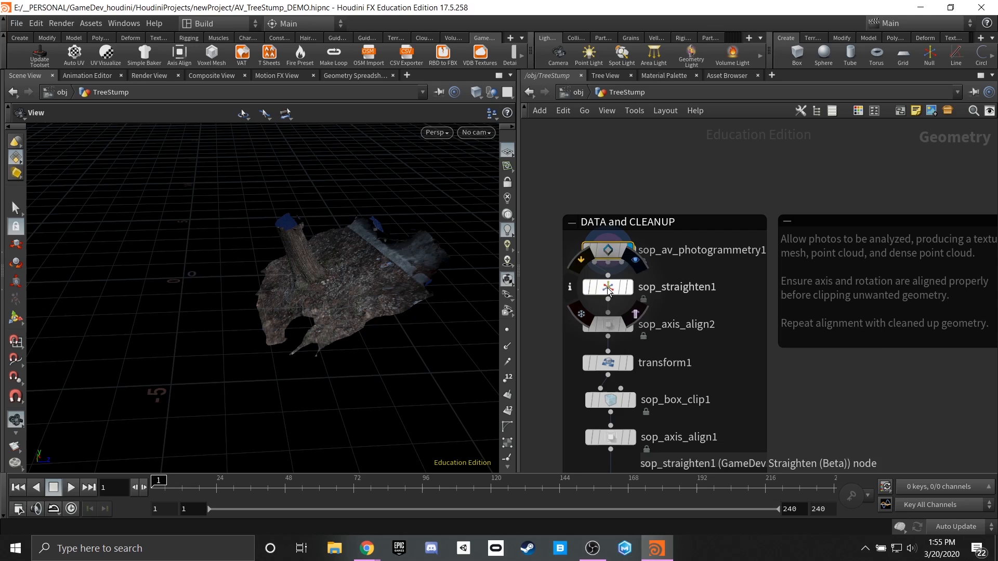
left_click(607, 286)
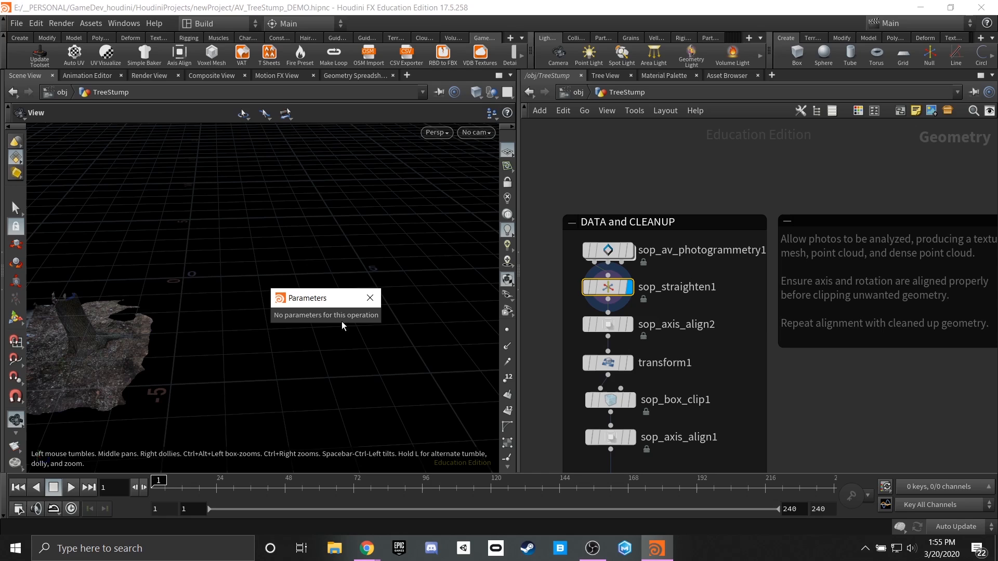
left_click(368, 298)
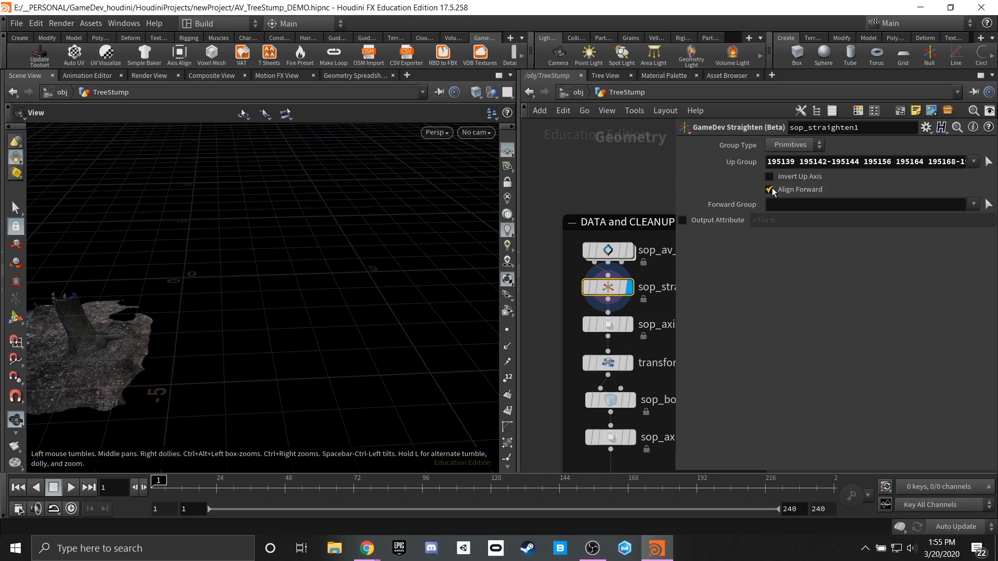
left_click(769, 189)
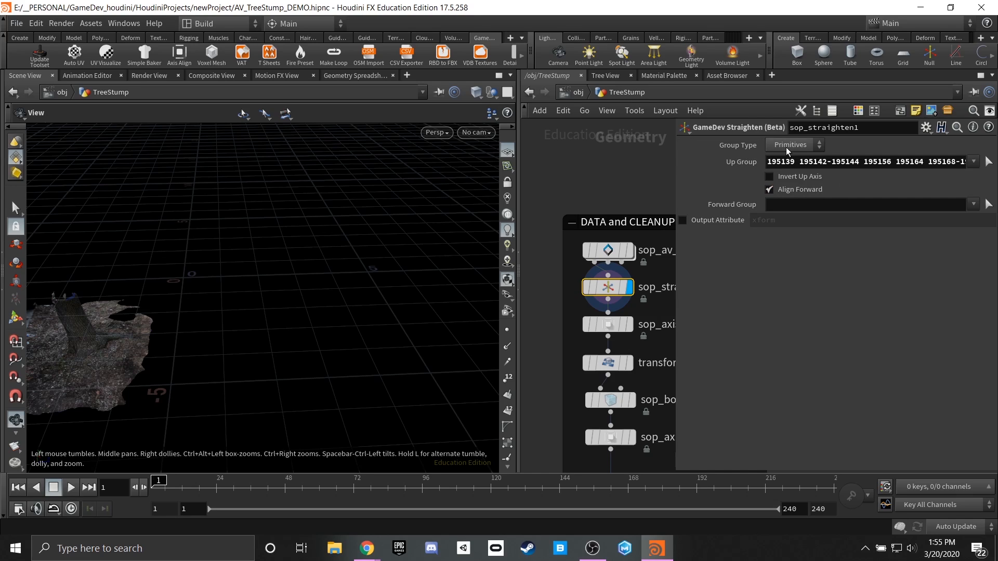
left_click(791, 144)
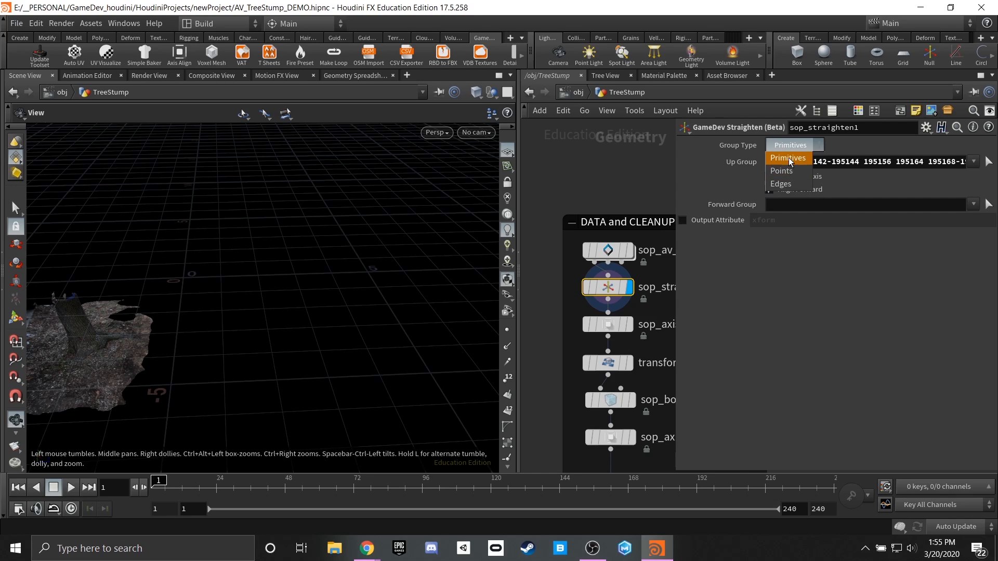
left_click(788, 159)
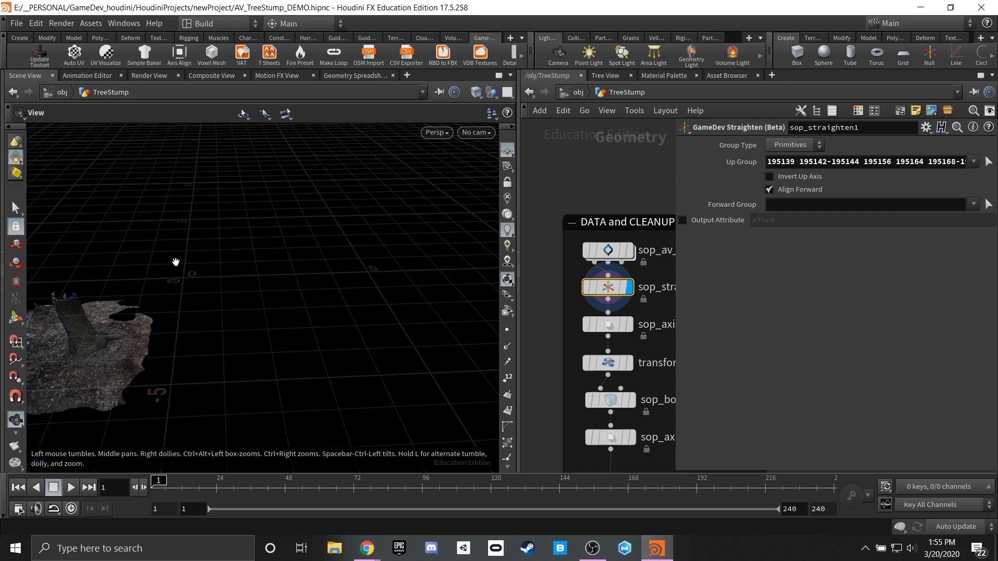
mouse_move(459, 275)
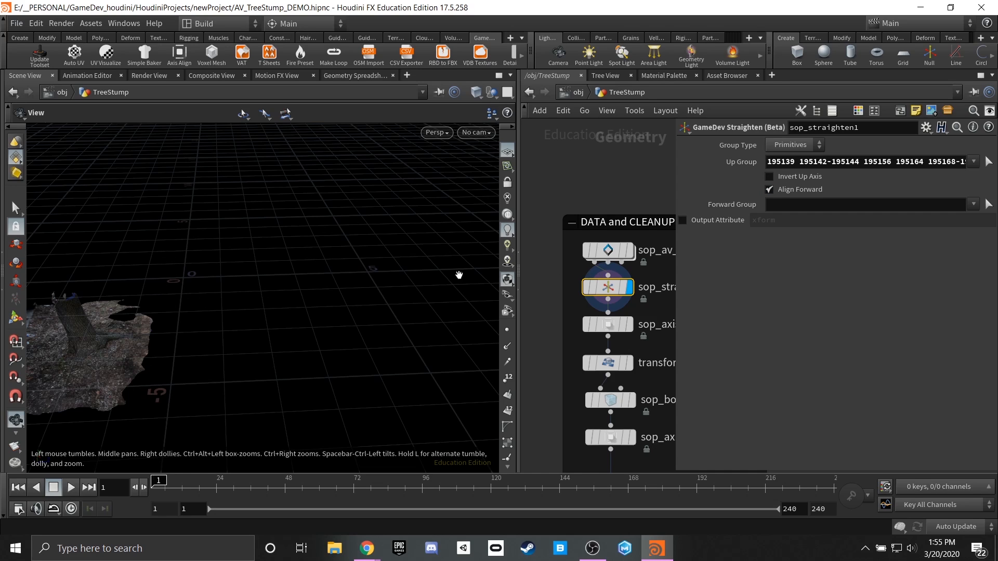
left_click_drag(458, 275, 345, 324)
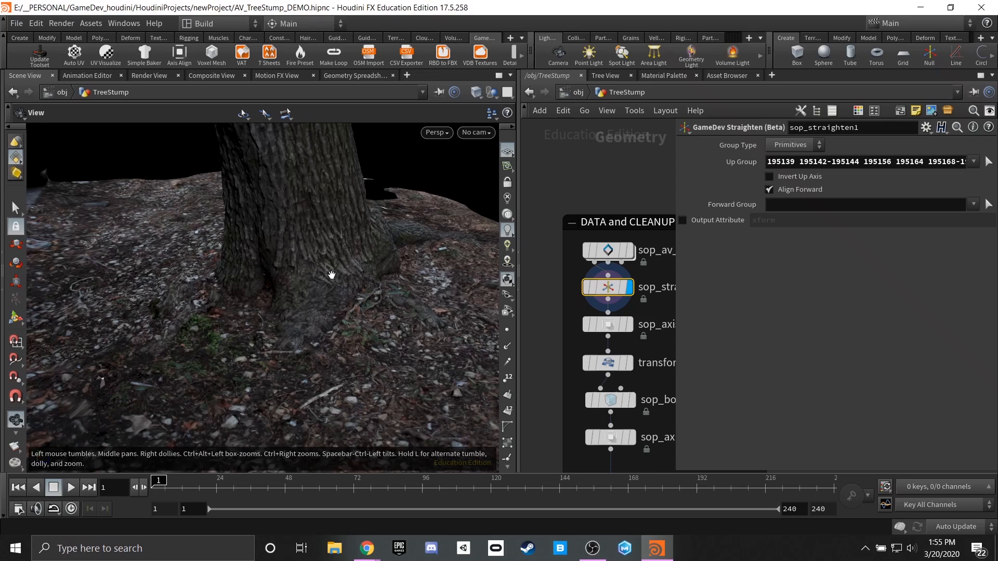
mouse_move(241, 425)
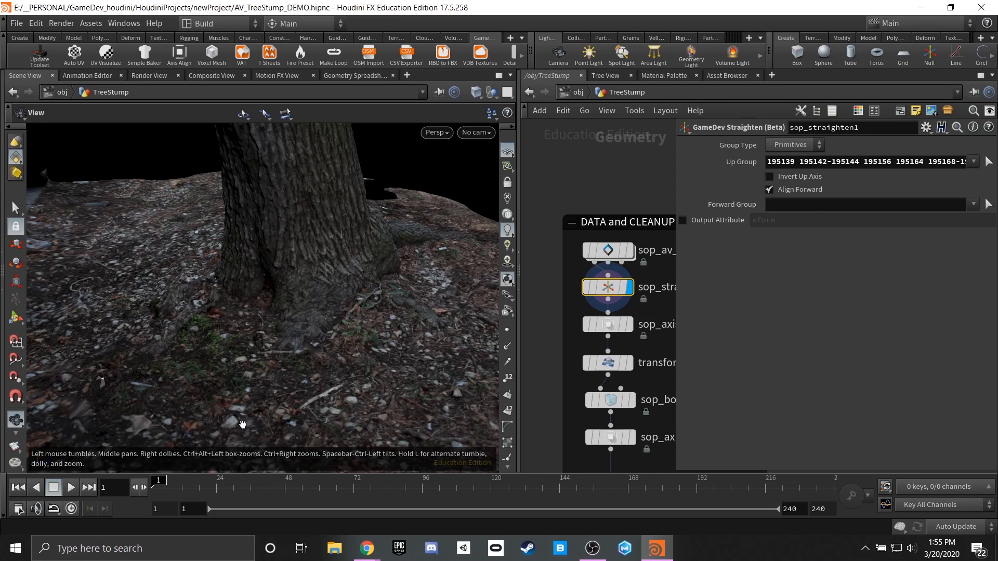
mouse_move(117, 316)
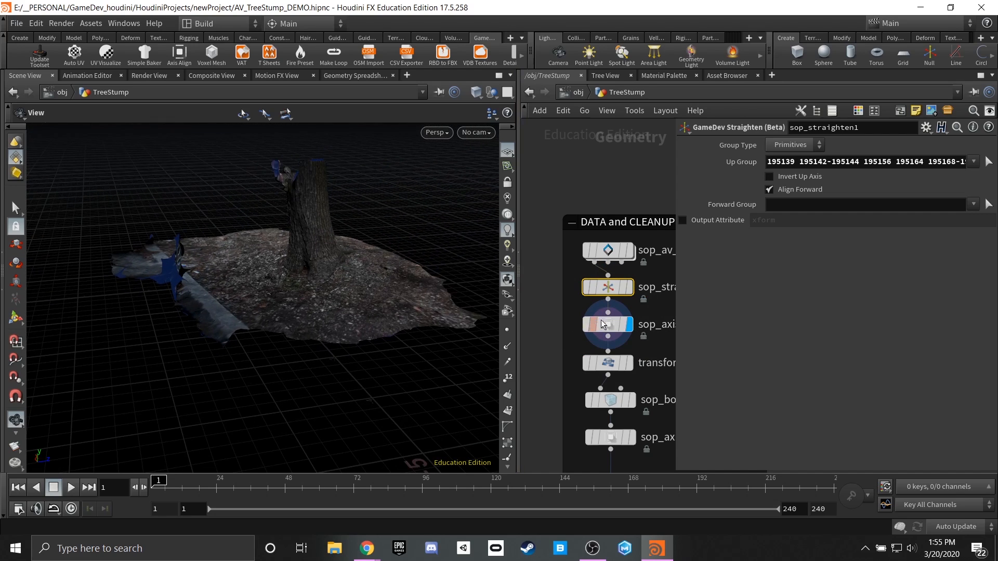
Display sop_axis_align2 and orbit the centred, grounded scan, ending with a view from above.
left_click(607, 324)
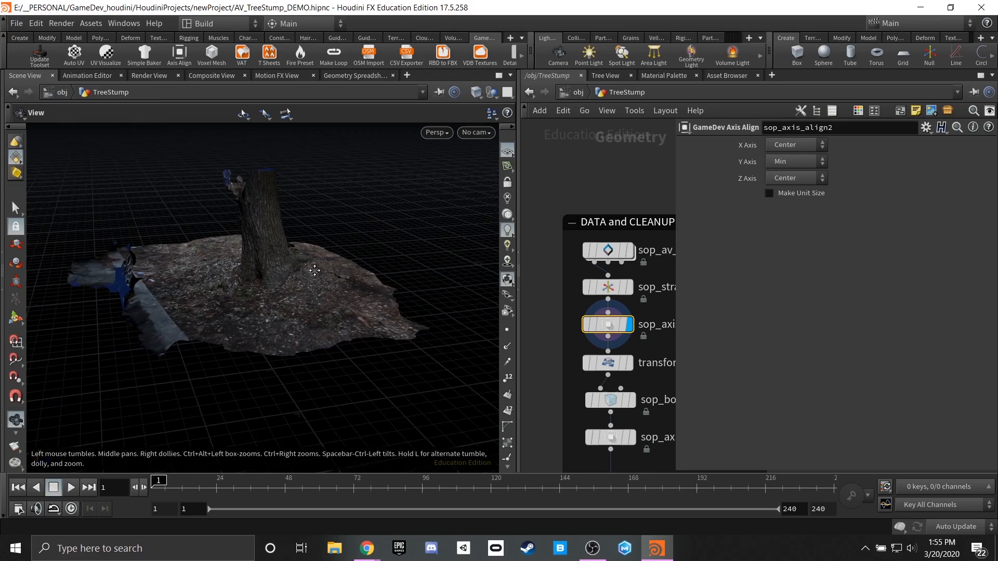
left_click_drag(314, 271, 246, 280)
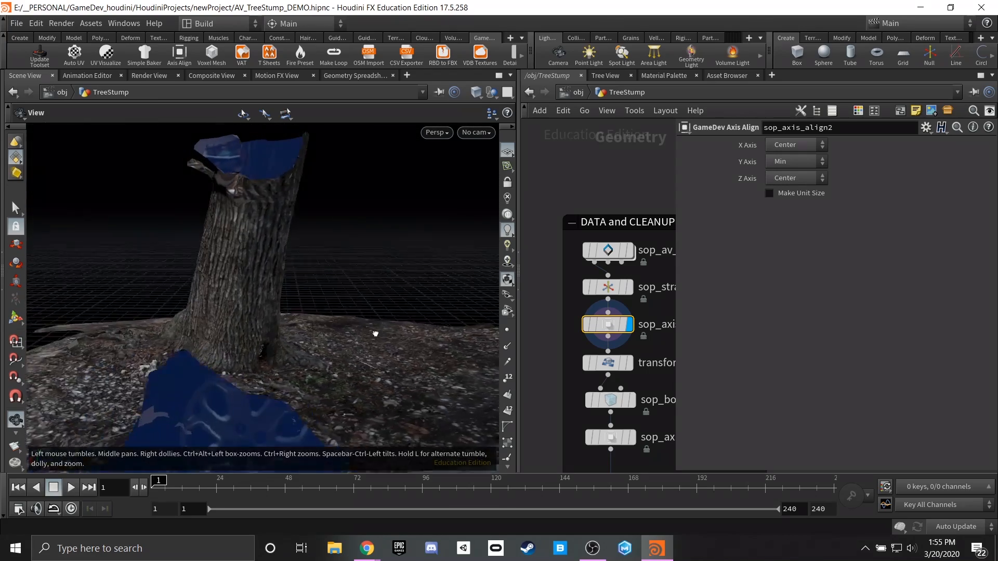
left_click_drag(375, 333, 316, 340)
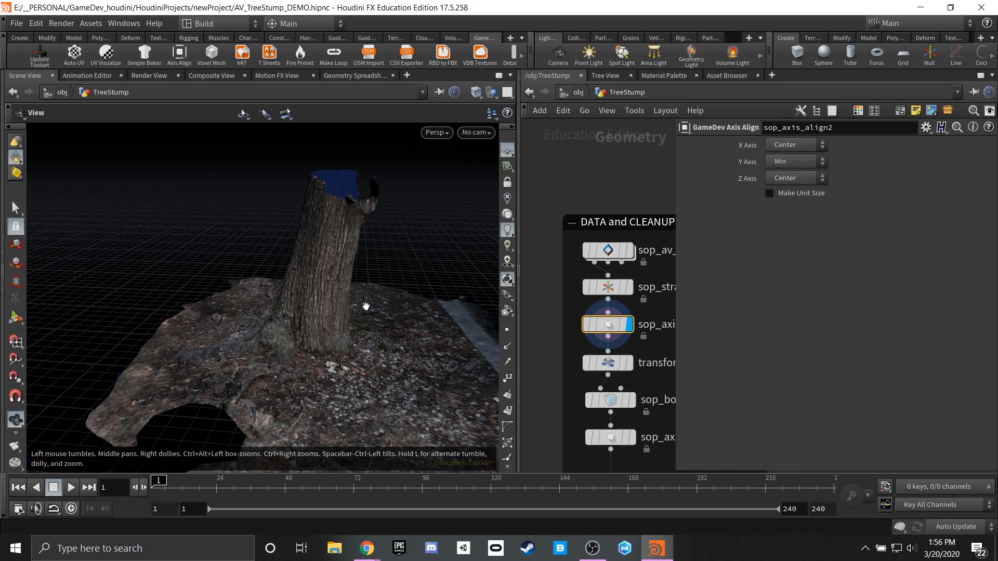
left_click_drag(366, 306, 379, 380)
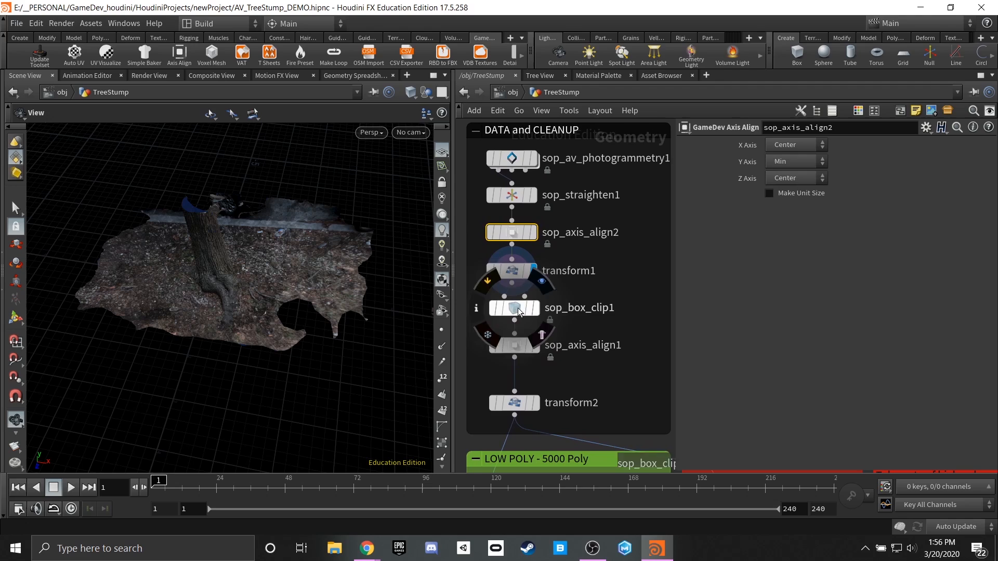
Display sop_box_clip1 and inspect the clipped edge and cut top, then show sop_axis_align1.
left_click(513, 307)
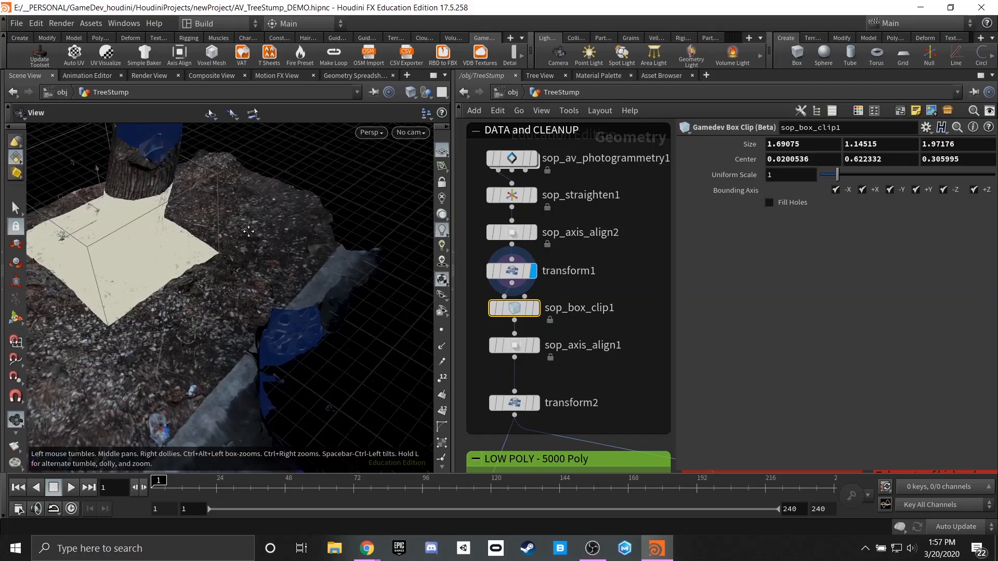
left_click_drag(248, 233, 232, 294)
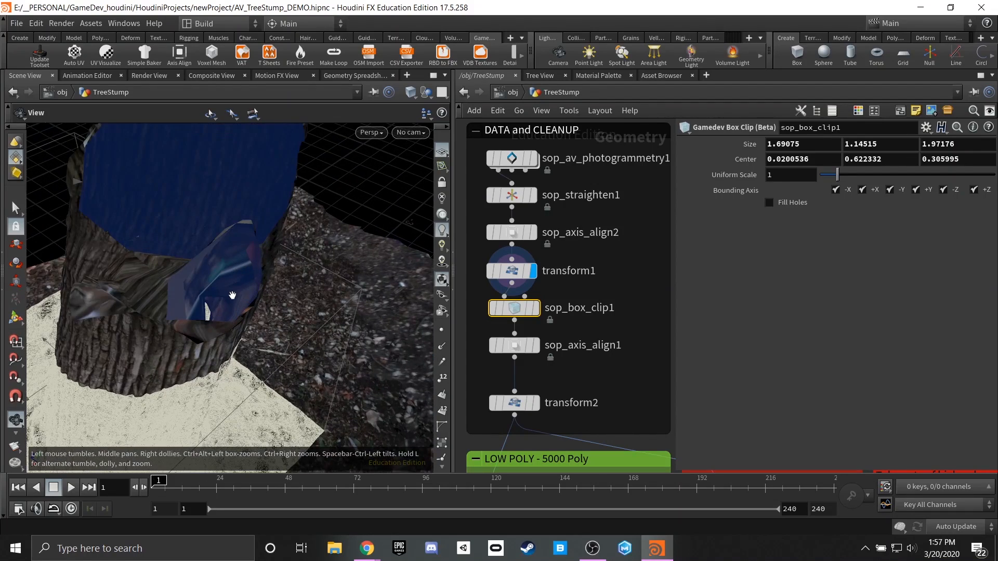
left_click_drag(232, 295, 324, 246)
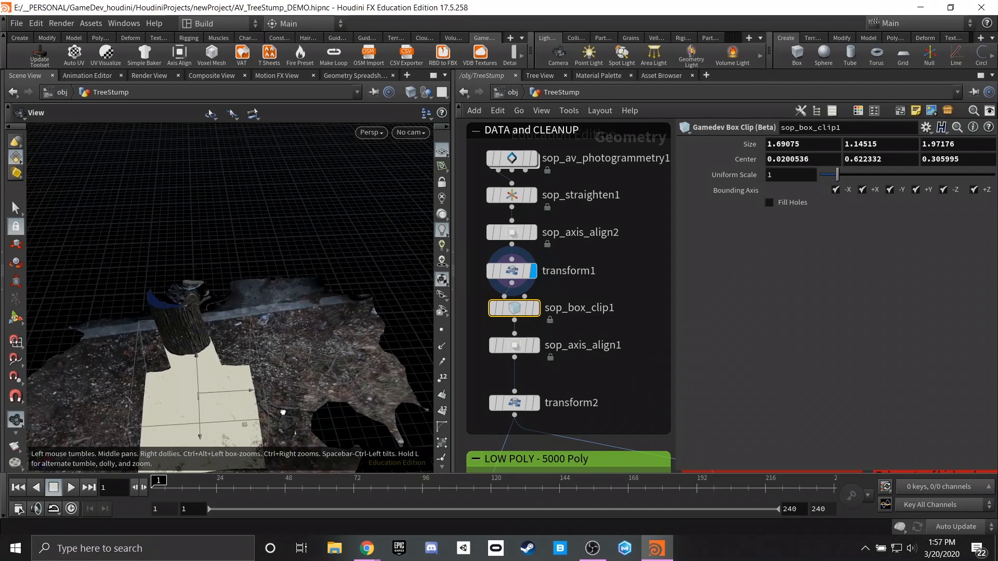
left_click(513, 307)
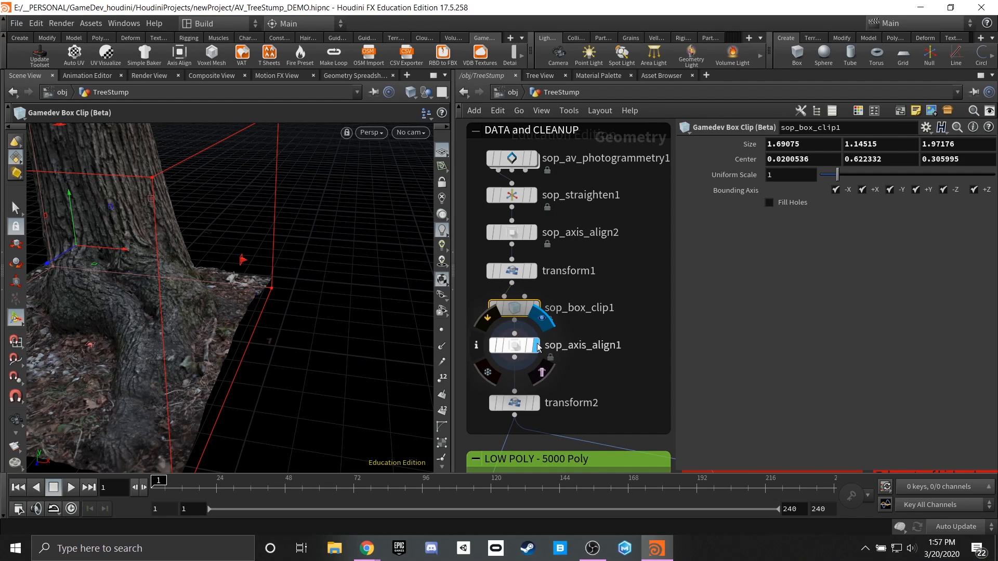
left_click(530, 308)
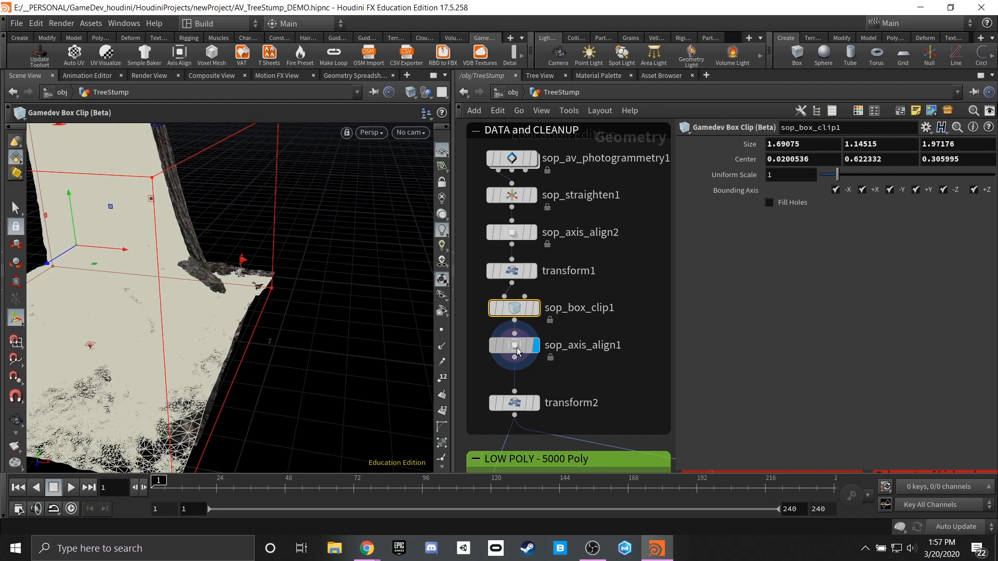
Turn off viewport textures and zoom in on the bare stump mesh triangles.
left_click(514, 345)
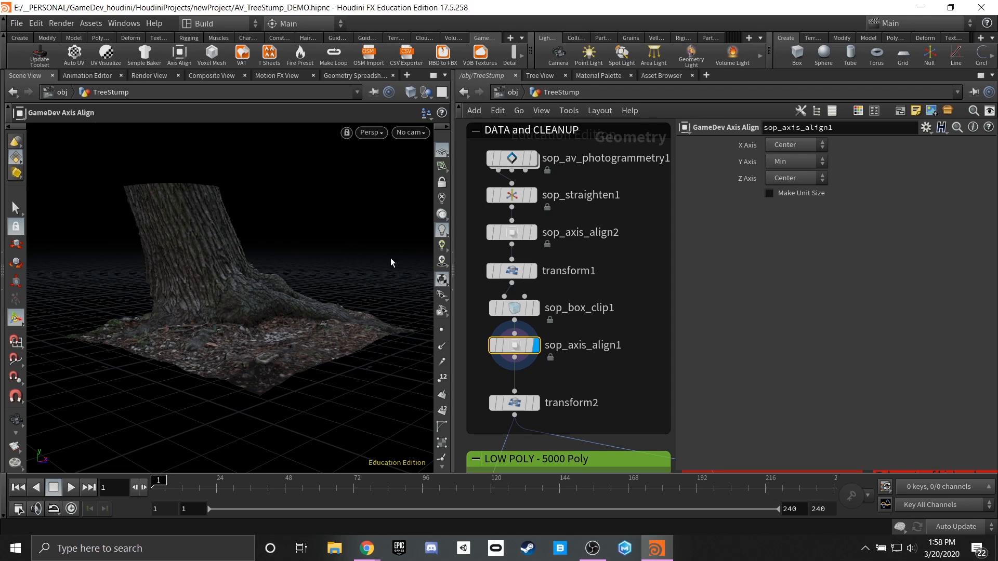
left_click(440, 278)
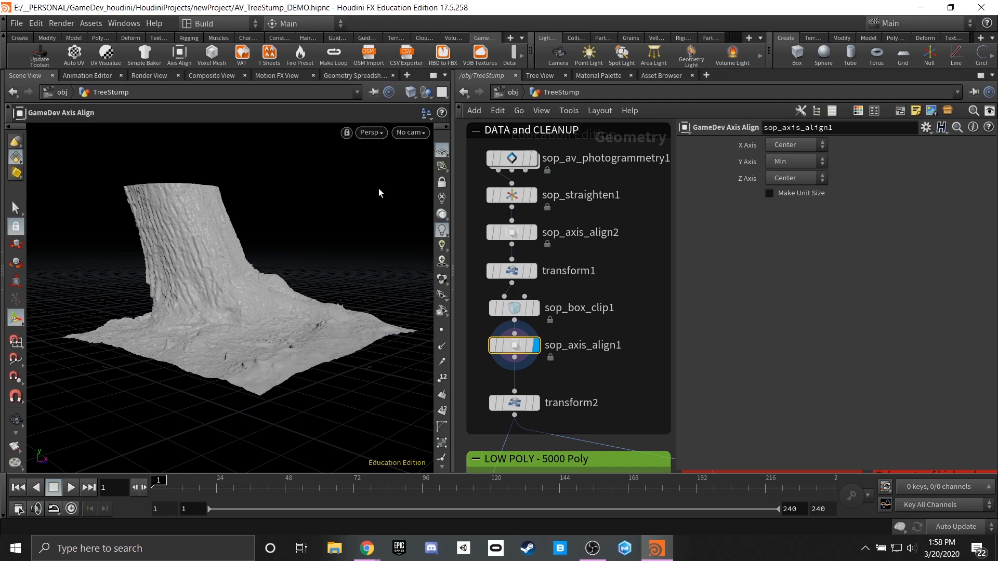
left_click(410, 92)
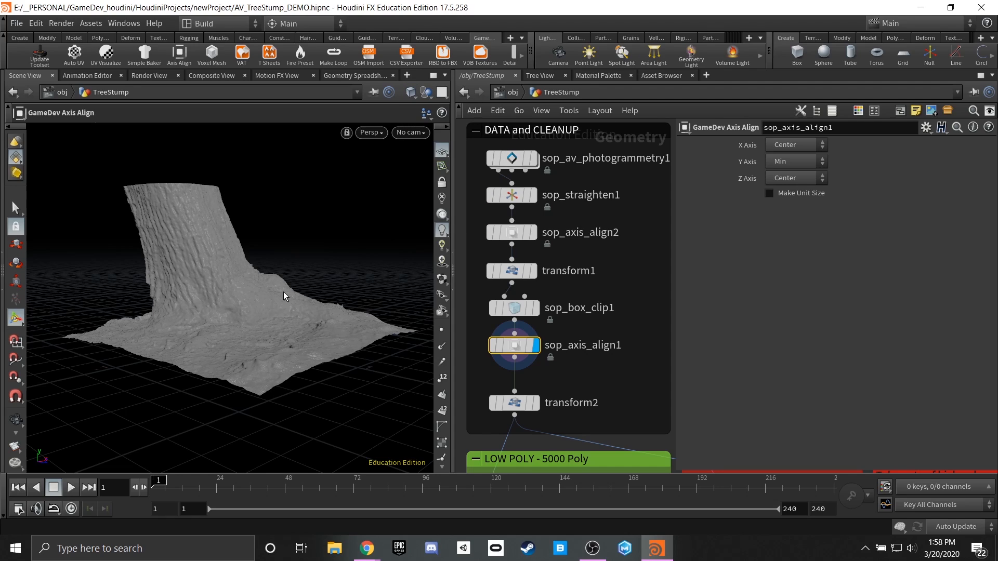
mouse_move(258, 301)
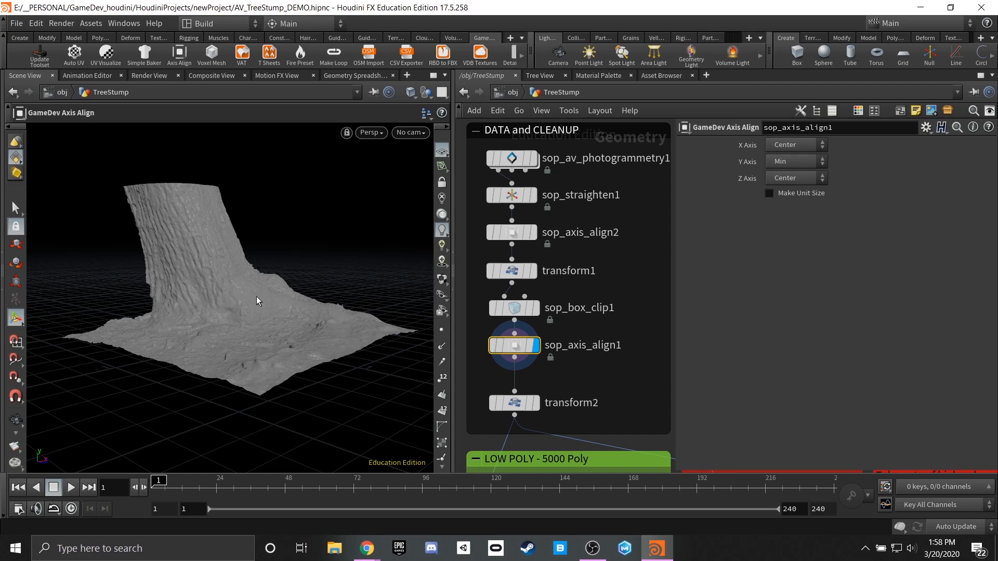
mouse_move(252, 300)
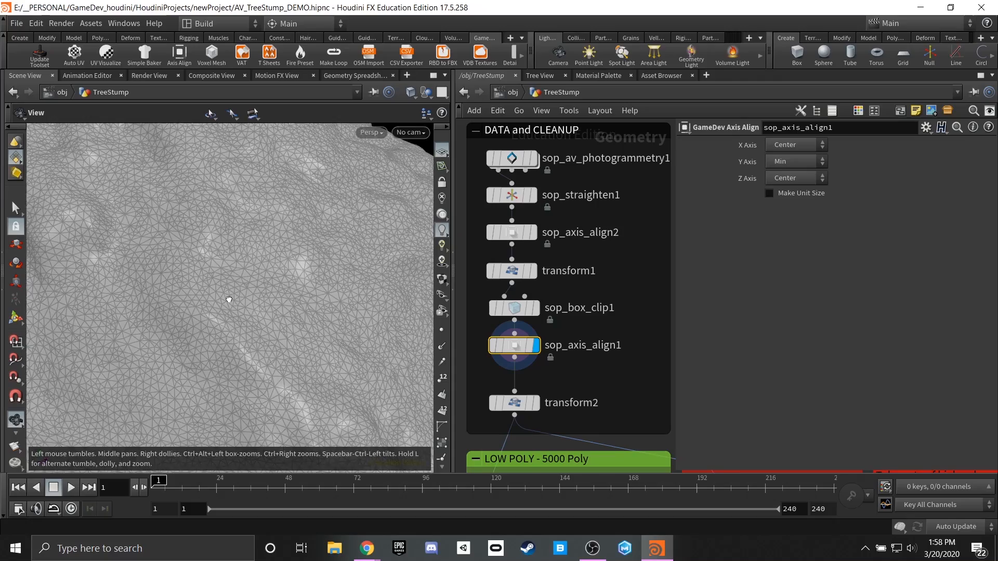
left_click_drag(228, 300, 208, 301)
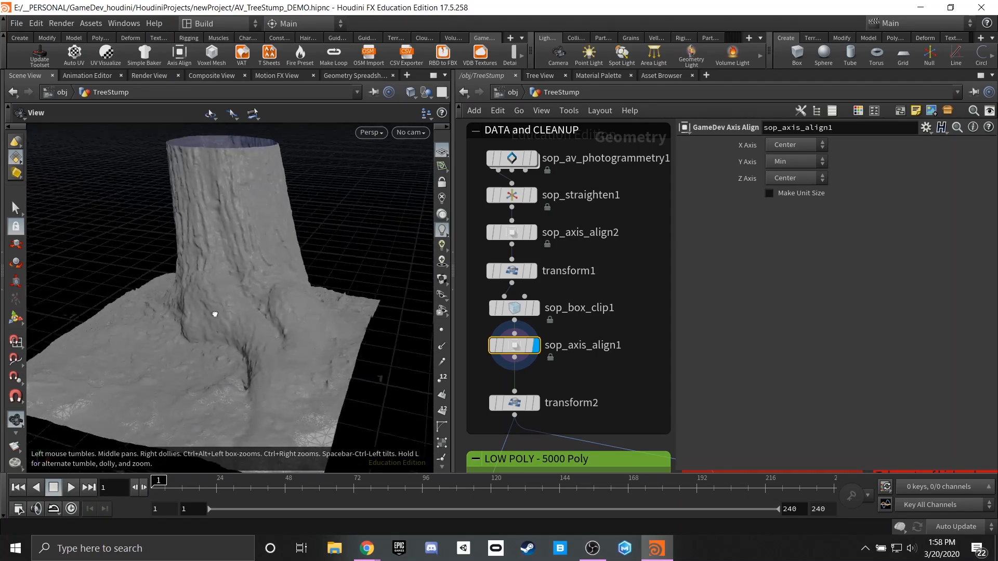
left_click_drag(215, 314, 286, 287)
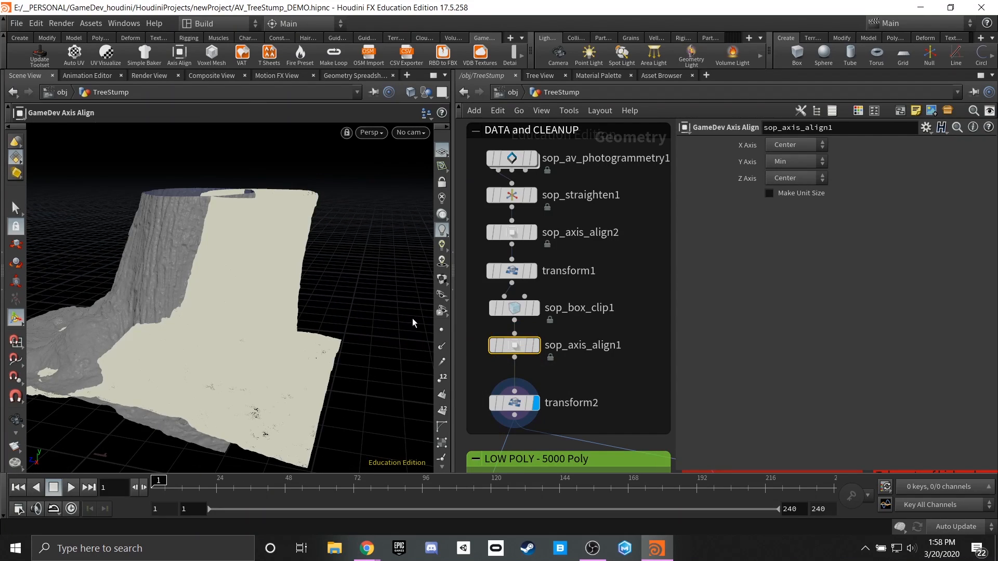
mouse_move(515, 398)
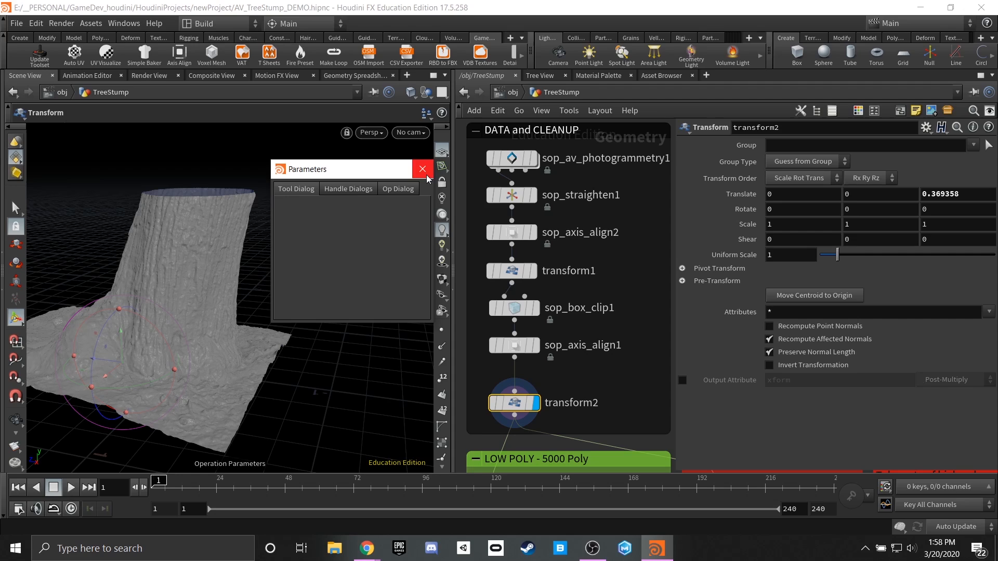
Close the floating Parameters window.
left_click(423, 169)
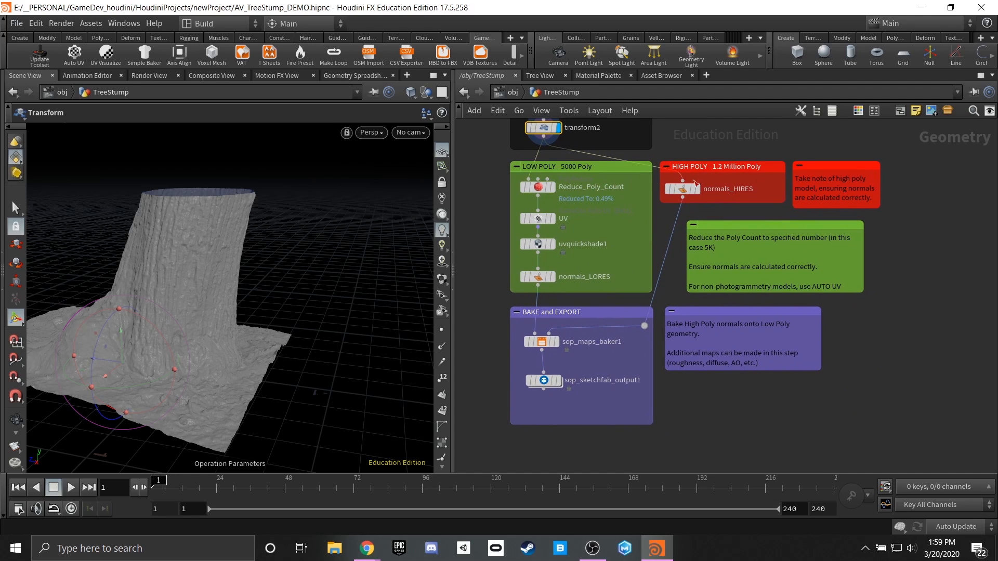
mouse_move(682, 188)
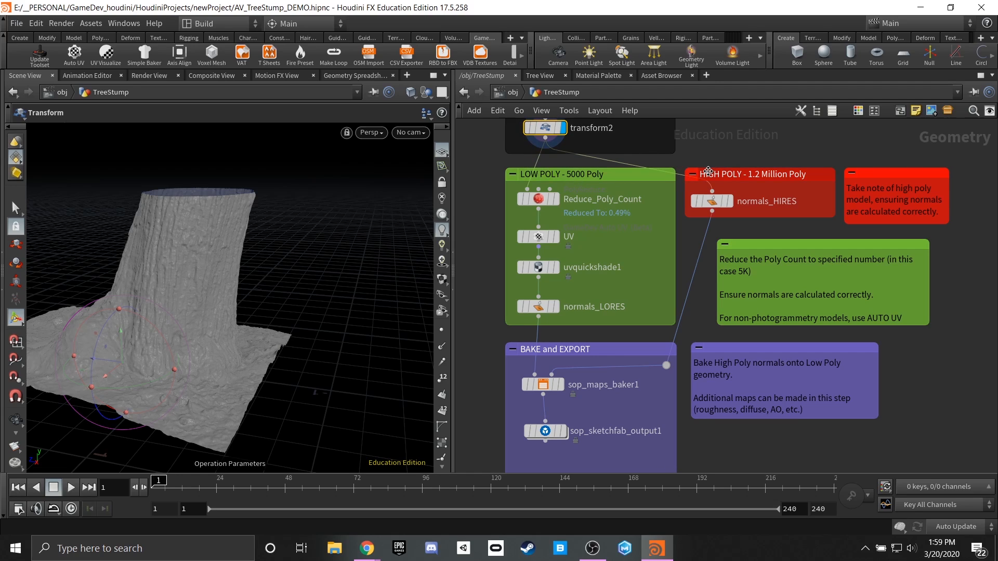
mouse_move(708, 174)
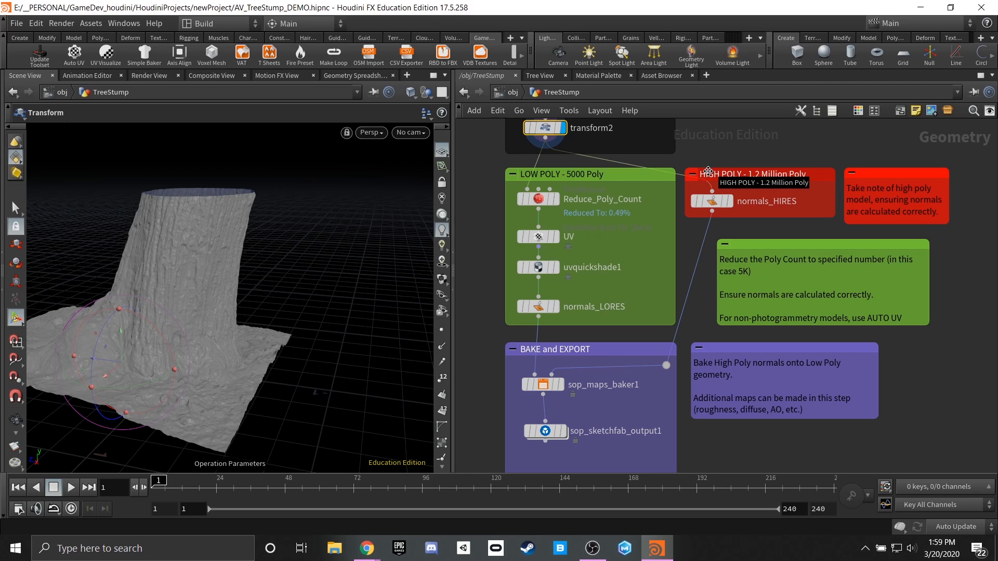
mouse_move(213, 237)
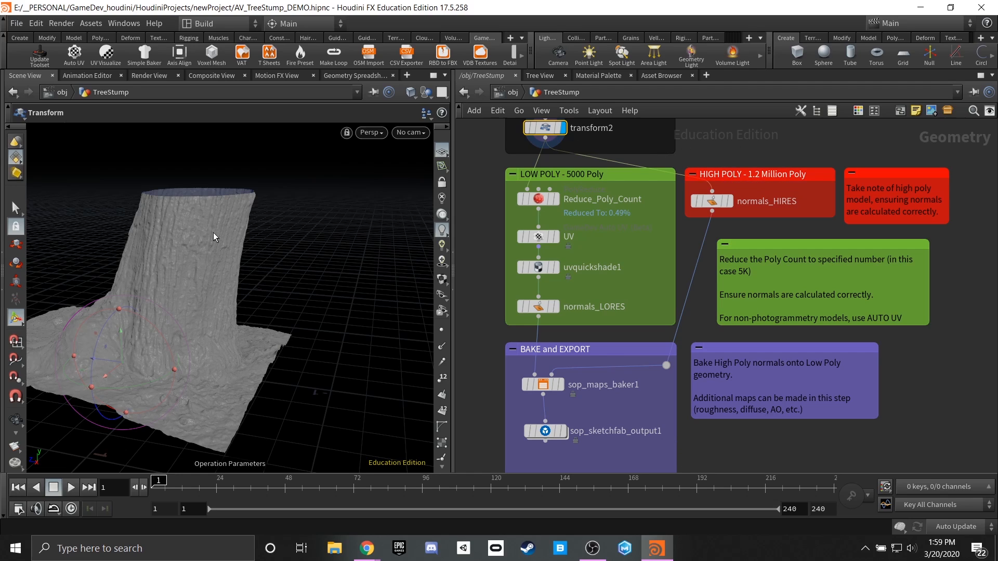
mouse_move(241, 332)
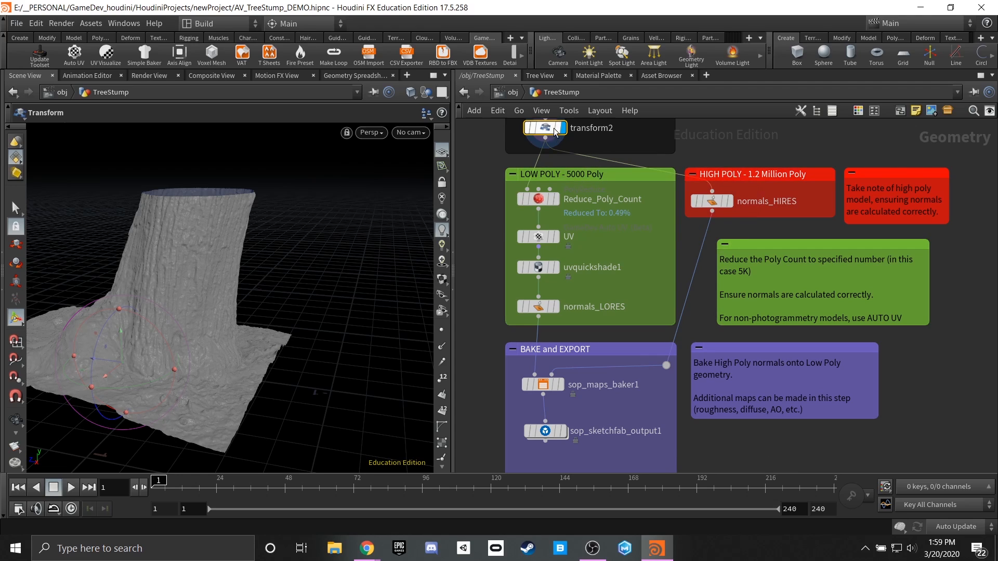
mouse_move(713, 200)
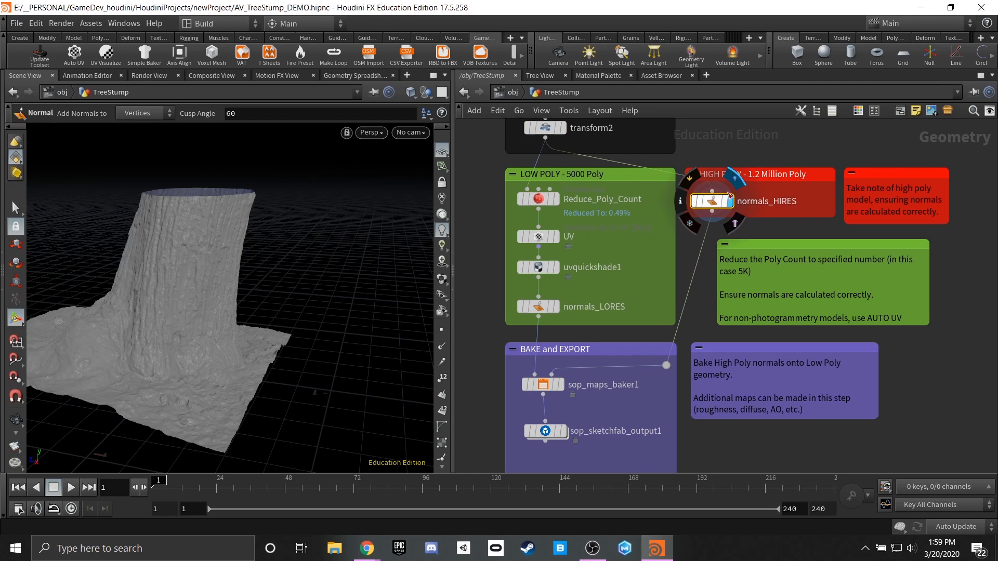
mouse_move(728, 212)
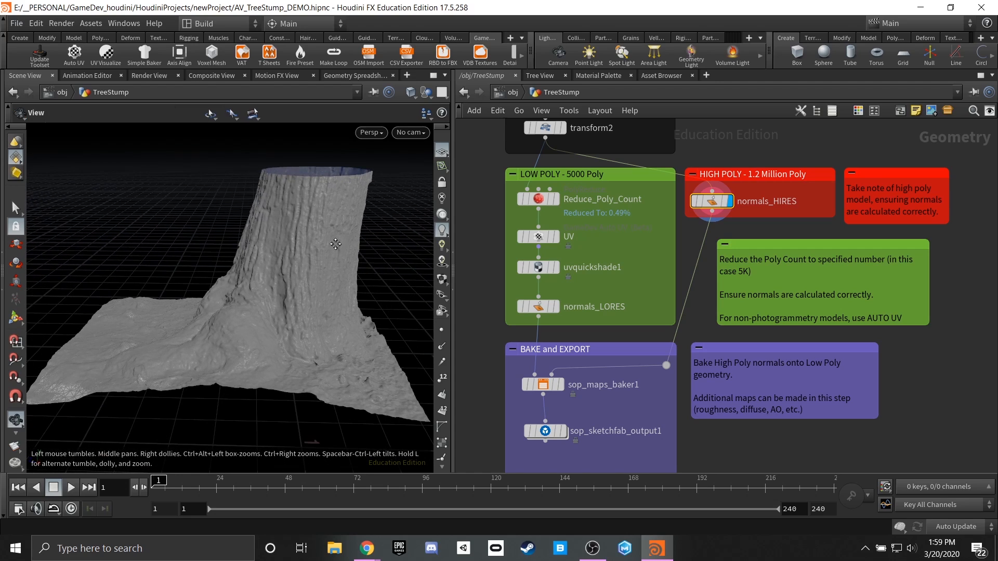
Orbit around the normals_HIRES high-poly stump.
left_click_drag(335, 244, 283, 258)
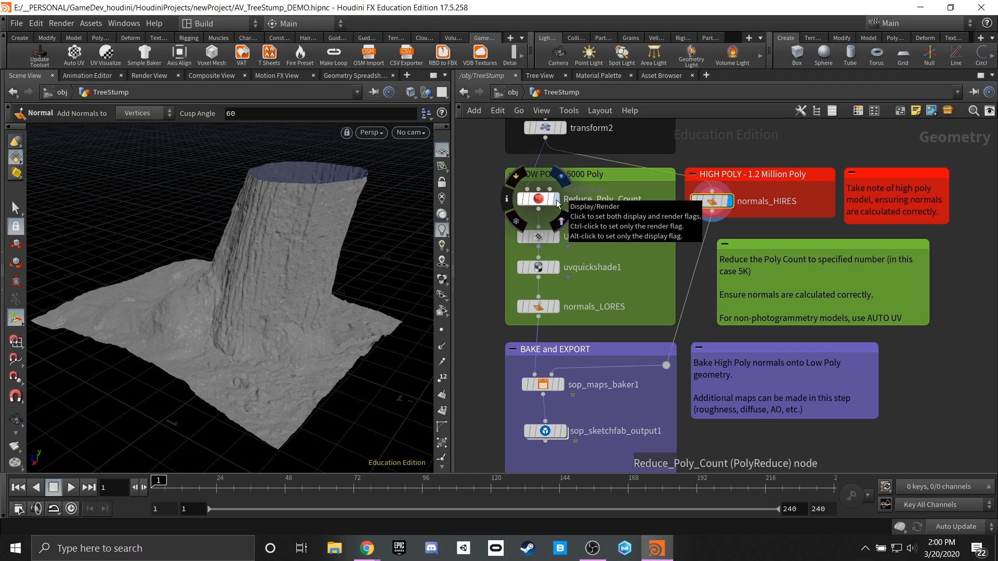
left_click(552, 199)
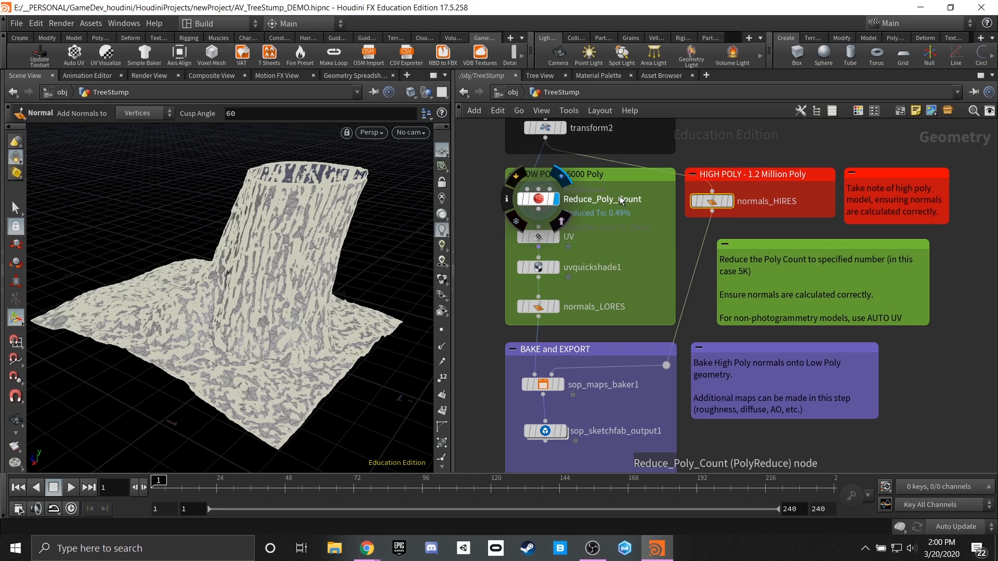
left_click(537, 198)
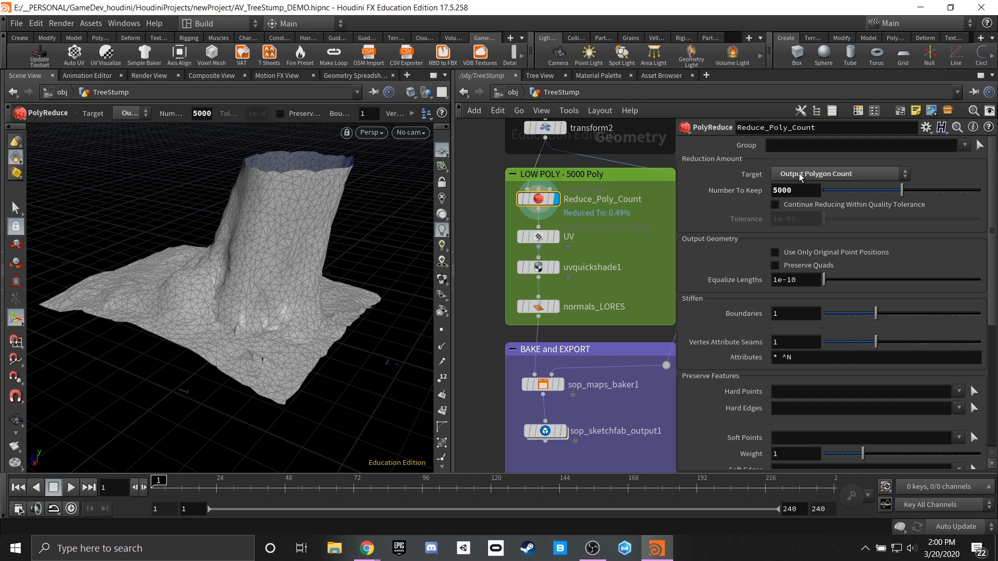
mouse_move(266, 233)
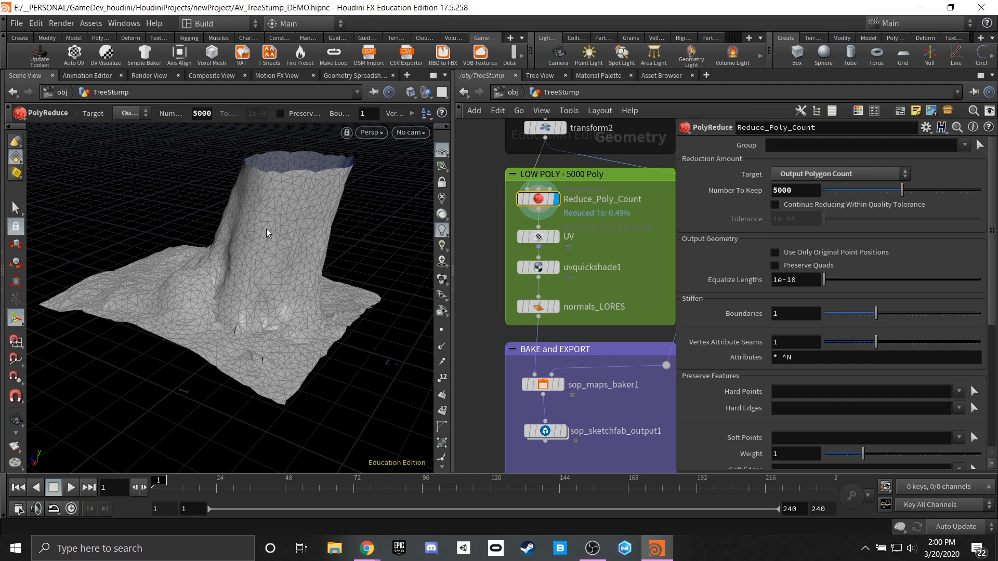
mouse_move(257, 249)
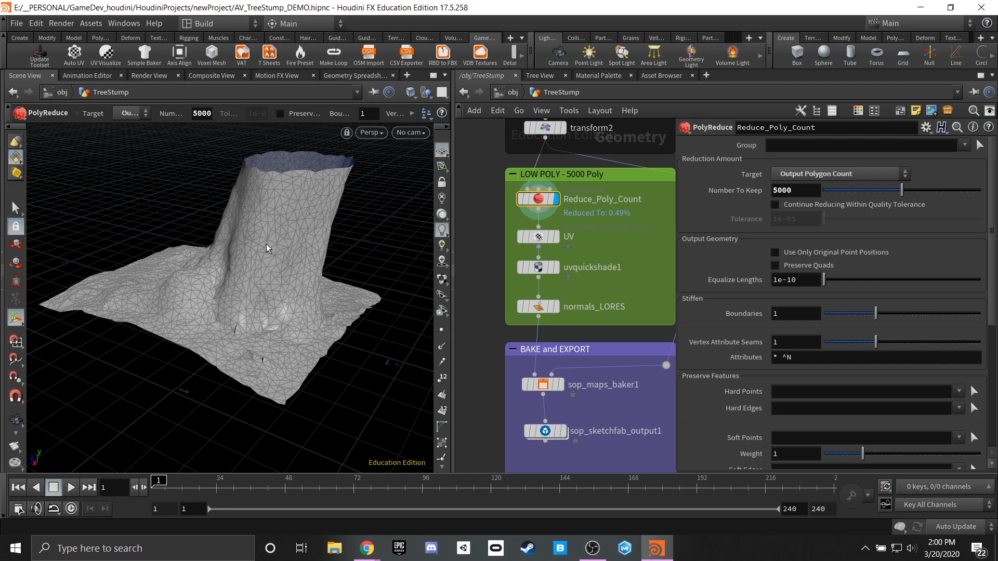
mouse_move(264, 242)
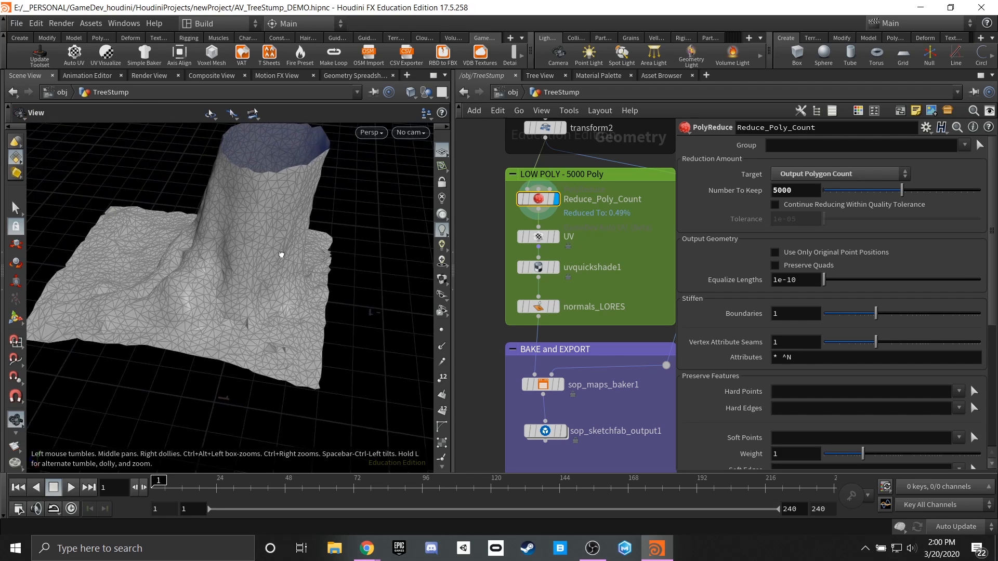
left_click_drag(280, 254, 294, 253)
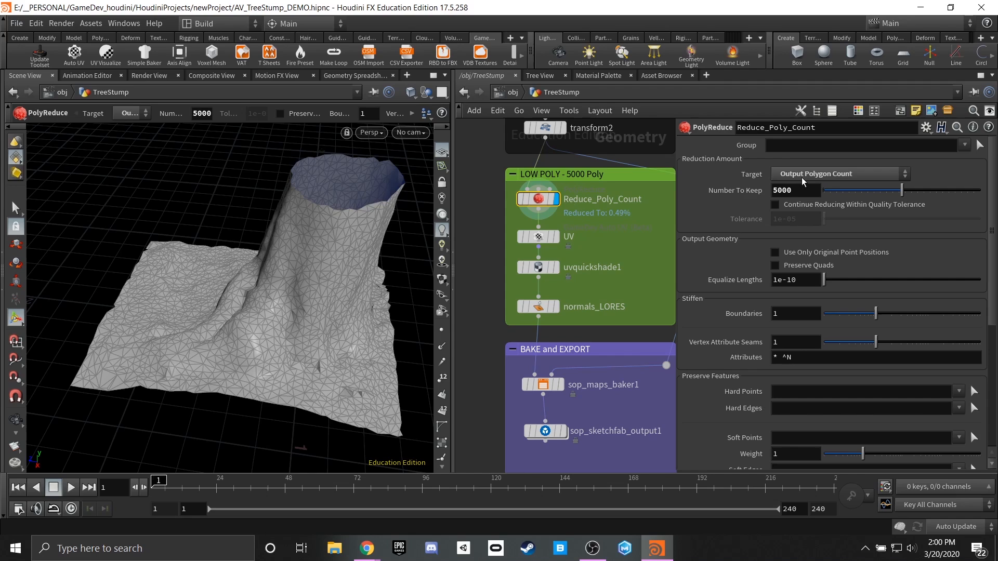
mouse_move(856, 177)
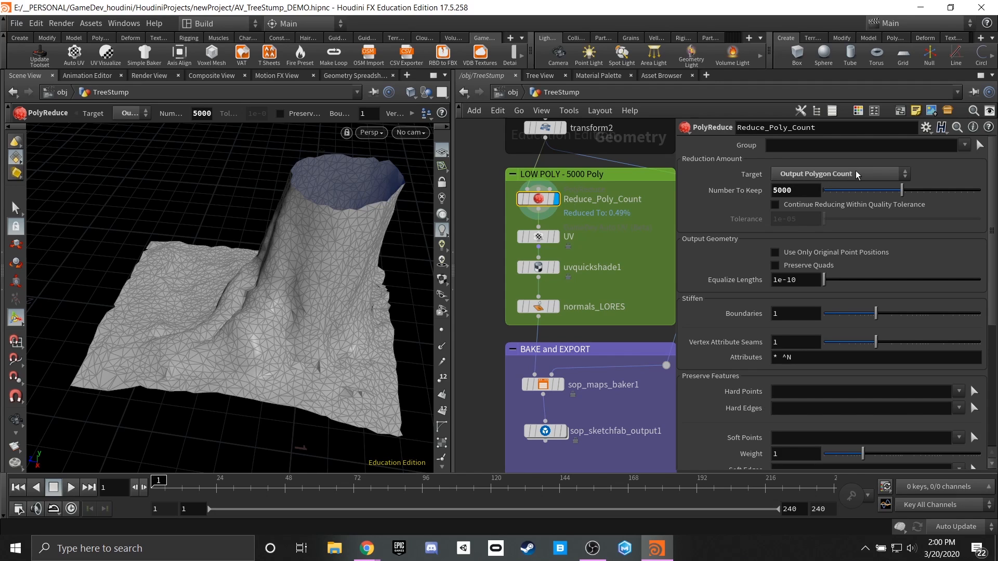
left_click(839, 173)
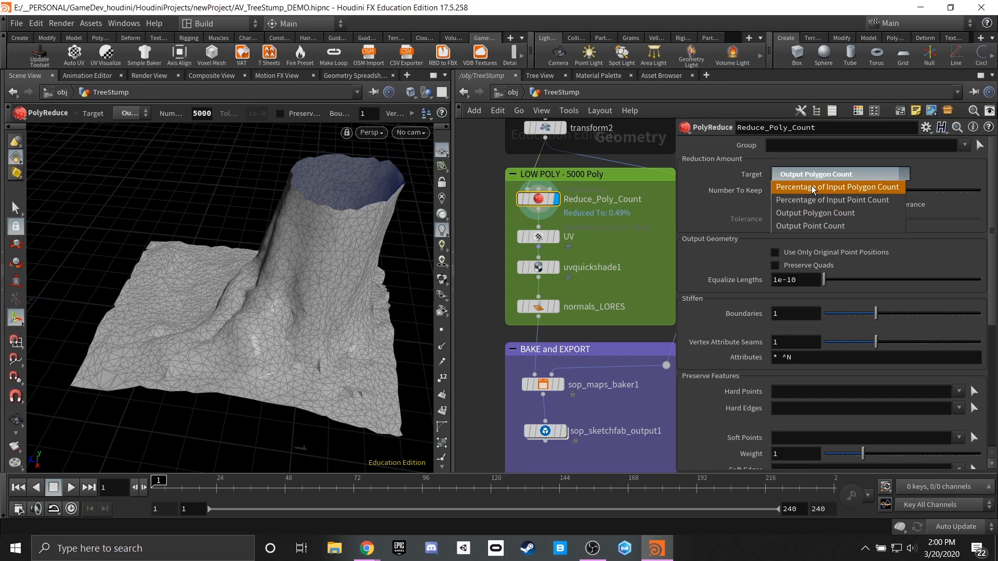
mouse_move(832, 199)
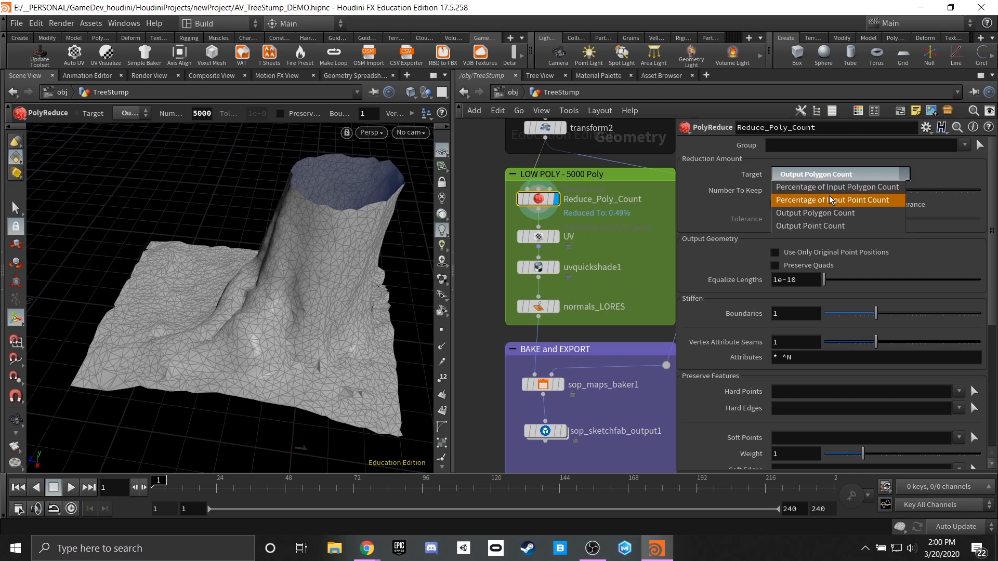
mouse_move(822, 226)
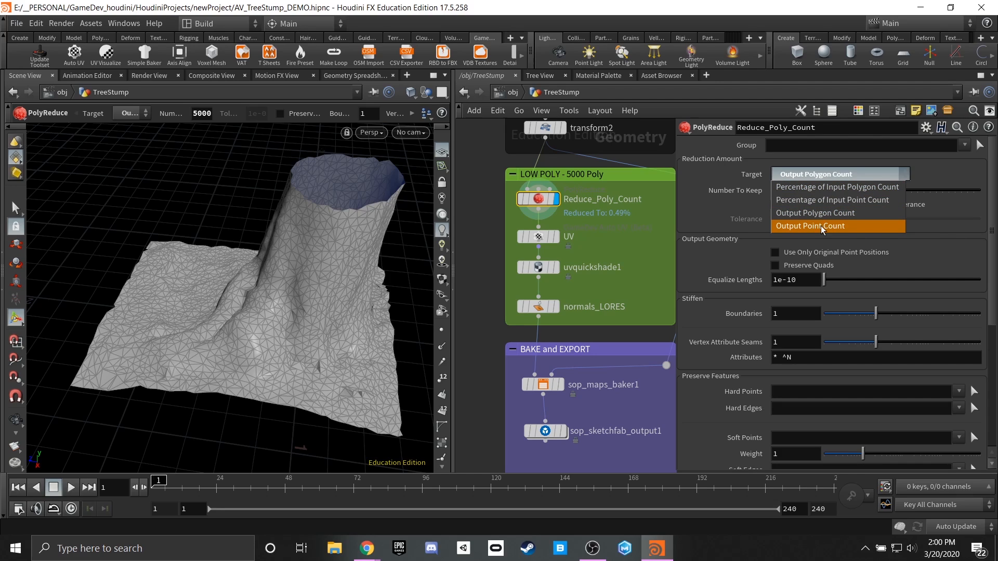
mouse_move(822, 230)
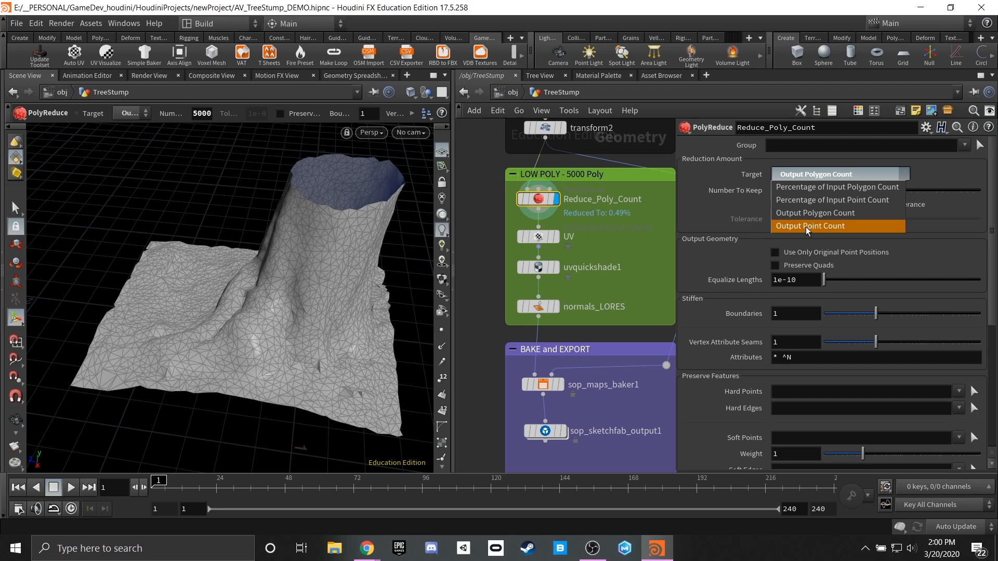
mouse_move(814, 212)
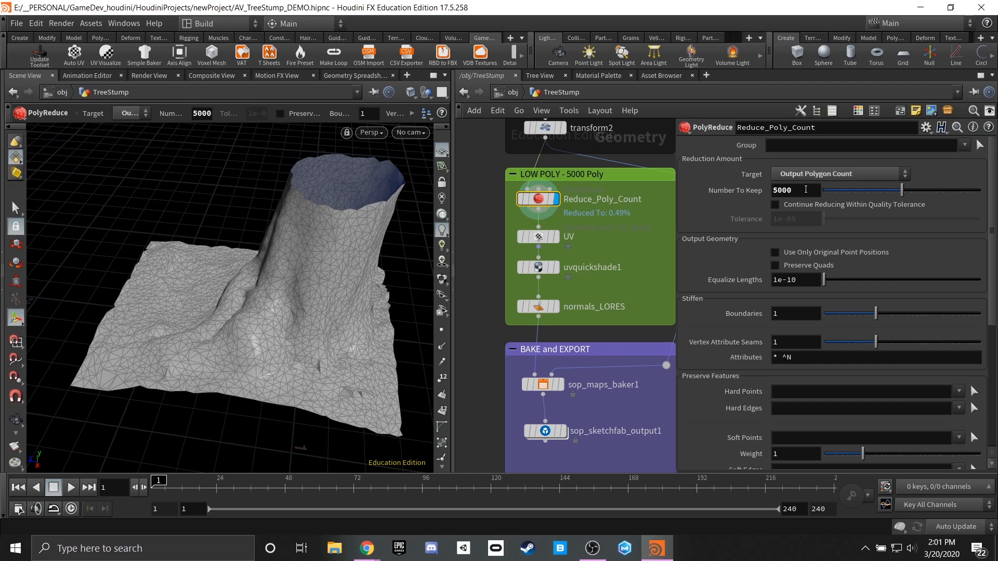
mouse_move(746, 213)
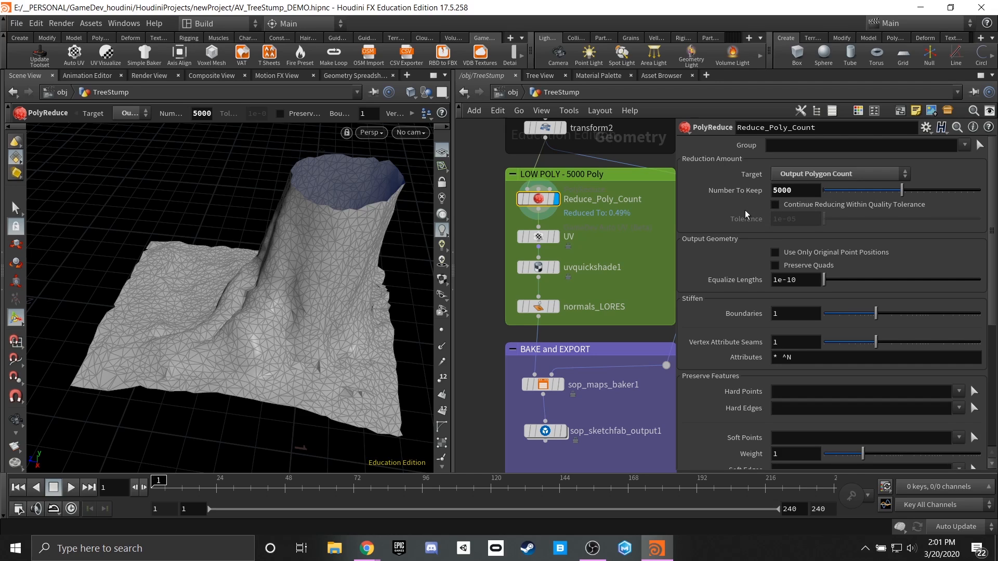
mouse_move(715, 216)
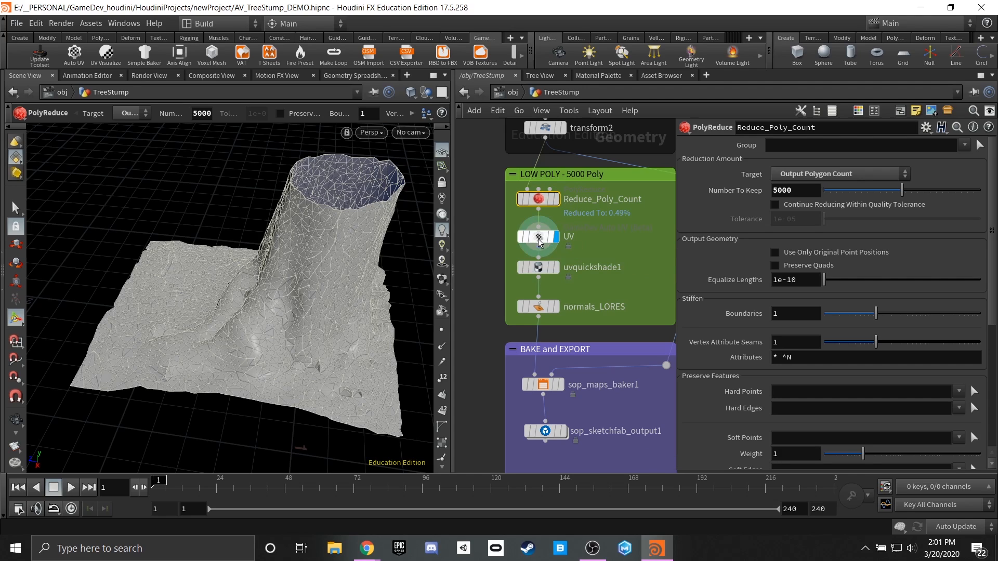
Compare the UV unwrap and uvquickshade1 results and switch the viewport to Smooth Shaded.
left_click(538, 237)
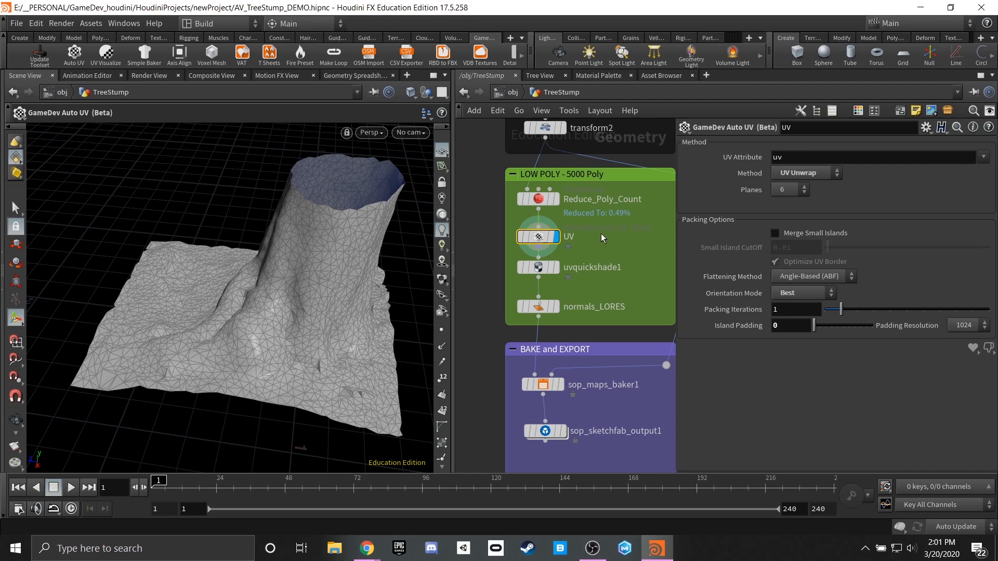
mouse_move(577, 258)
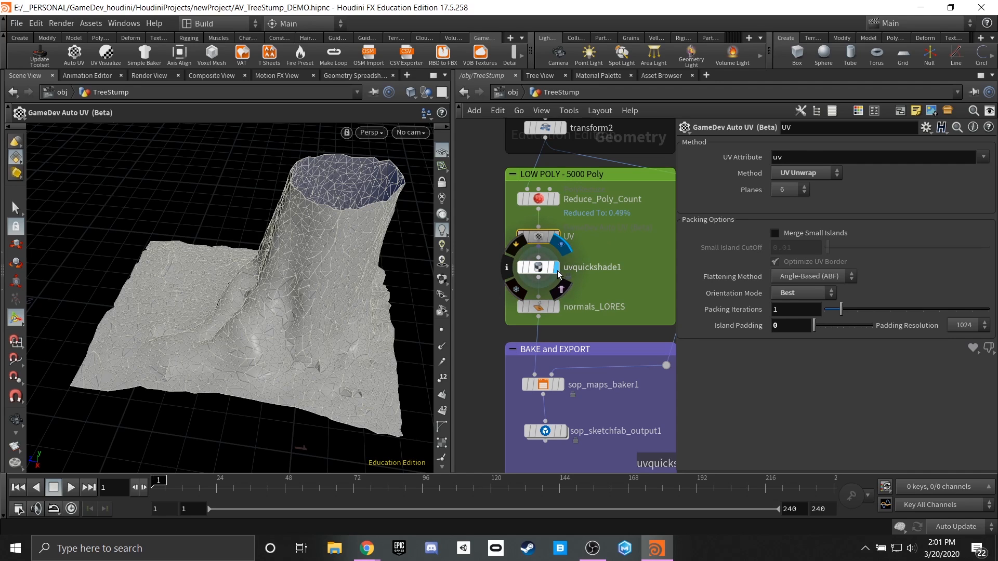
left_click(538, 266)
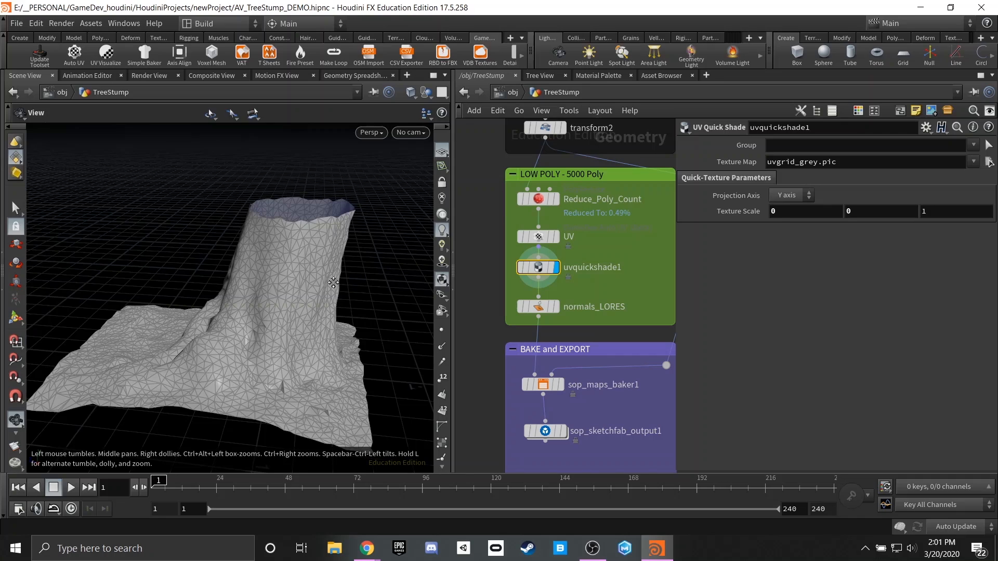
left_click(536, 237)
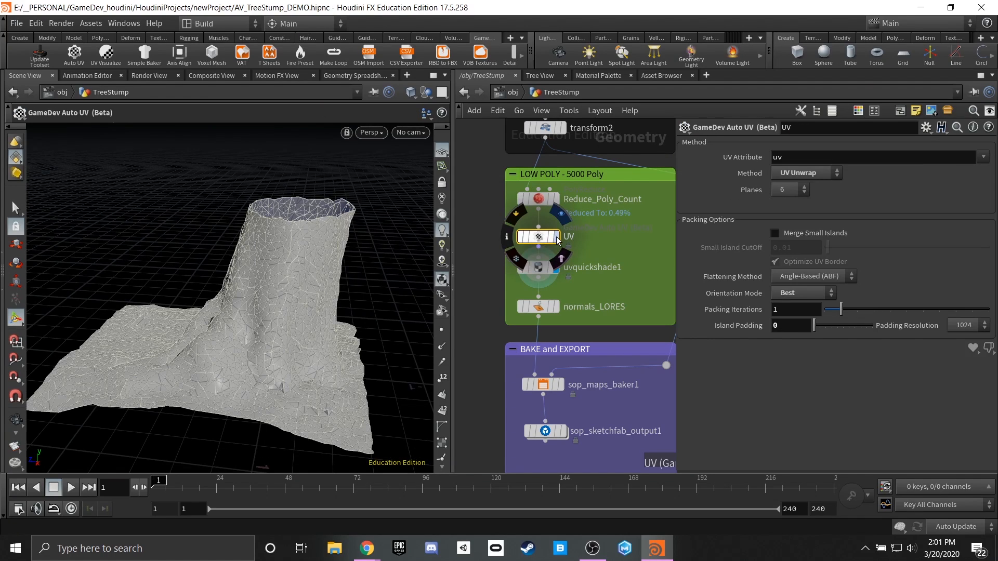
left_click(536, 267)
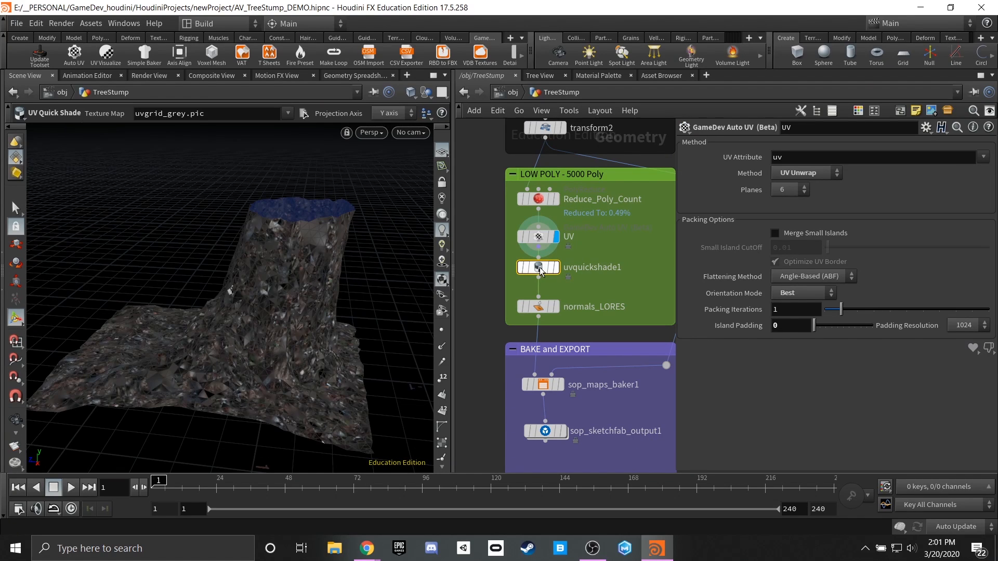
left_click(538, 267)
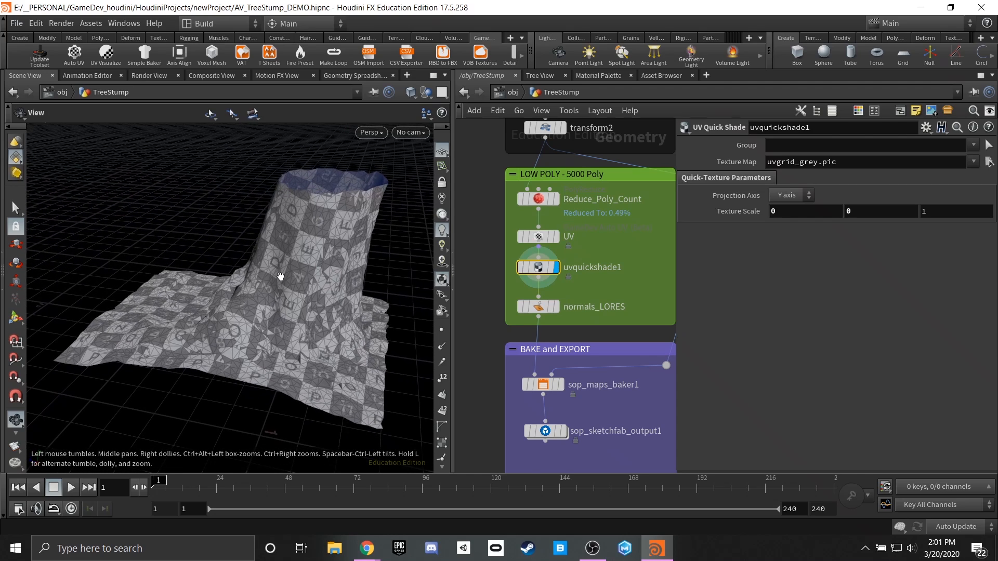
left_click(409, 93)
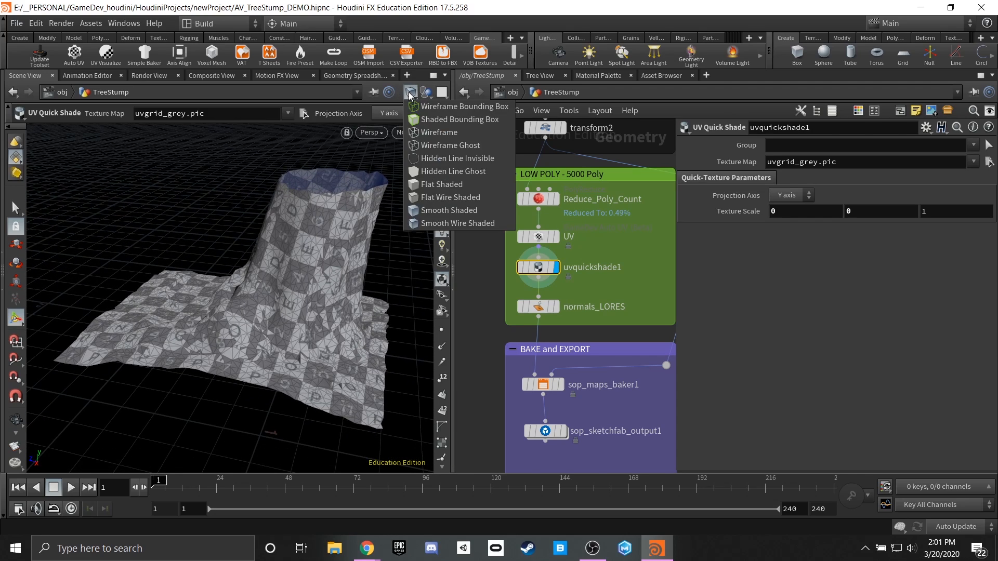
mouse_move(451, 210)
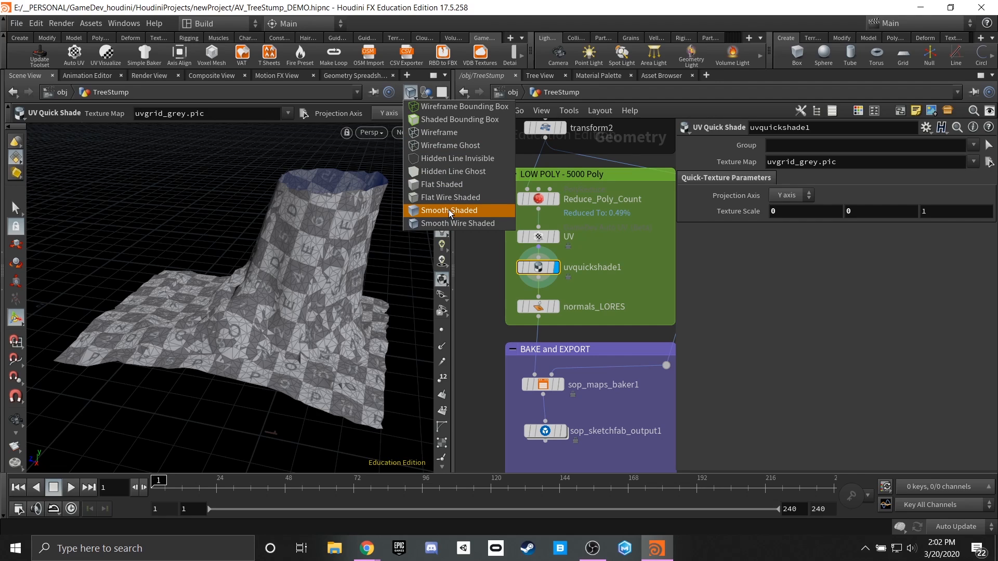
left_click(448, 210)
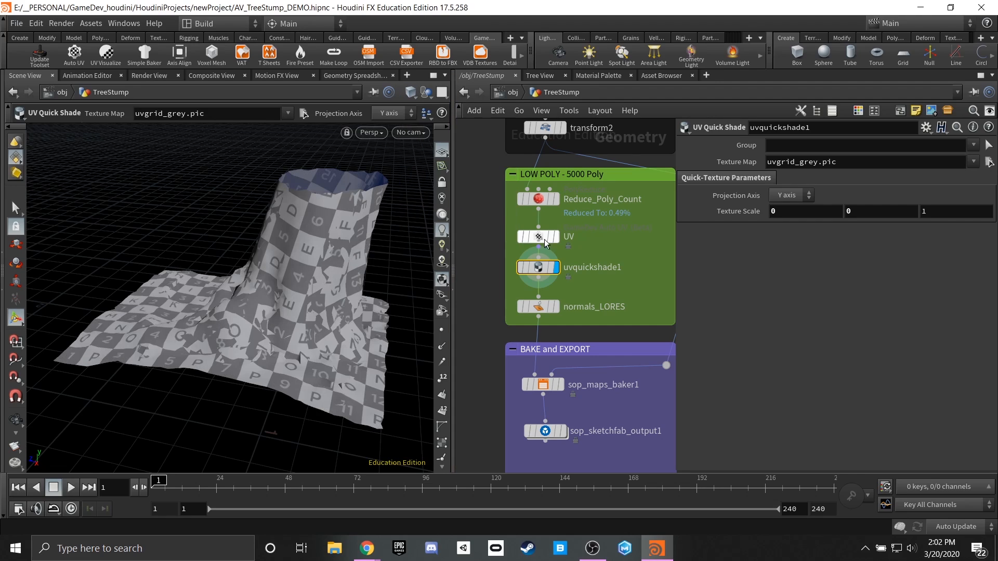
Check the checker texture on the stump's underside, then display normals_LORES.
left_click(538, 236)
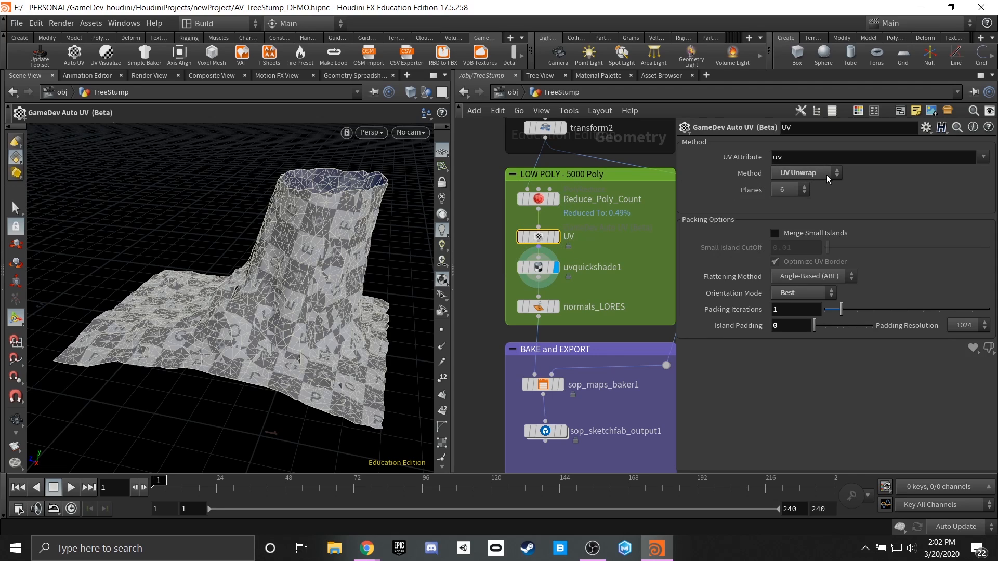
mouse_move(277, 283)
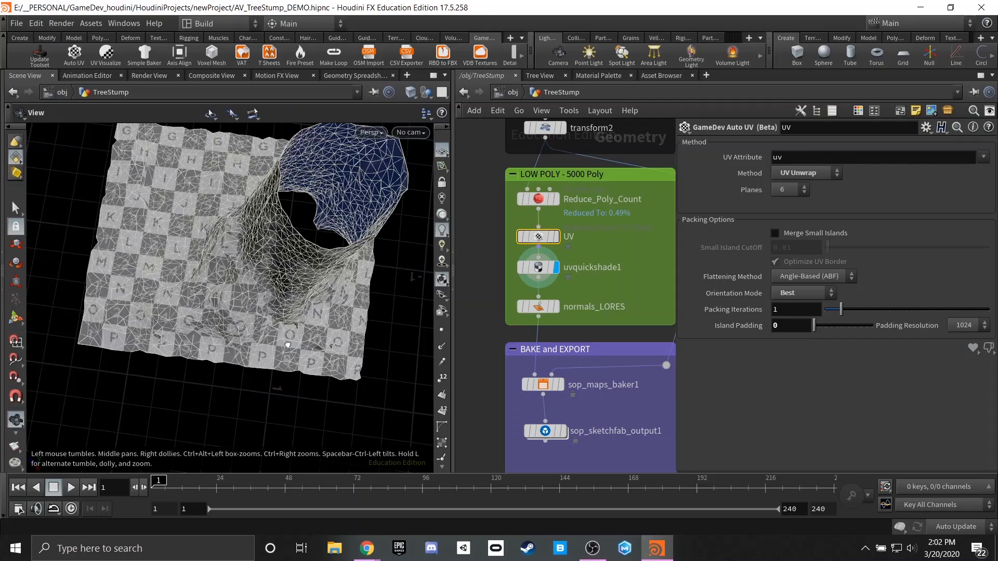
left_click_drag(286, 343, 140, 170)
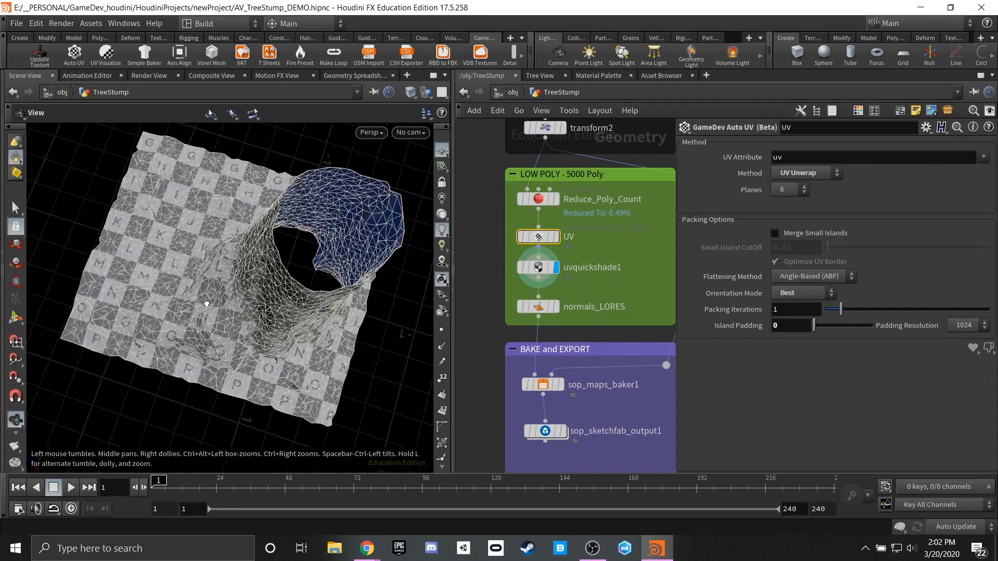
left_click_drag(206, 303, 251, 322)
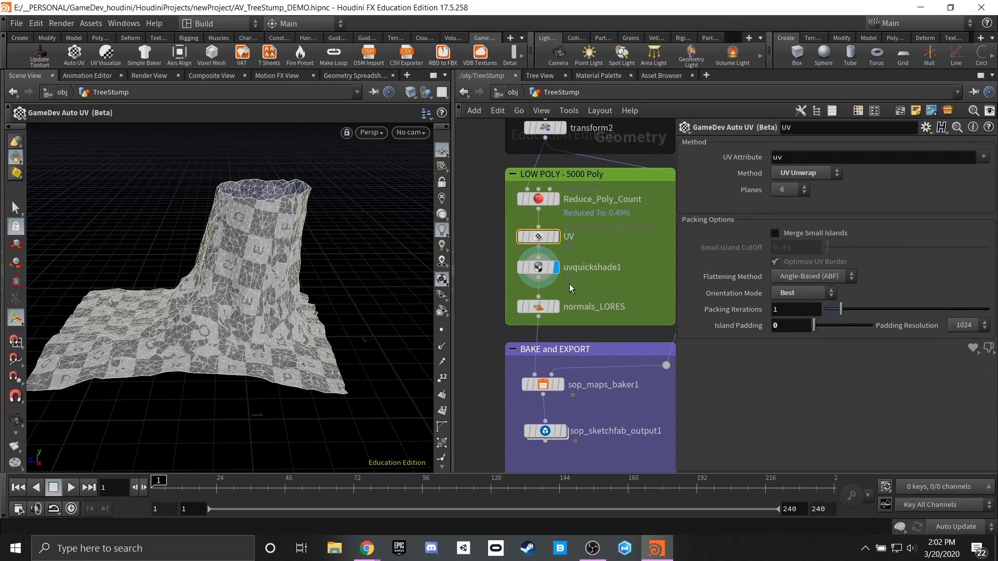
left_click(538, 267)
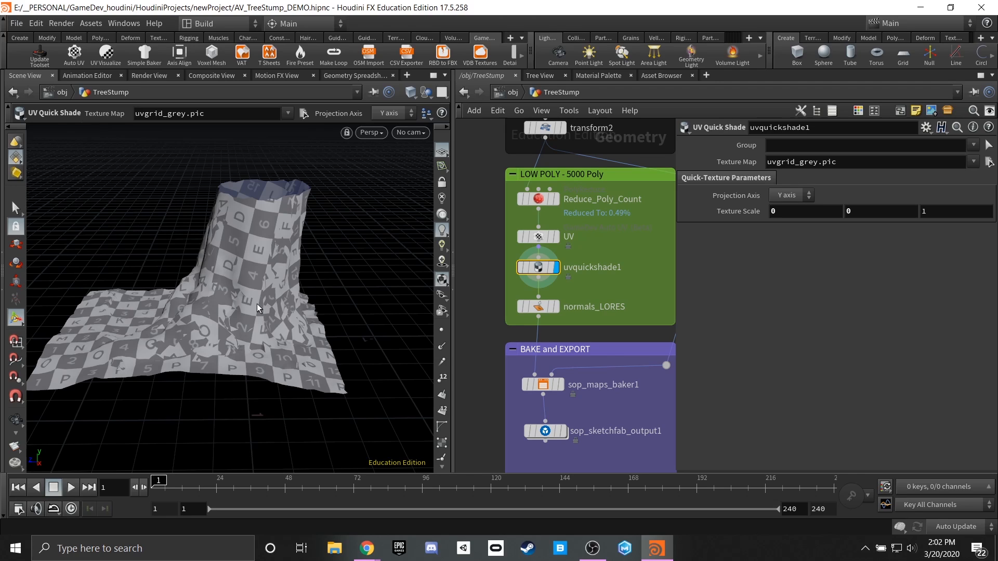
mouse_move(245, 282)
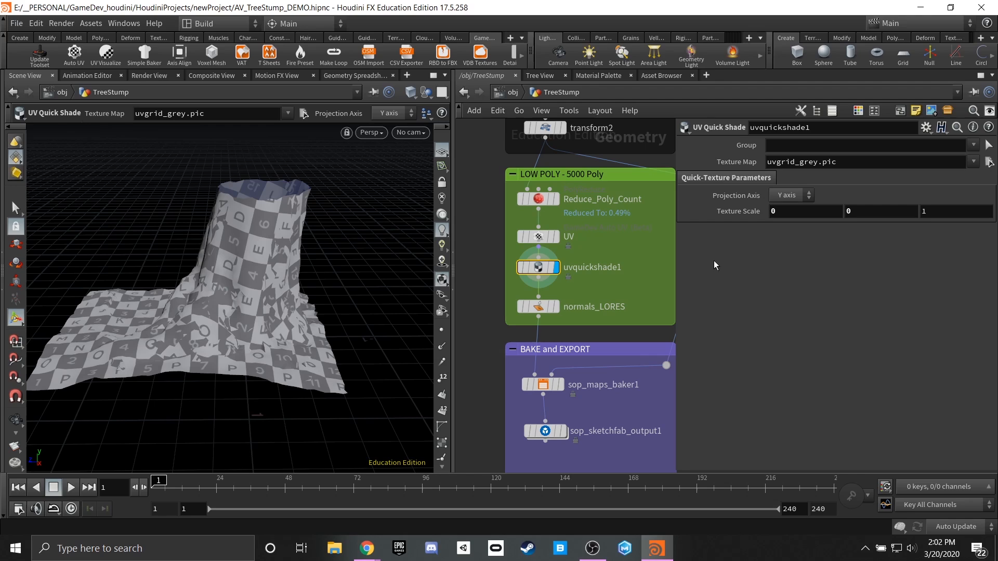
mouse_move(629, 270)
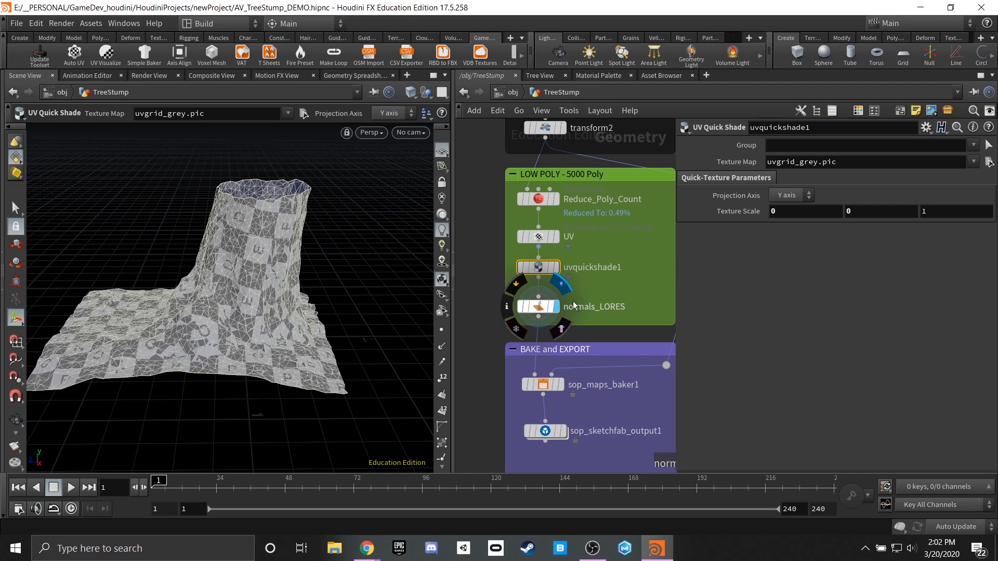
left_click(536, 306)
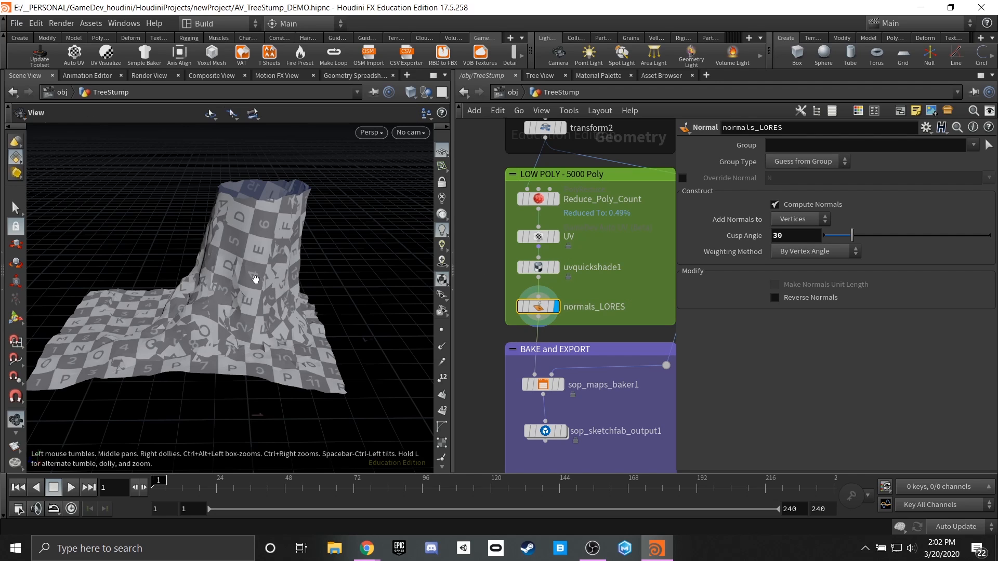
Orbit the view around the textured low-poly stump.
left_click_drag(255, 280, 312, 276)
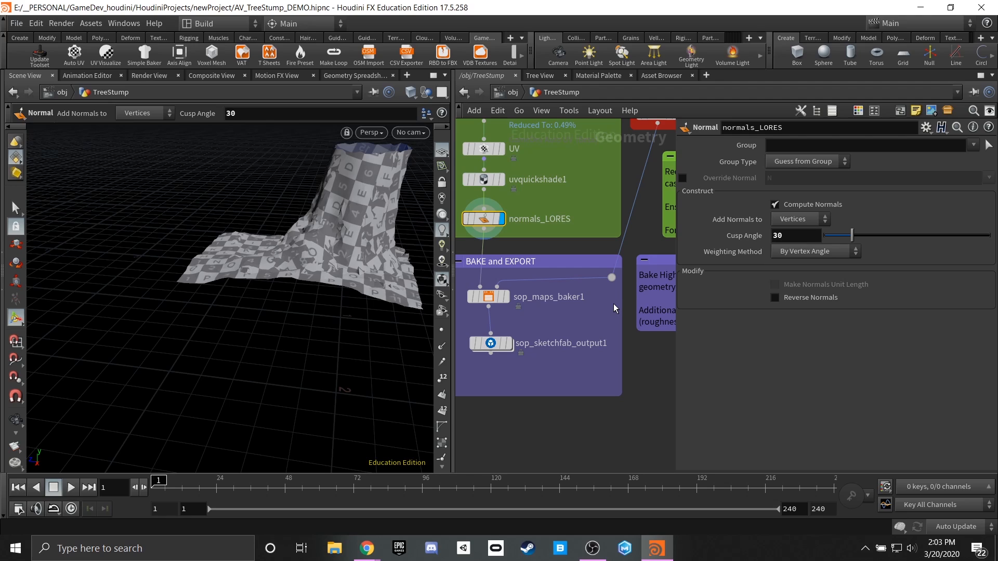
Select sop_maps_baker1 to show its map baking settings.
left_click(488, 296)
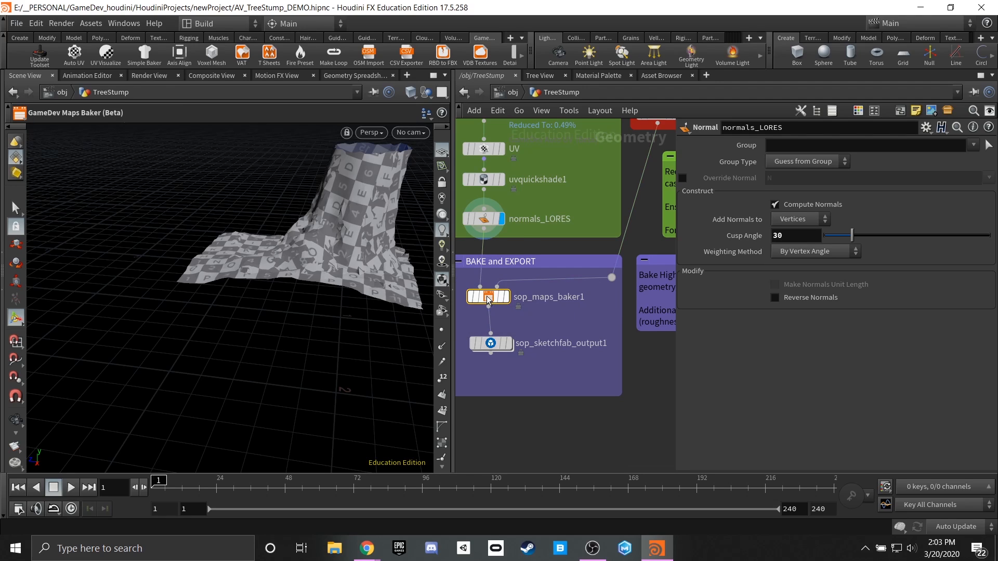
left_click(487, 297)
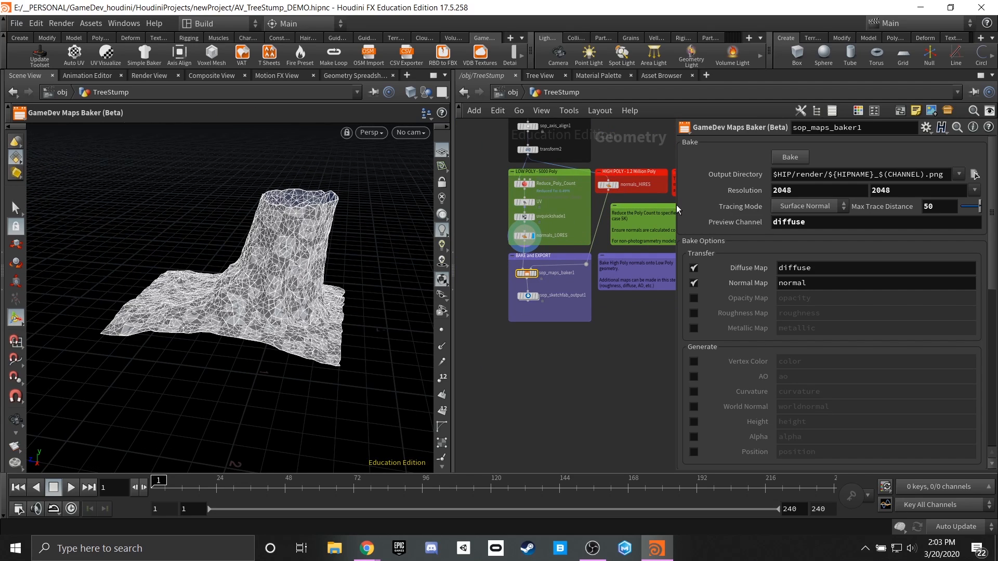
mouse_move(681, 204)
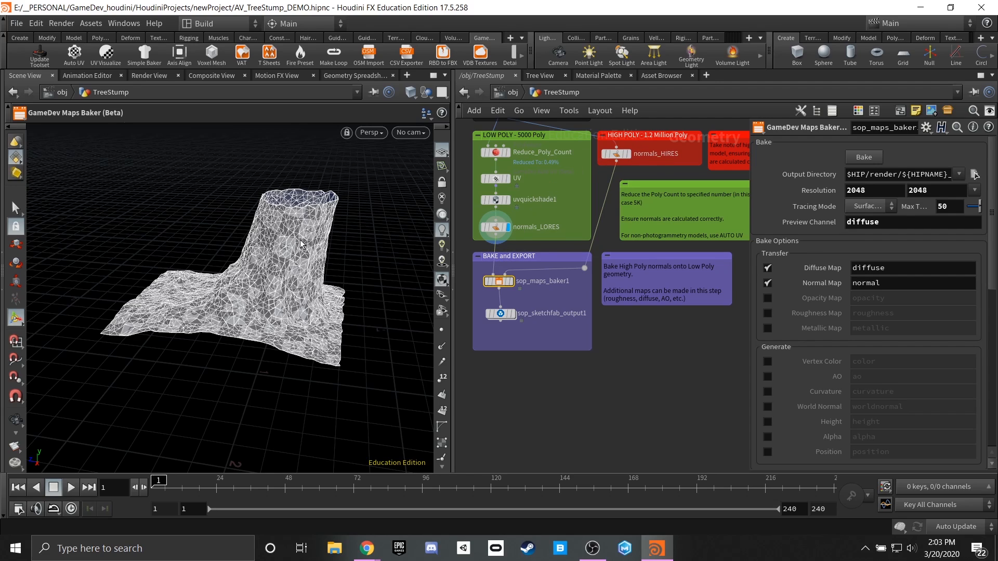
mouse_move(468, 277)
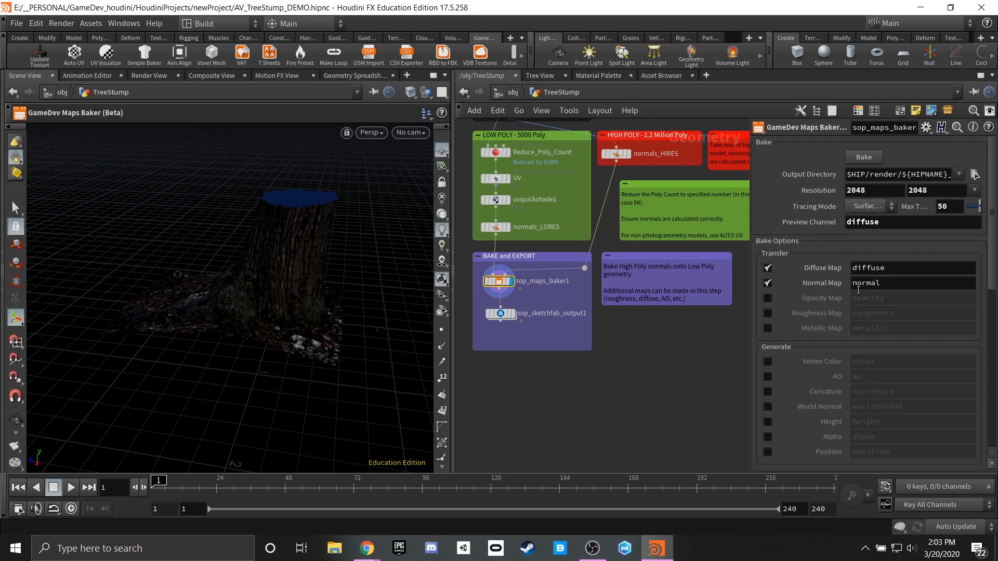
mouse_move(803, 292)
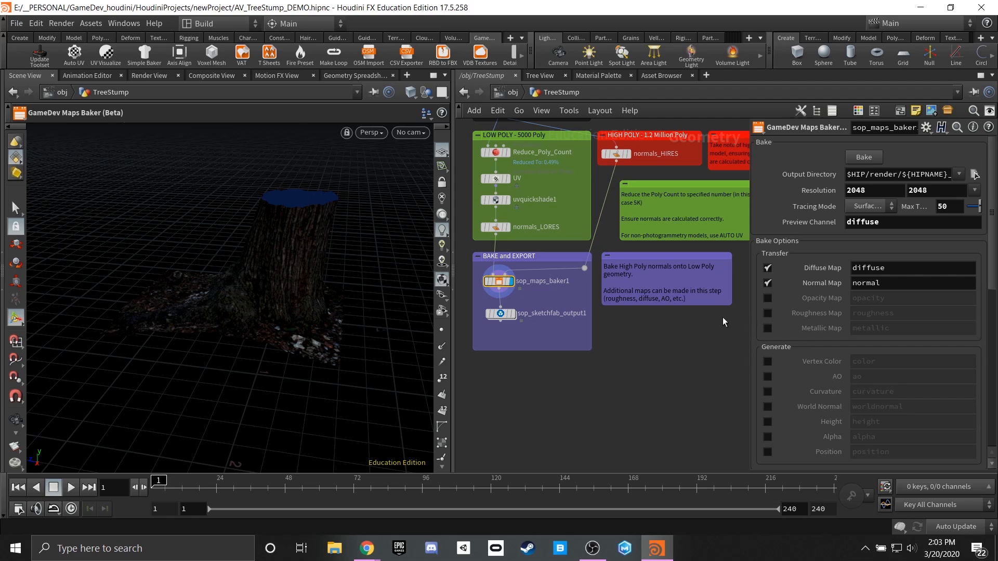
mouse_move(745, 329)
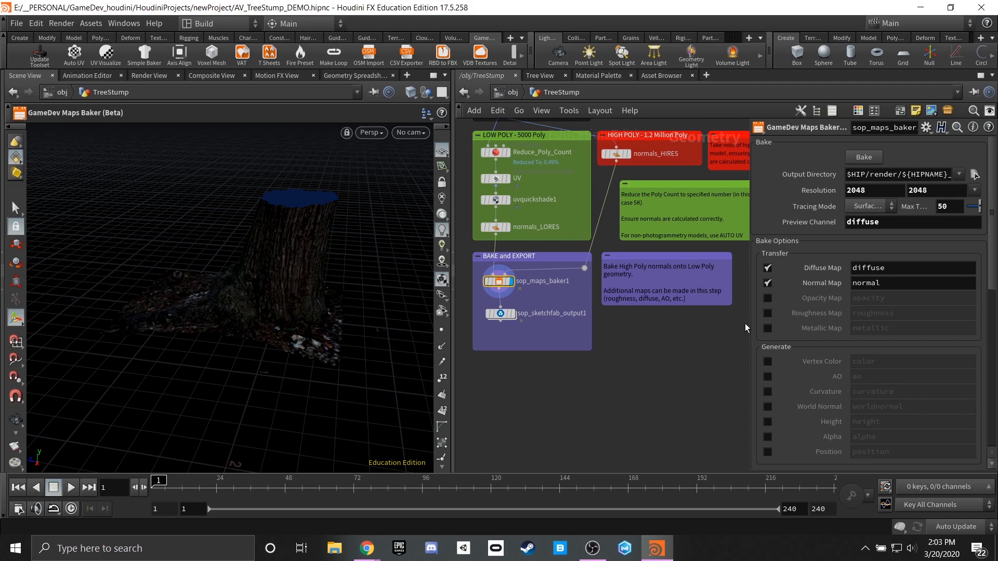
mouse_move(849, 276)
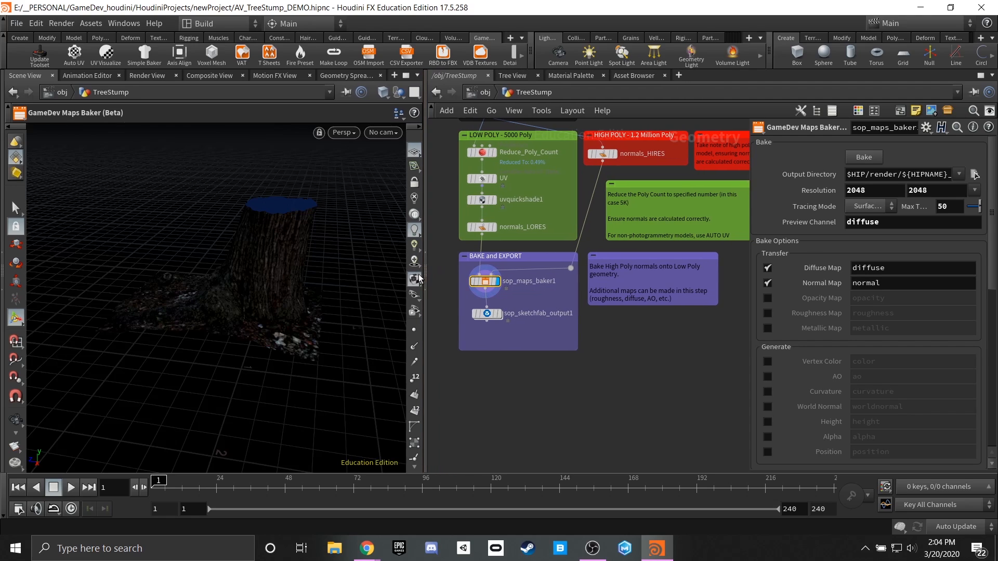
mouse_move(347, 271)
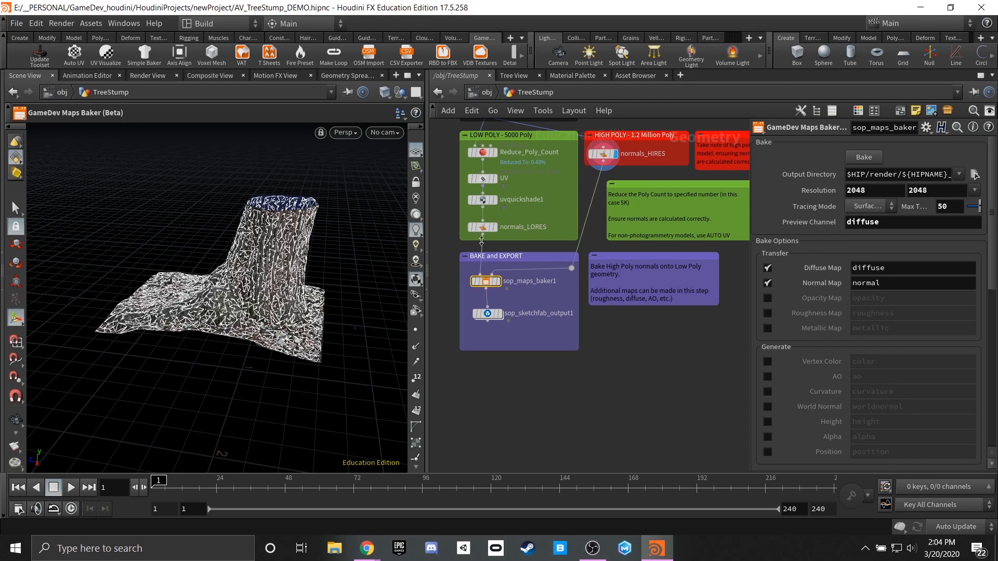
left_click(603, 154)
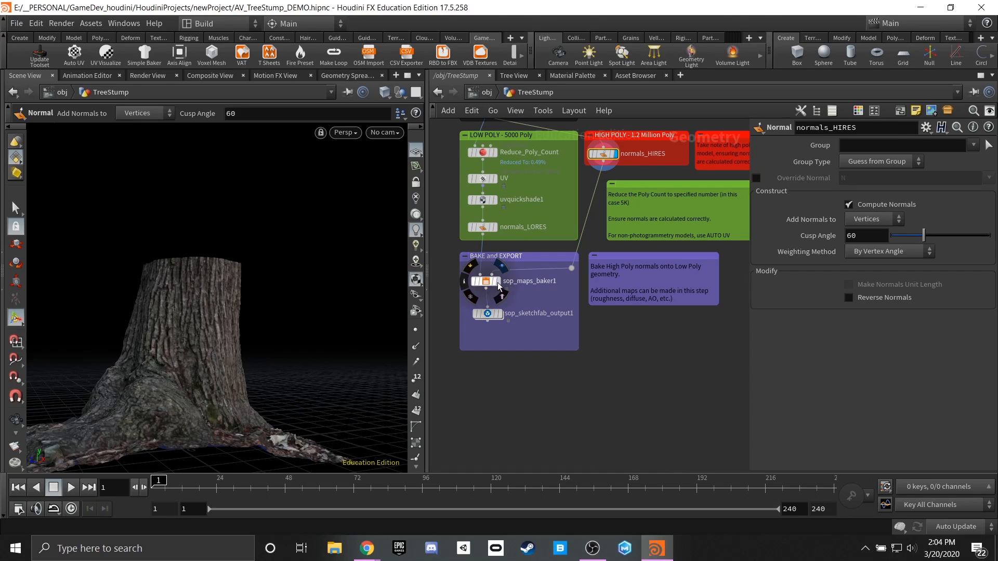
left_click(485, 280)
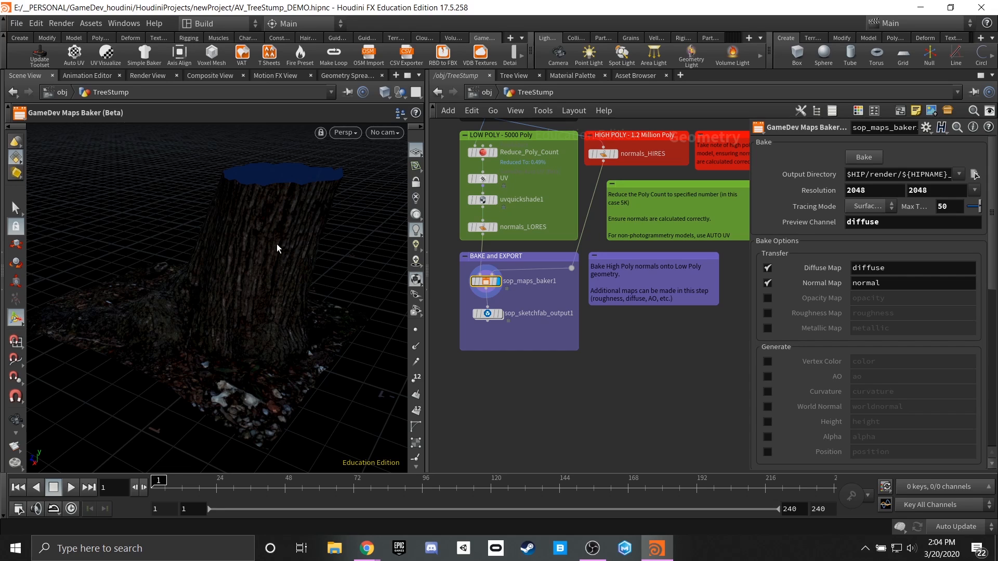
mouse_move(430, 278)
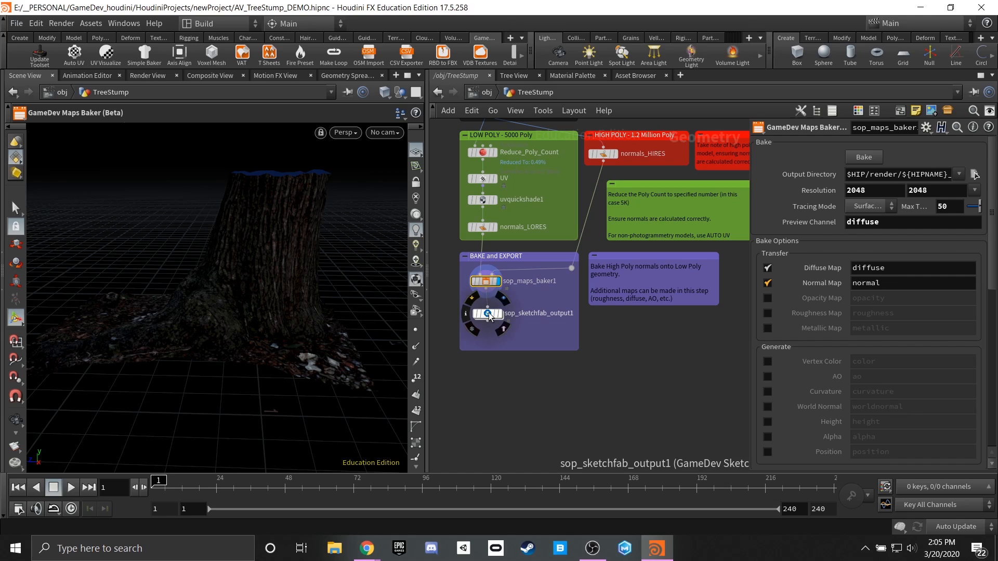
Select sop_sketchfab_output1 to show its Sketchfab upload settings.
left_click(487, 313)
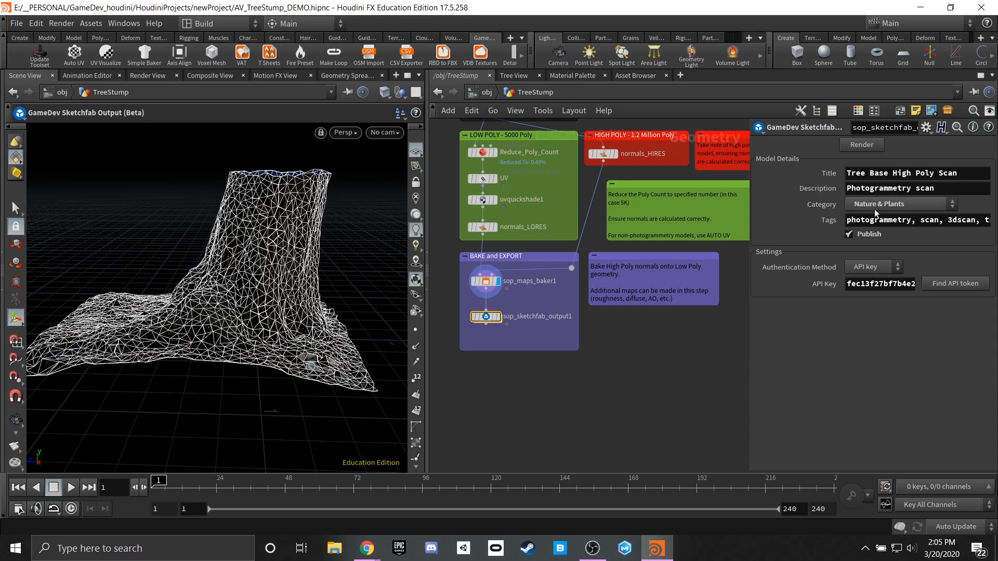
mouse_move(799, 391)
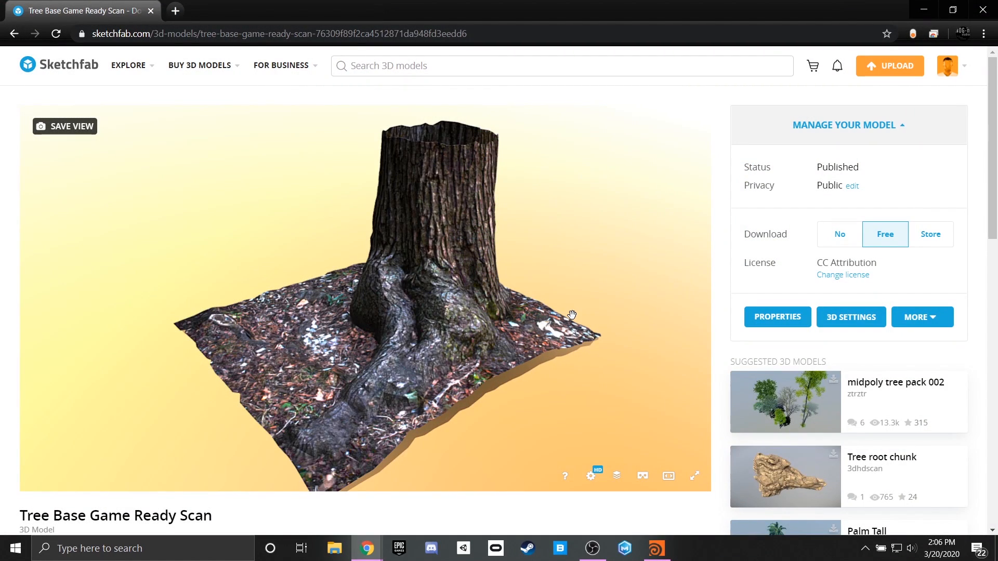
left_click_drag(572, 315, 442, 328)
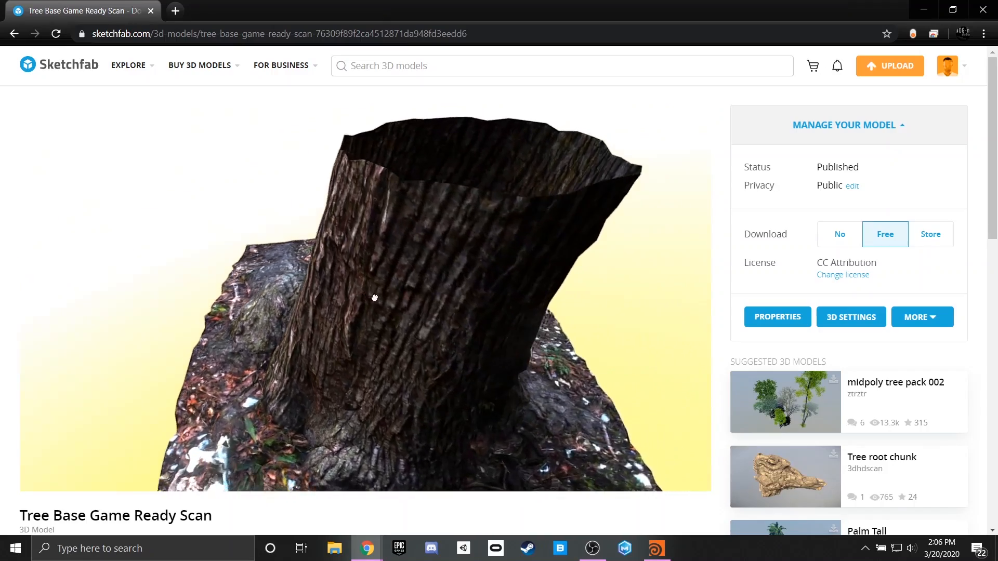
left_click_drag(374, 298, 232, 304)
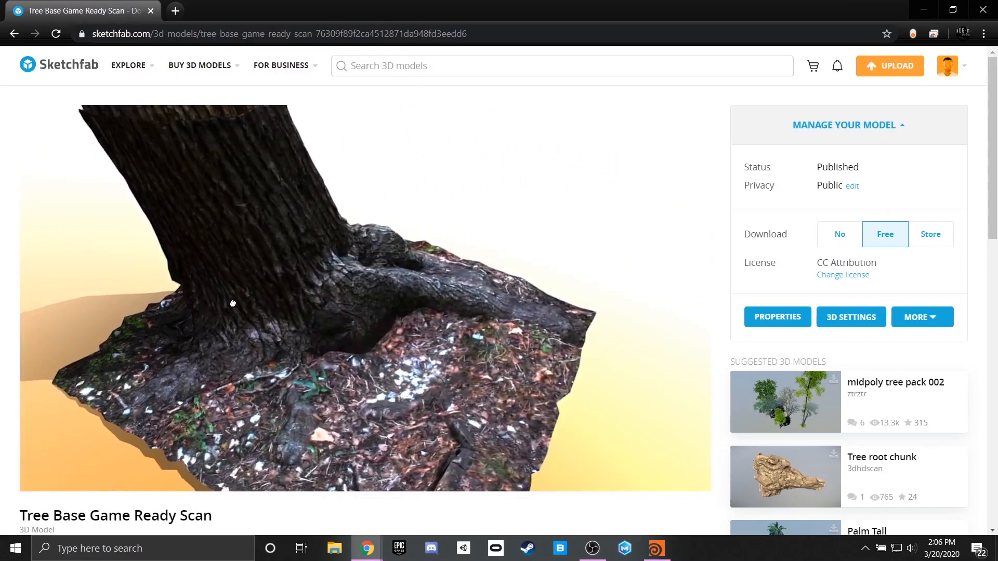
left_click_drag(233, 303, 340, 284)
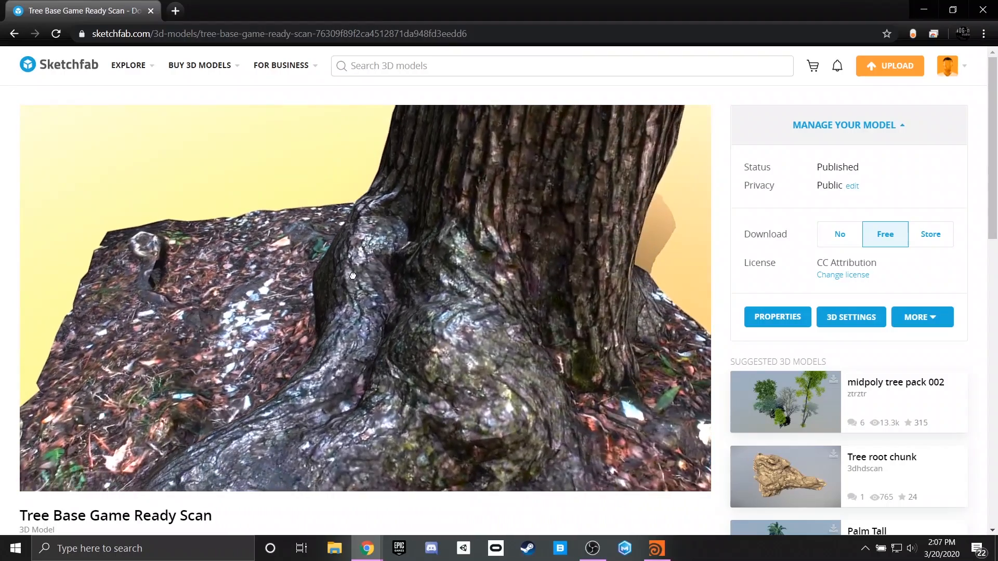
left_click_drag(352, 275, 368, 266)
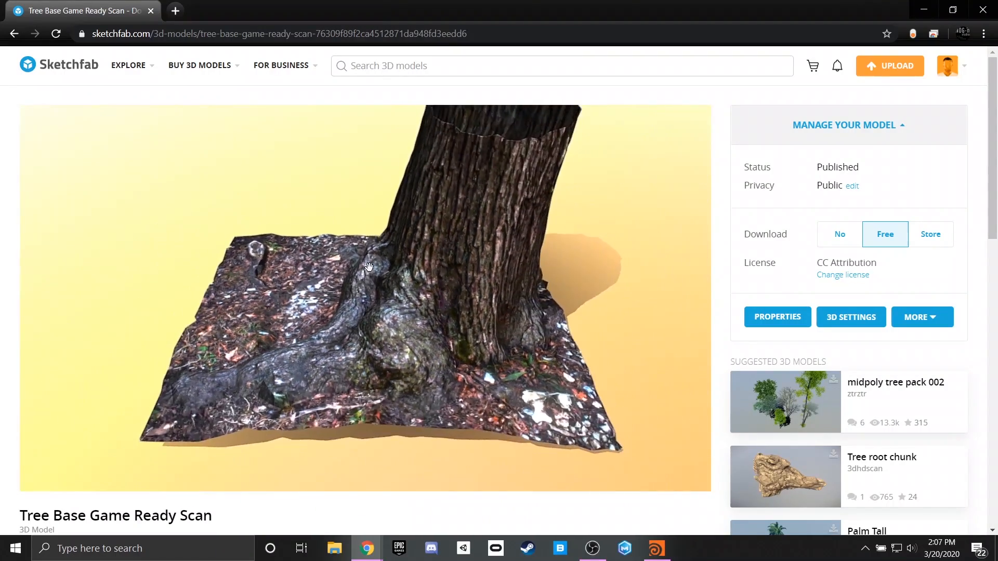
left_click_drag(369, 266, 409, 274)
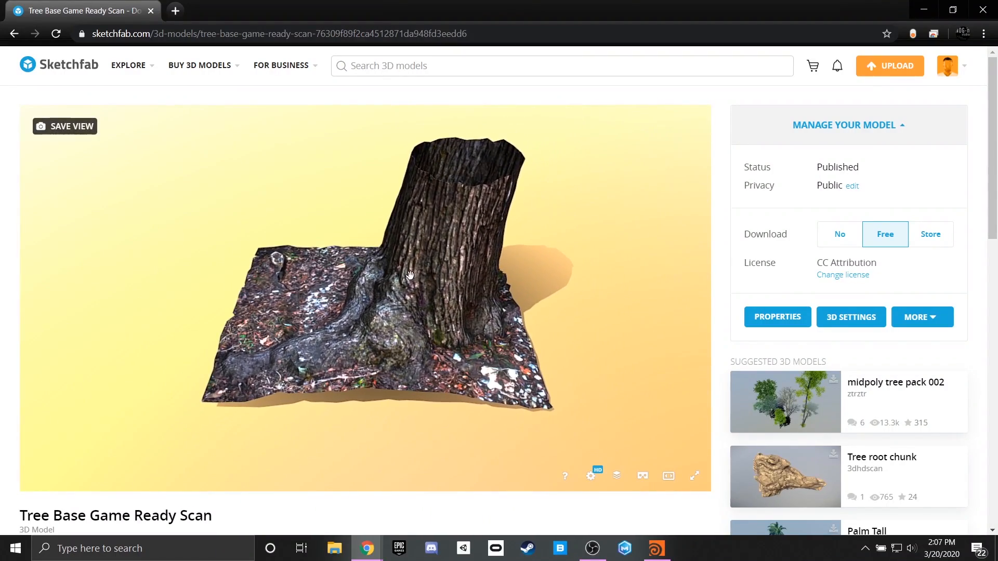
left_click_drag(409, 274, 397, 300)
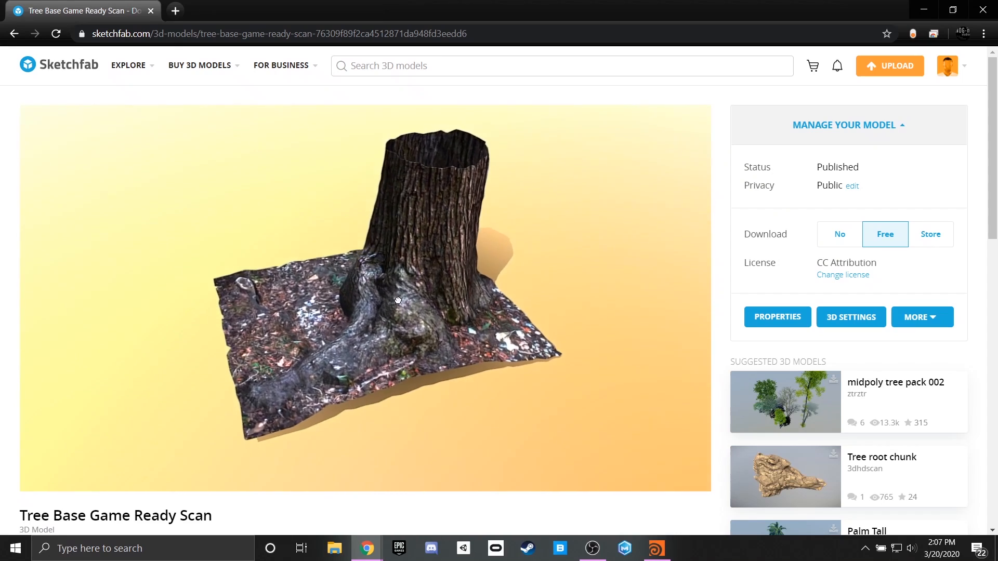
left_click_drag(398, 300, 382, 296)
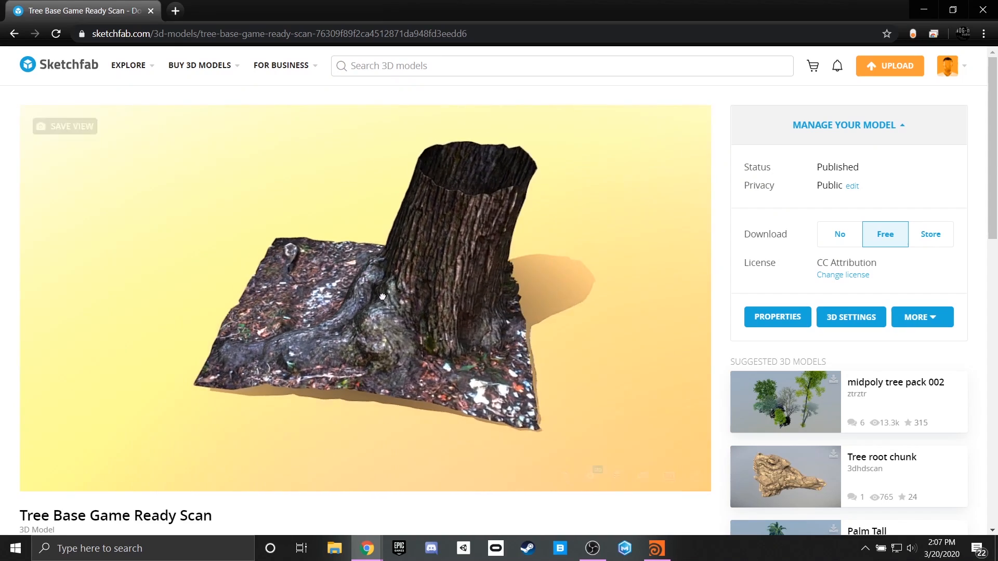
left_click_drag(382, 296, 448, 303)
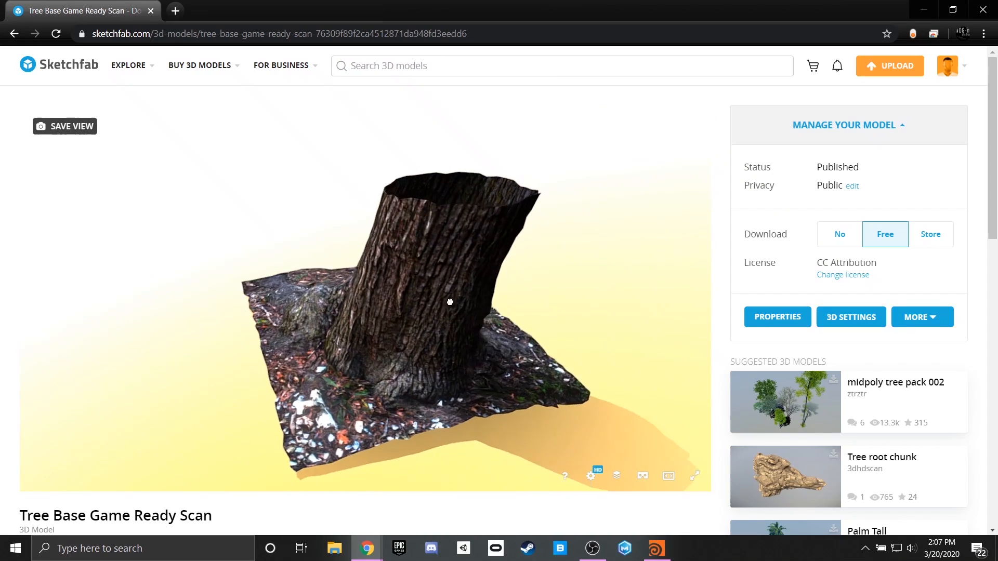
left_click_drag(450, 301, 278, 304)
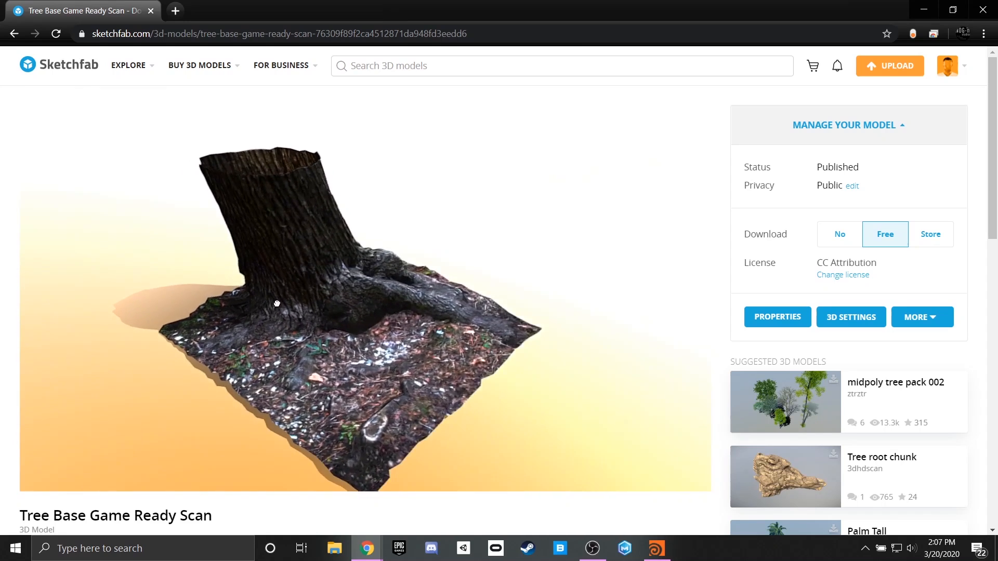
left_click_drag(277, 303, 316, 246)
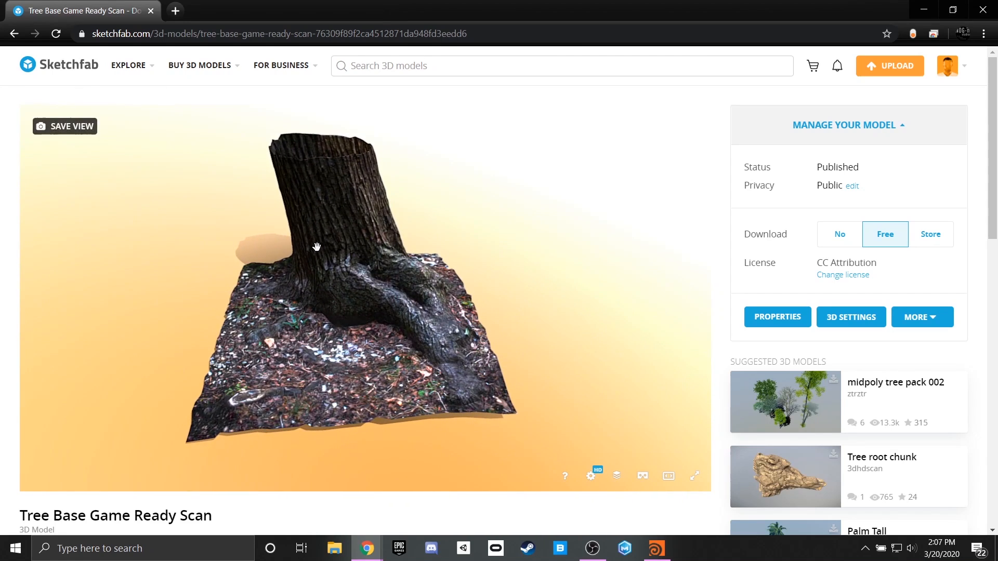
left_click_drag(317, 246, 417, 277)
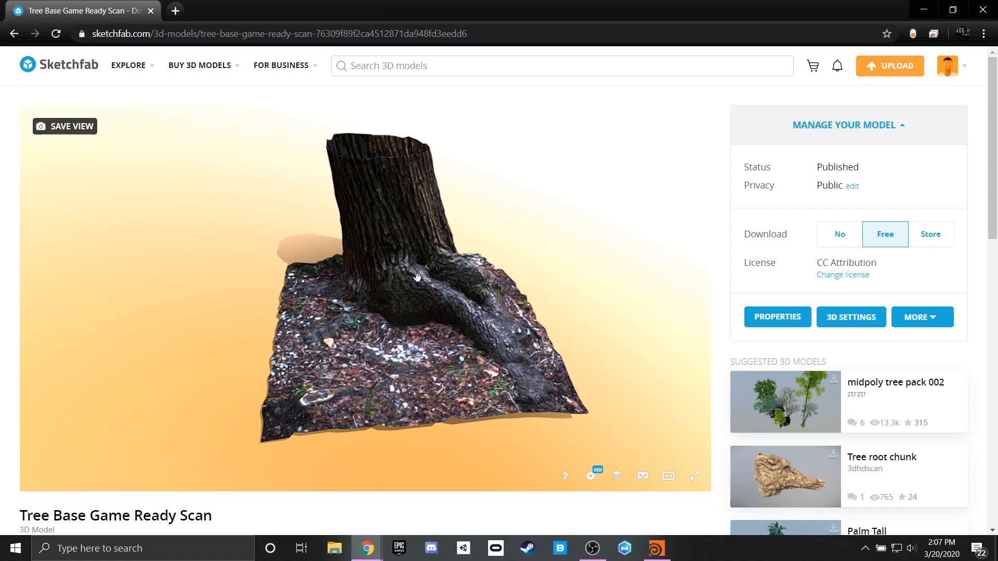
left_click_drag(417, 277, 380, 283)
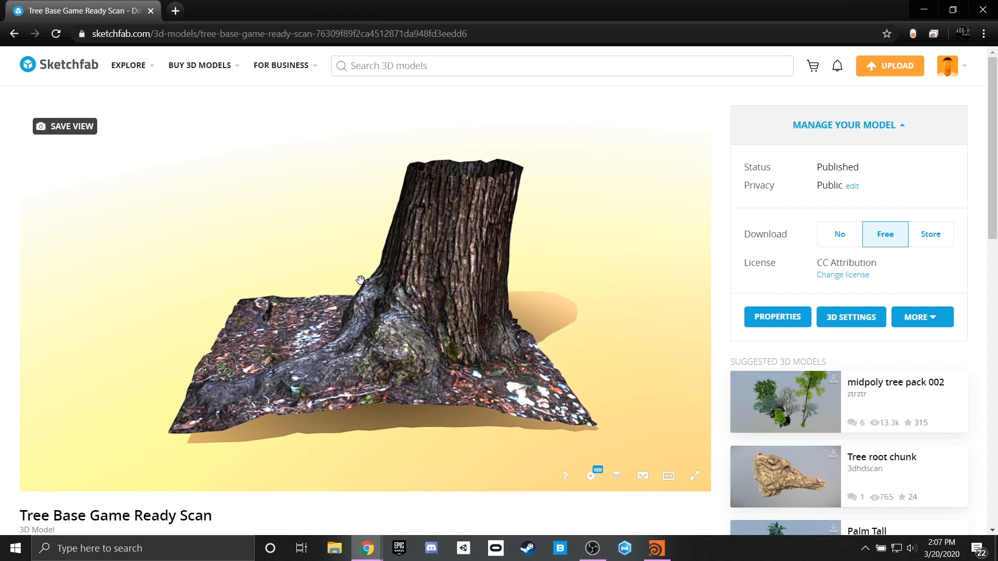
left_click_drag(360, 281, 365, 307)
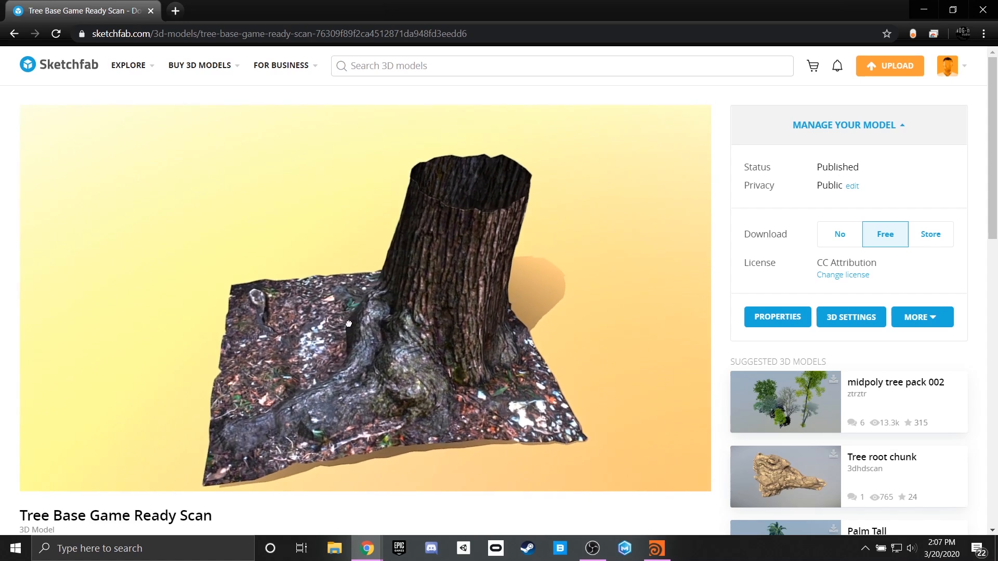
left_click_drag(348, 323, 408, 312)
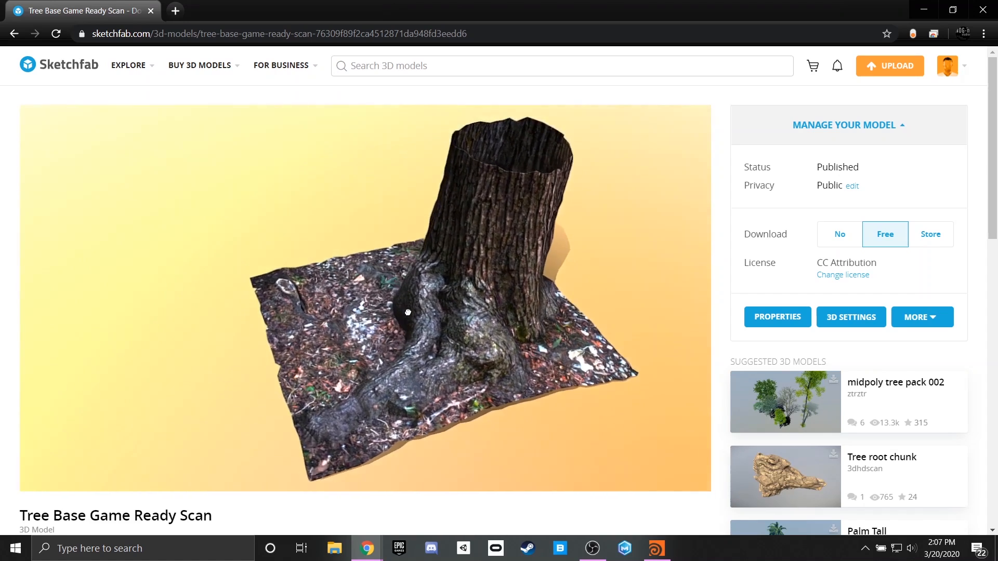
left_click_drag(407, 312, 377, 309)
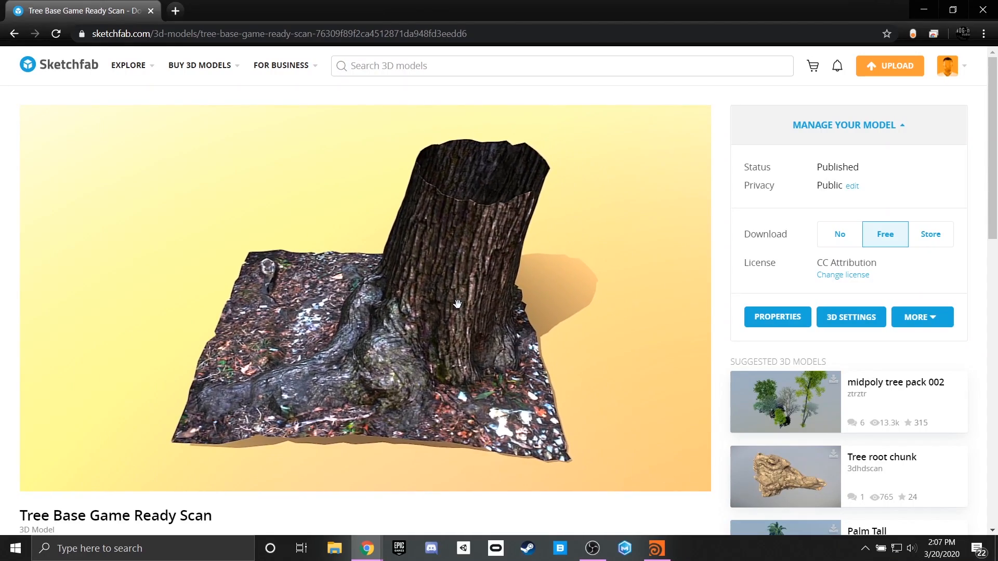
left_click_drag(457, 303, 290, 318)
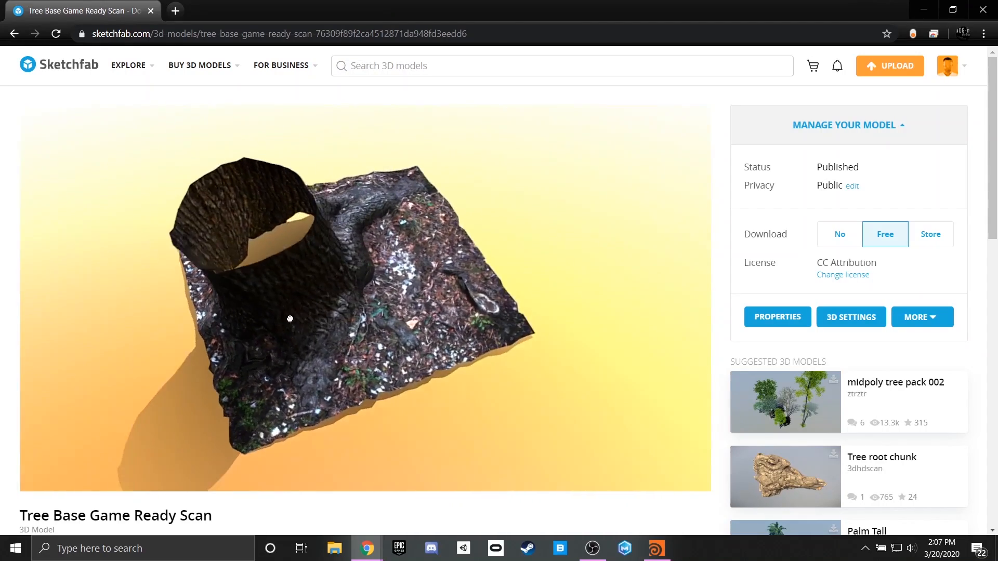
left_click_drag(290, 318, 330, 294)
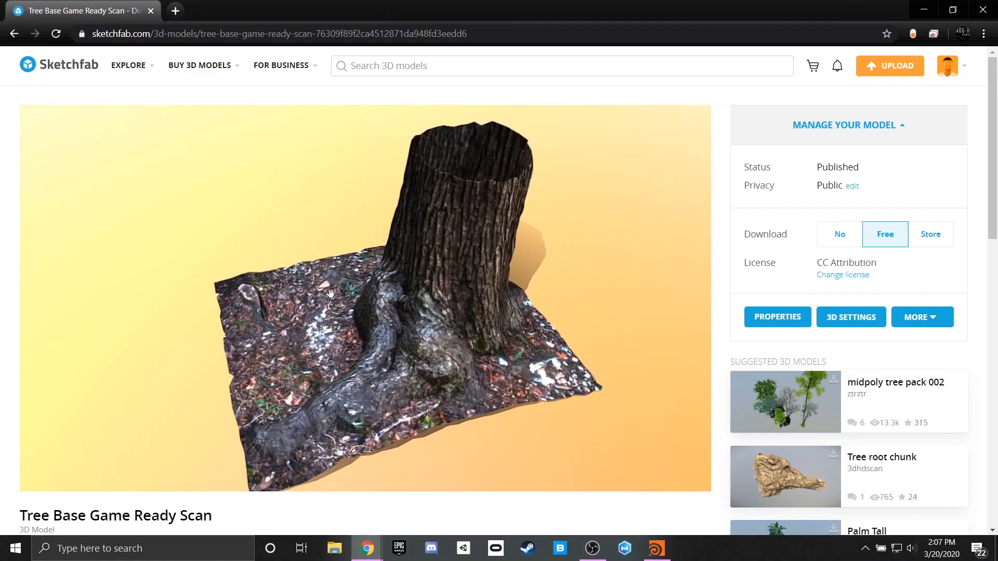
left_click_drag(331, 294, 434, 299)
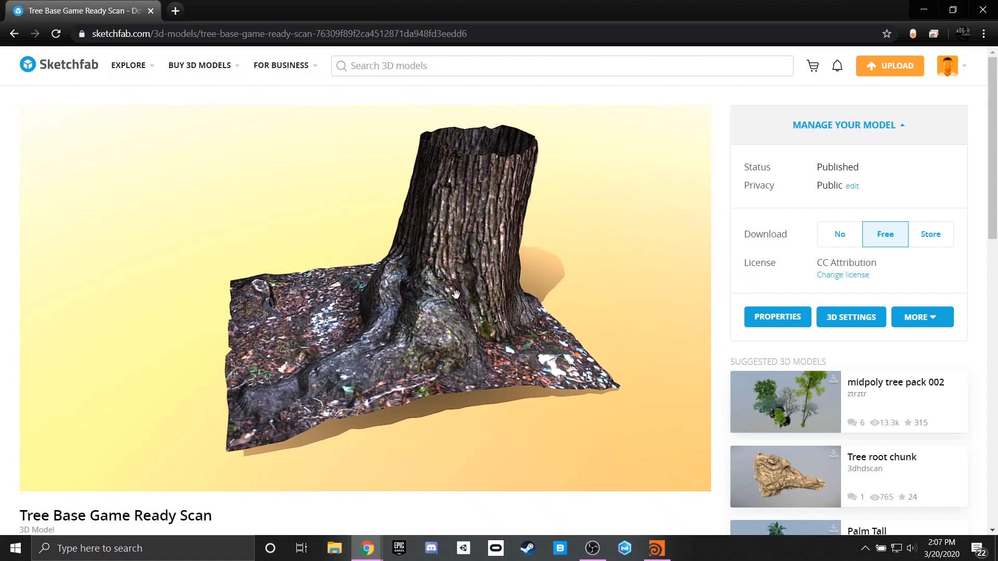
left_click_drag(456, 295, 469, 338)
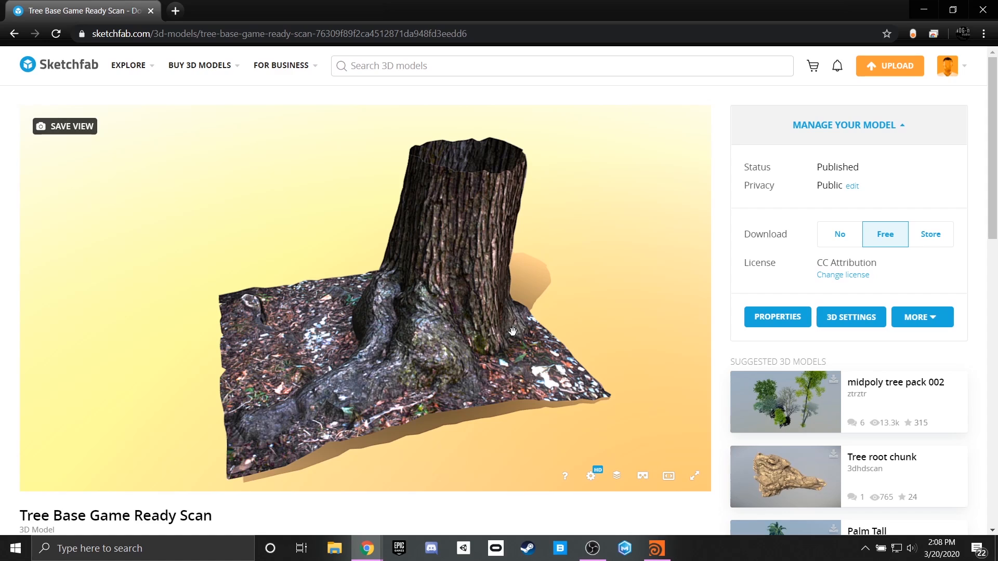
mouse_move(500, 330)
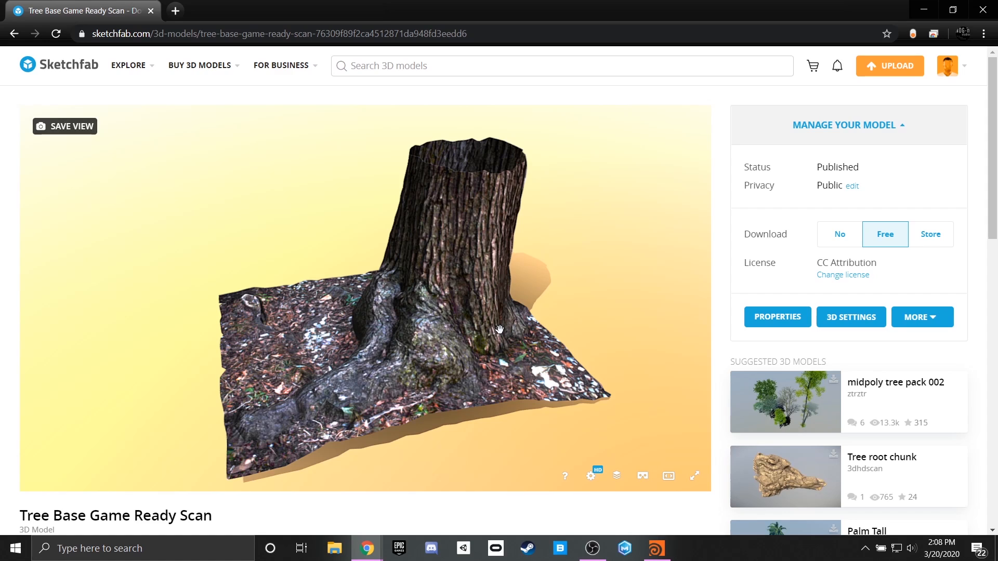